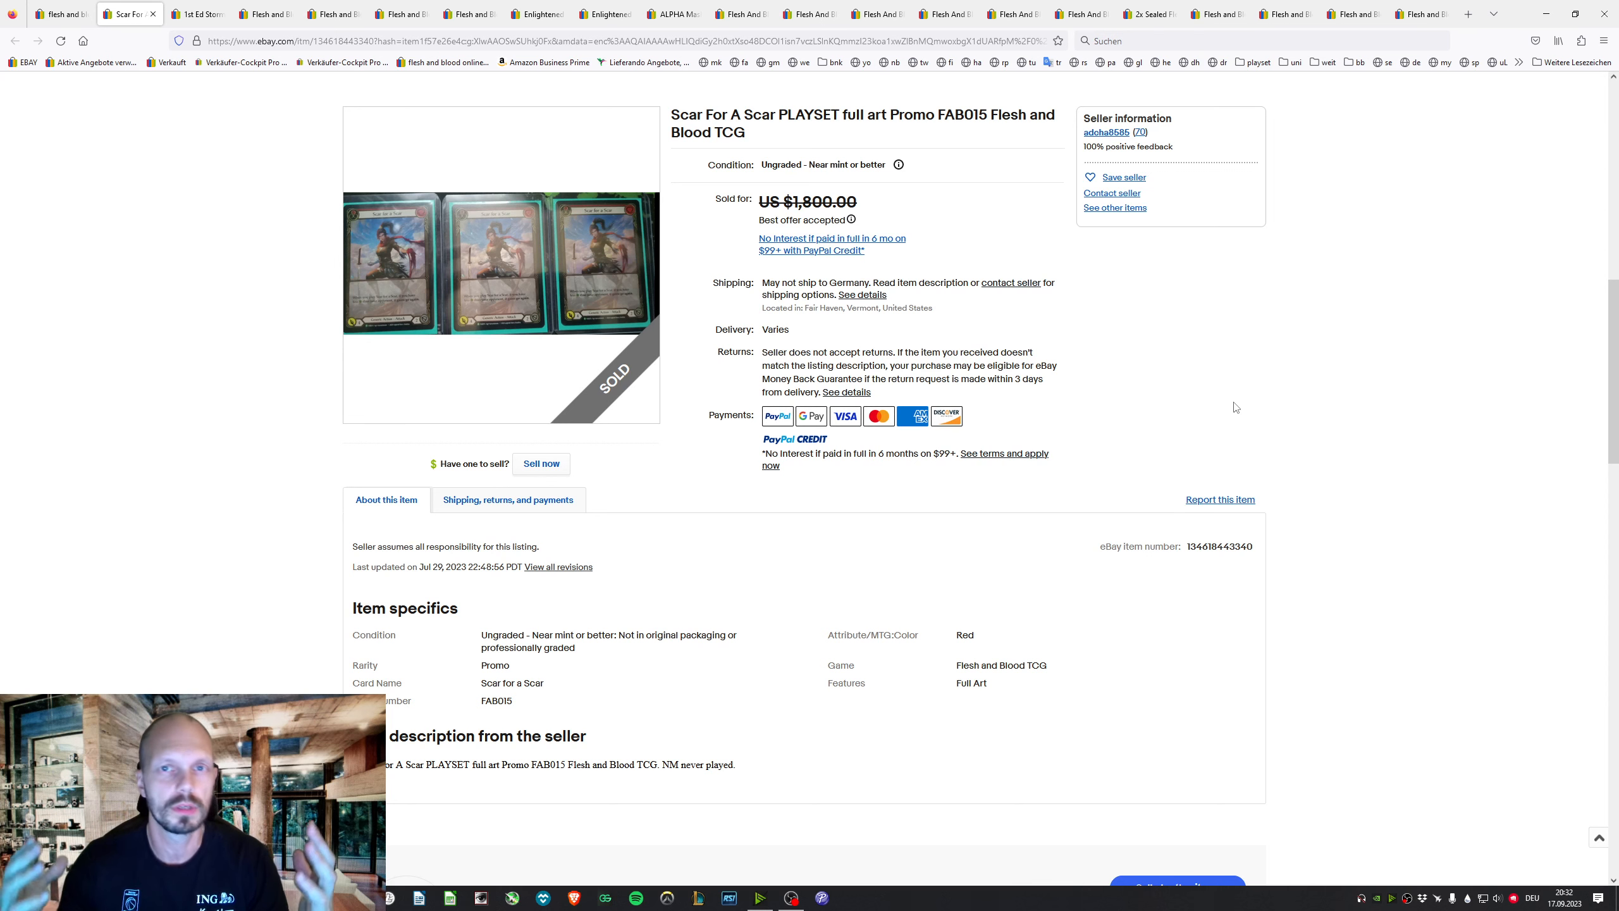
mouse_move(1127, 421)
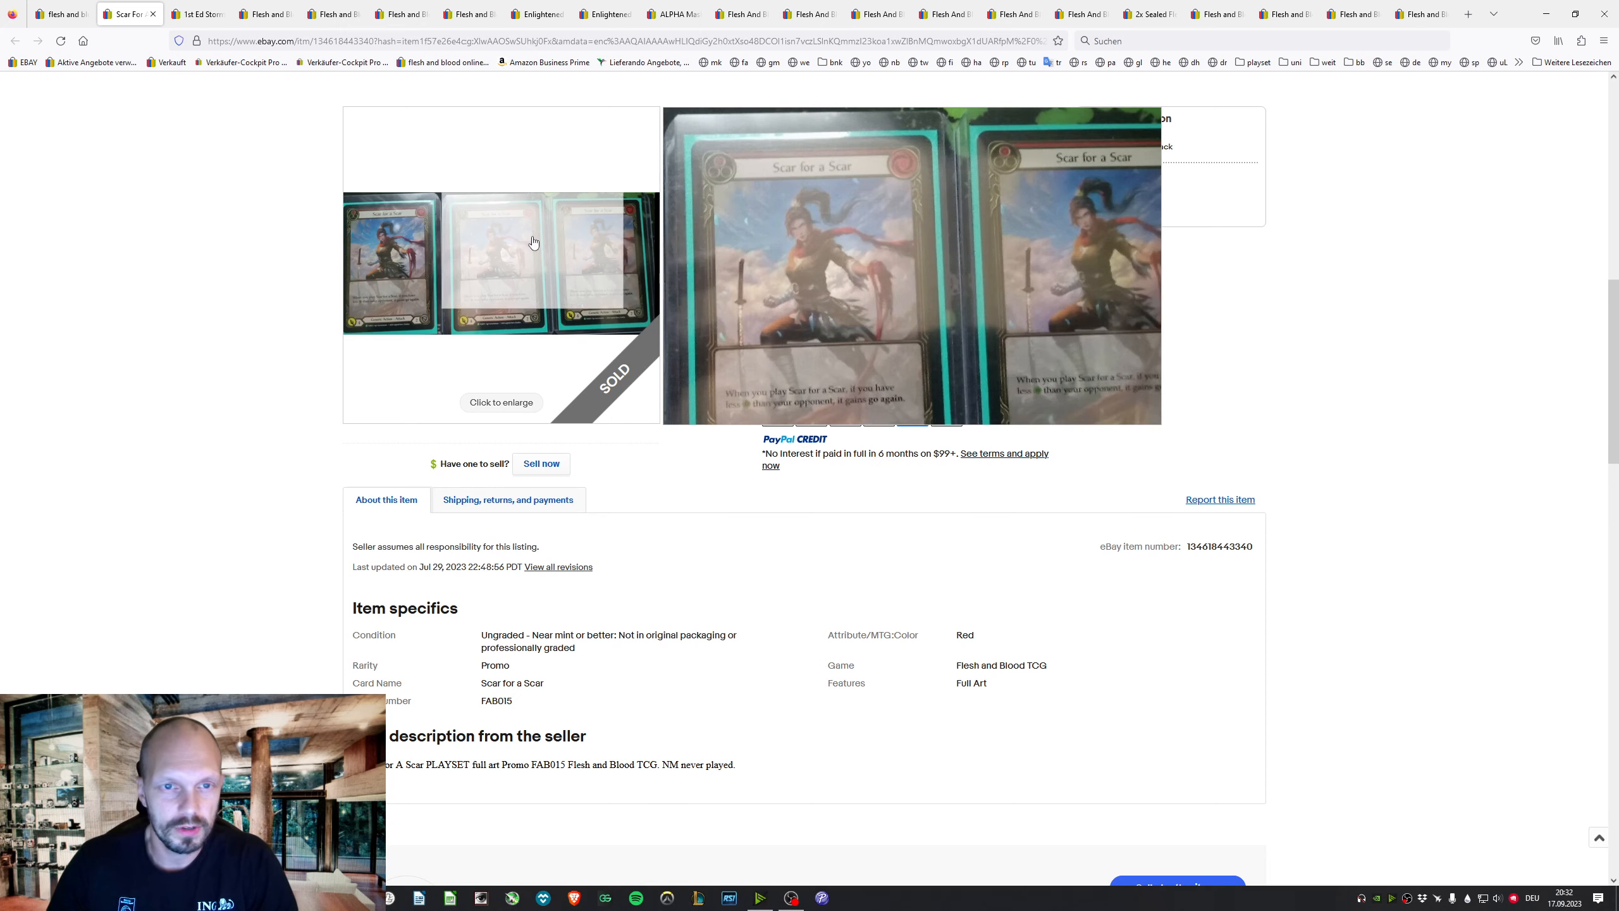
Enlarge the Scar for a Scar playset photo, then return to the listing
left_click(501, 402)
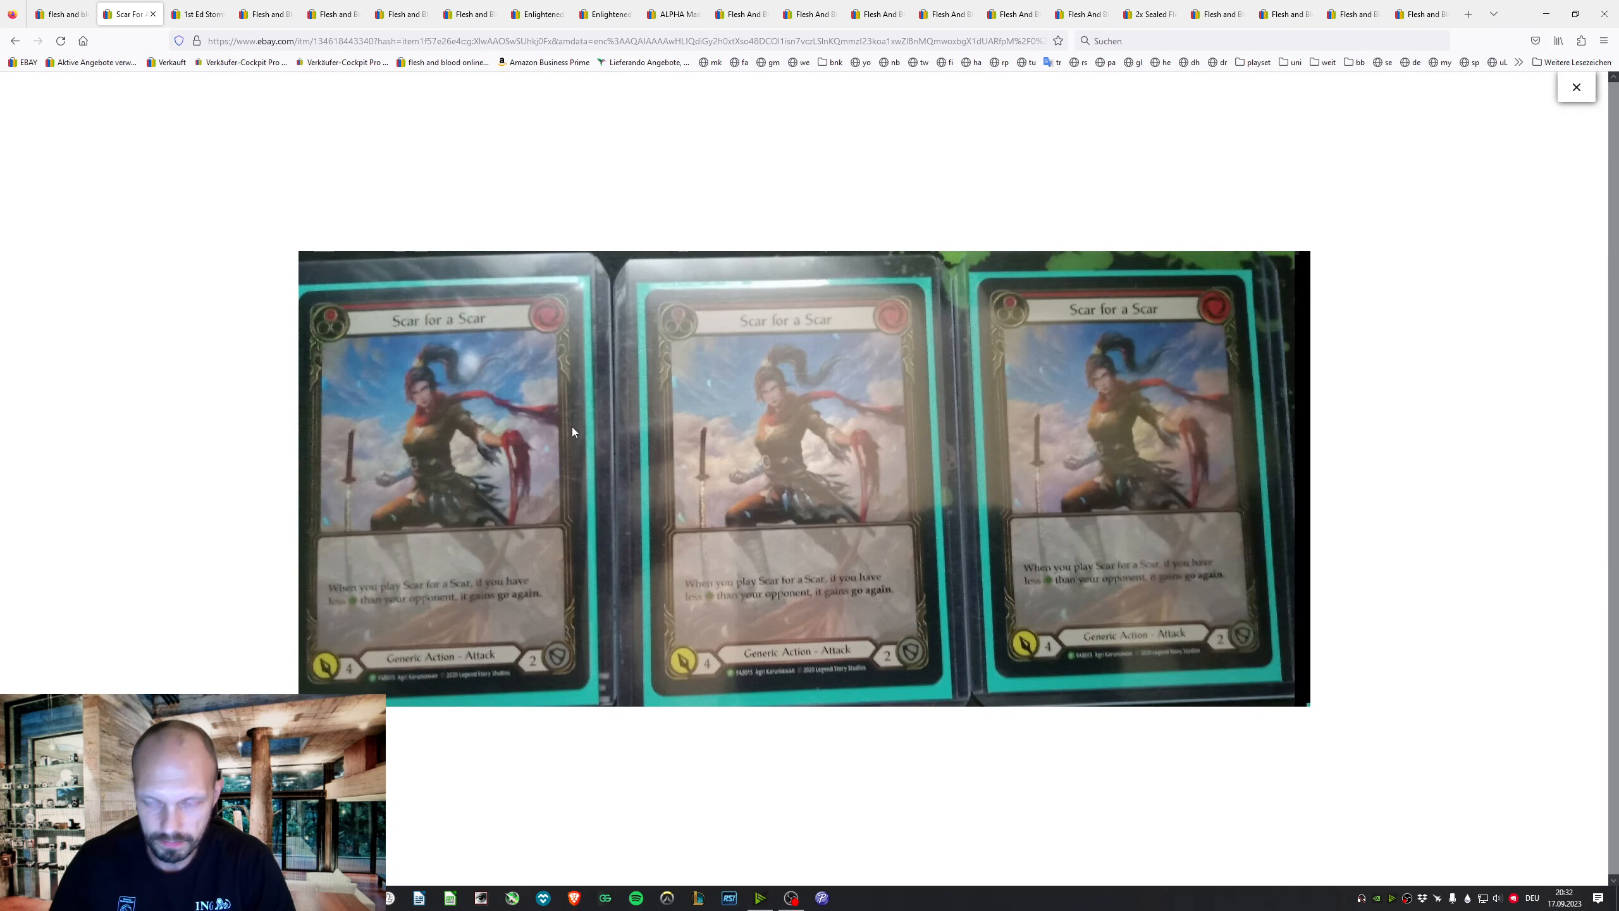
left_click(1576, 87)
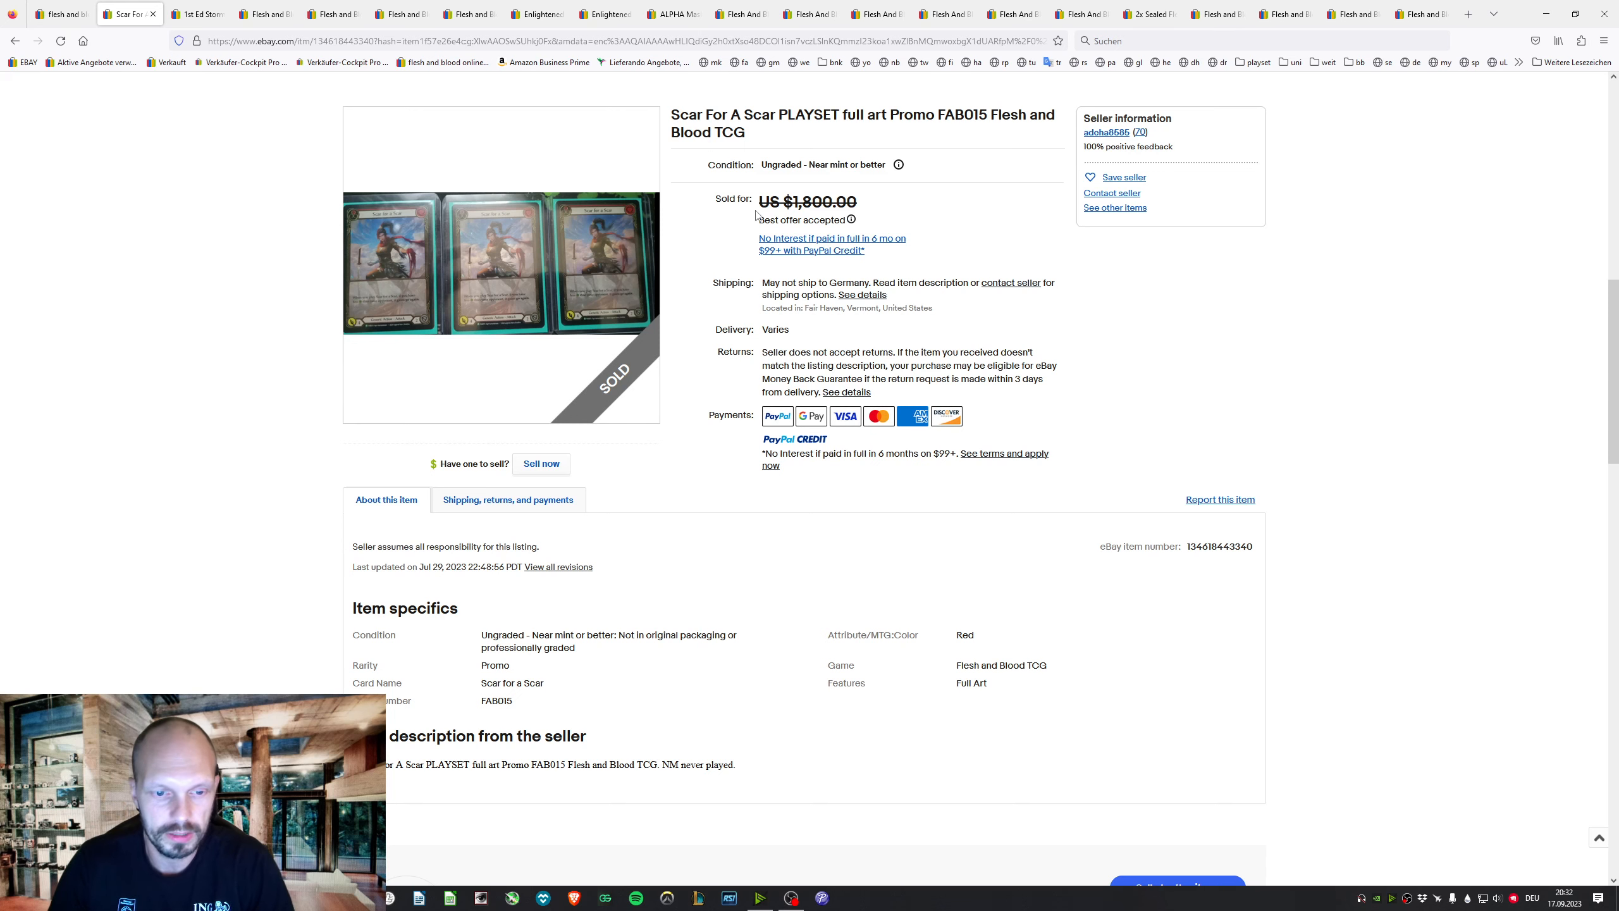
Review the Storm Striders ($1,825), Archanite Skullcap ($1,900) and Arcane Rising booster box ($1,900) listings
left_click(193, 14)
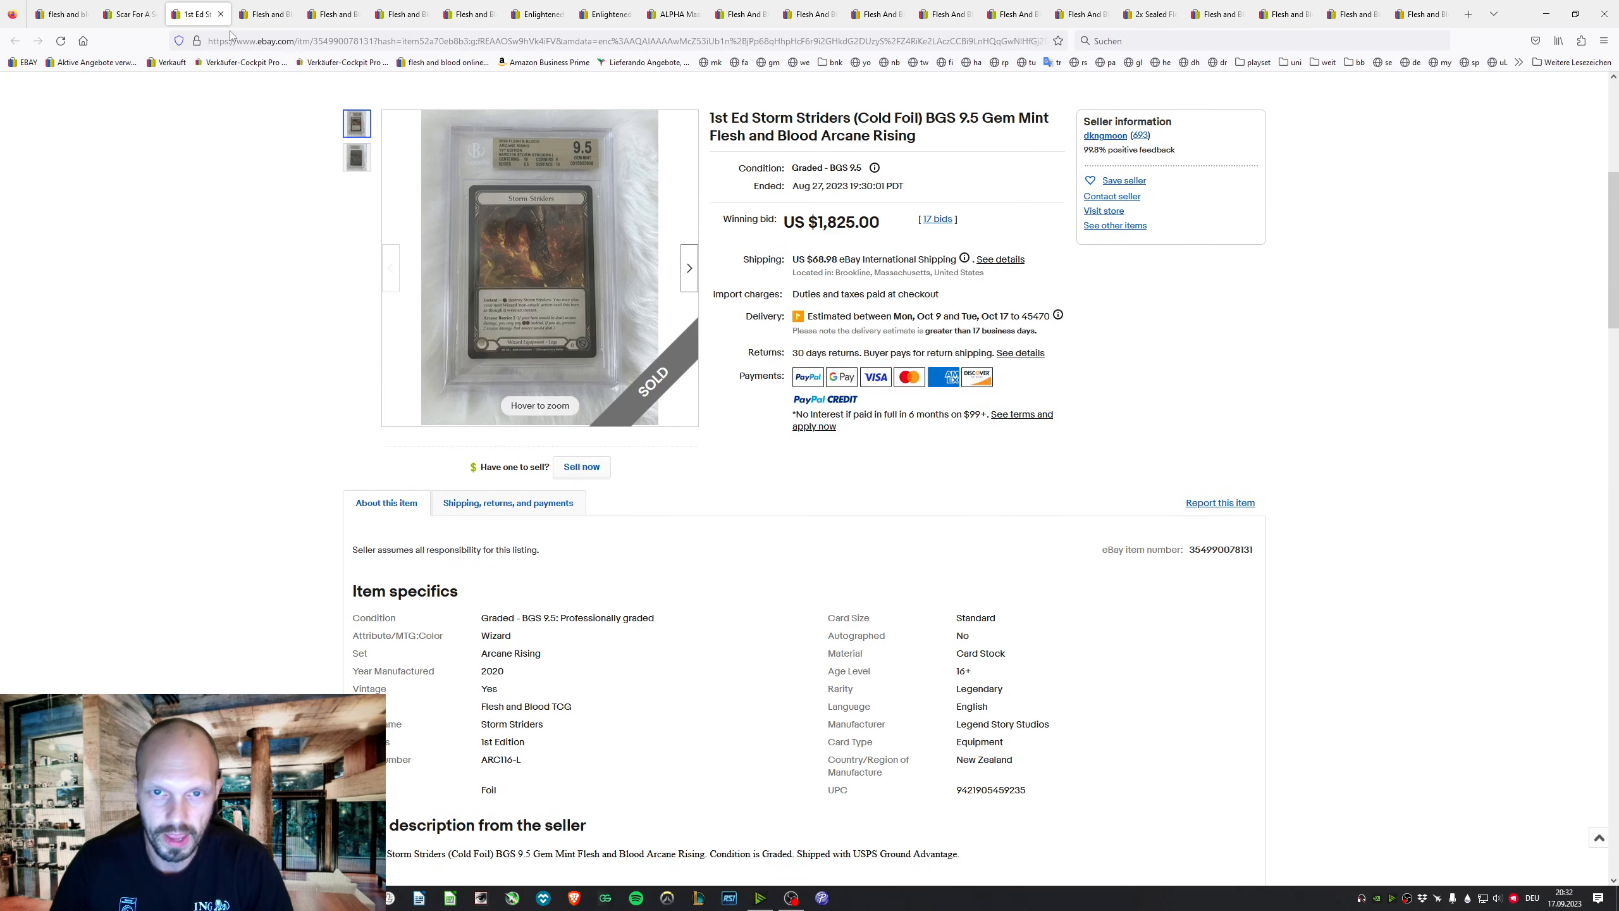
mouse_move(540, 266)
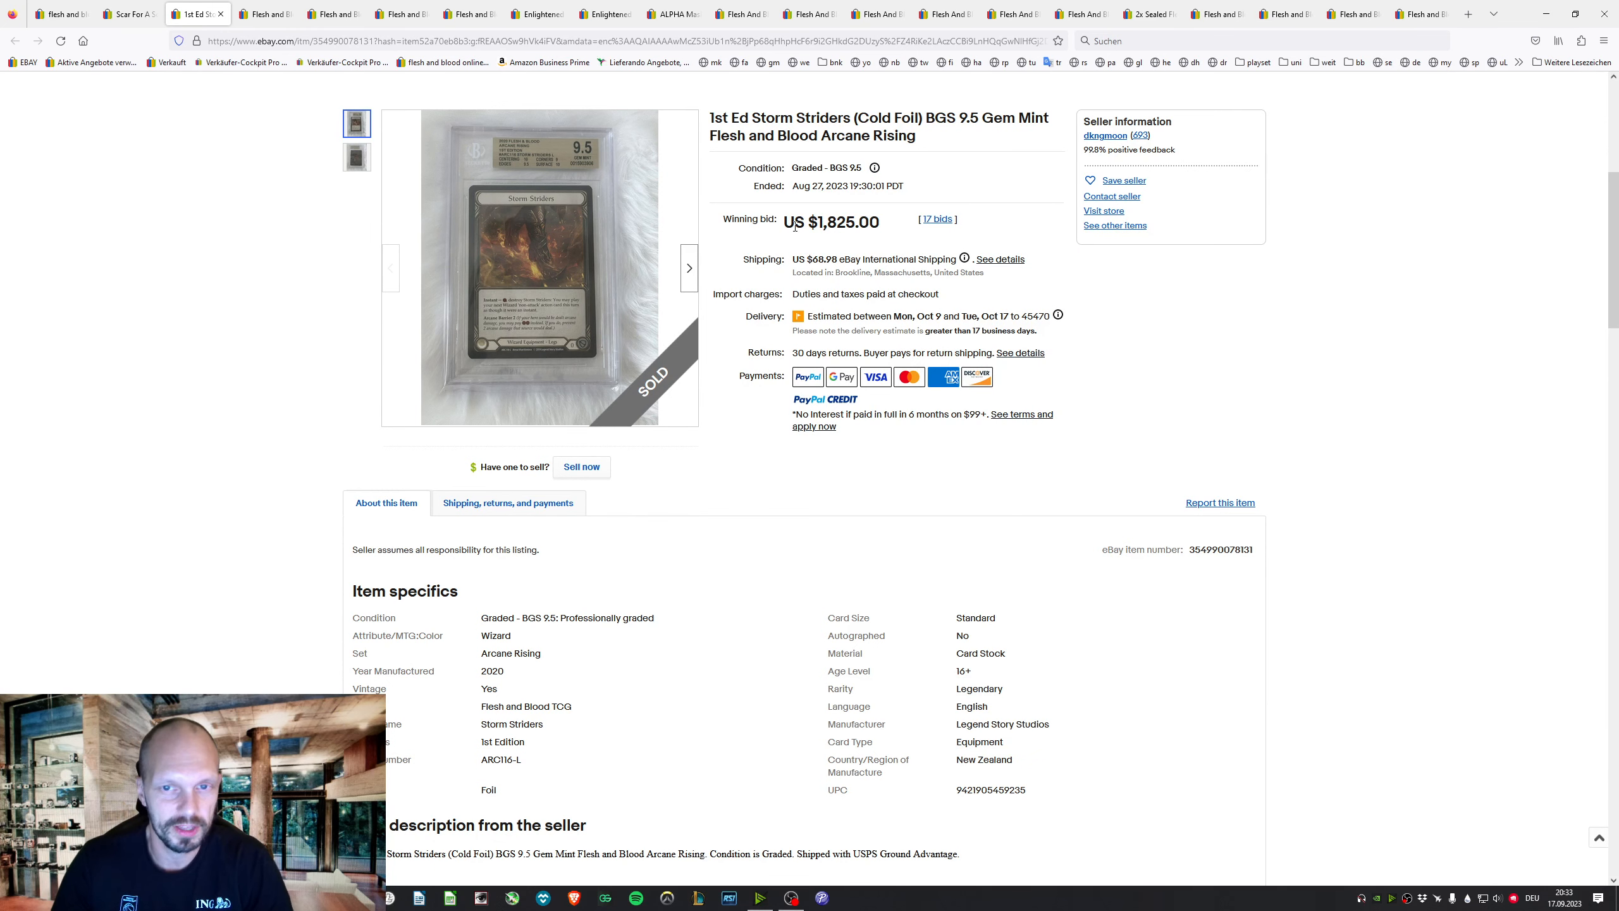
left_click(266, 14)
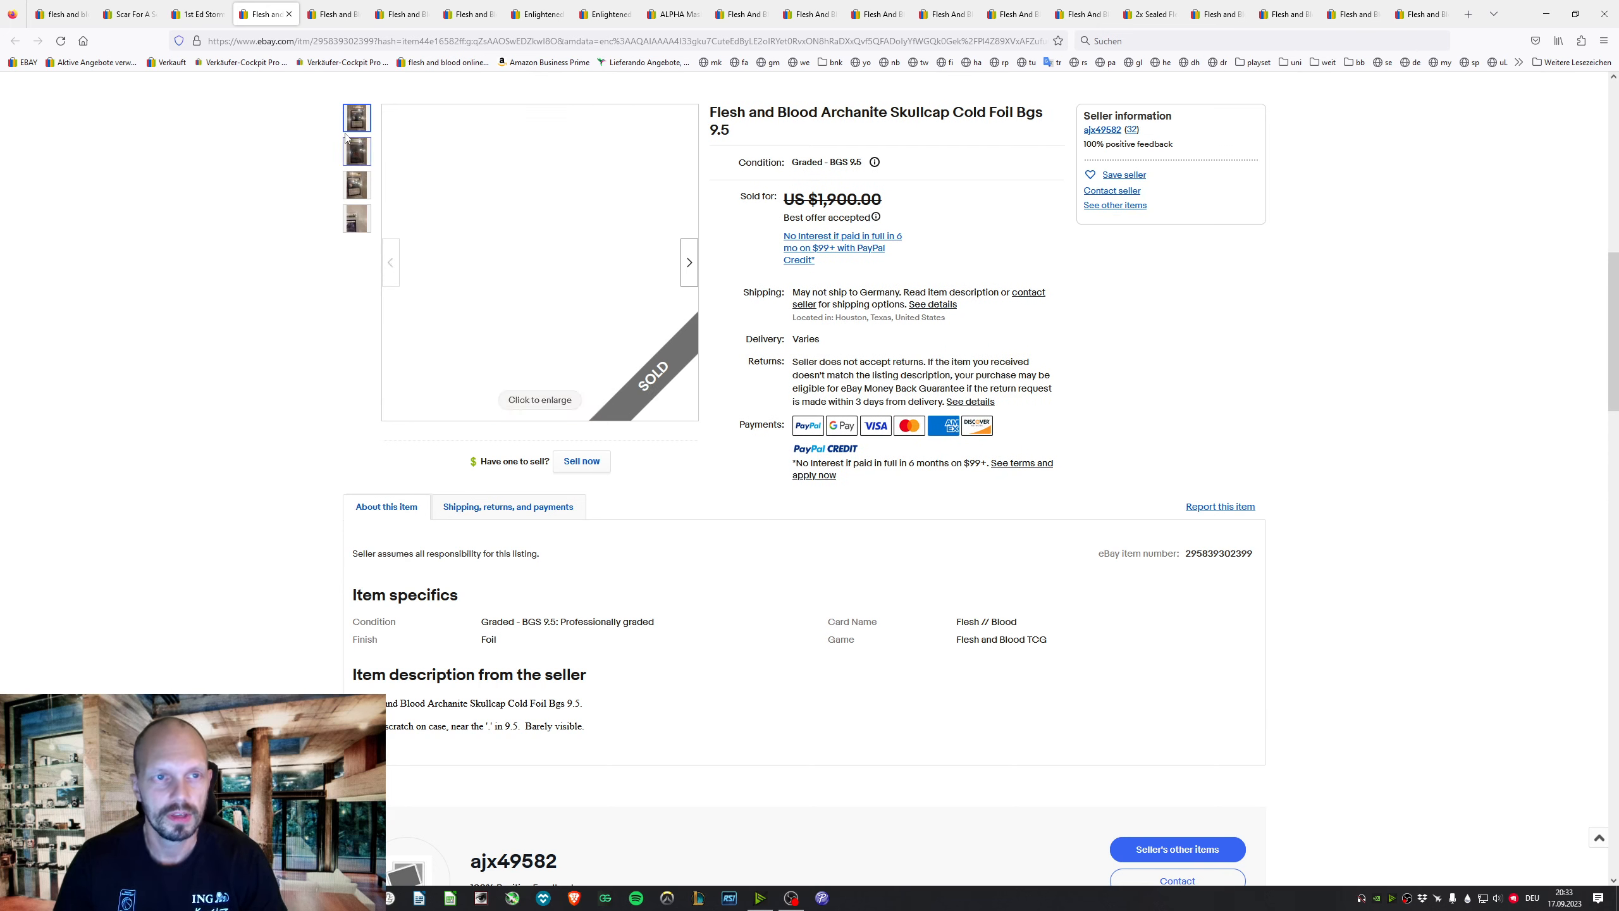
left_click(334, 14)
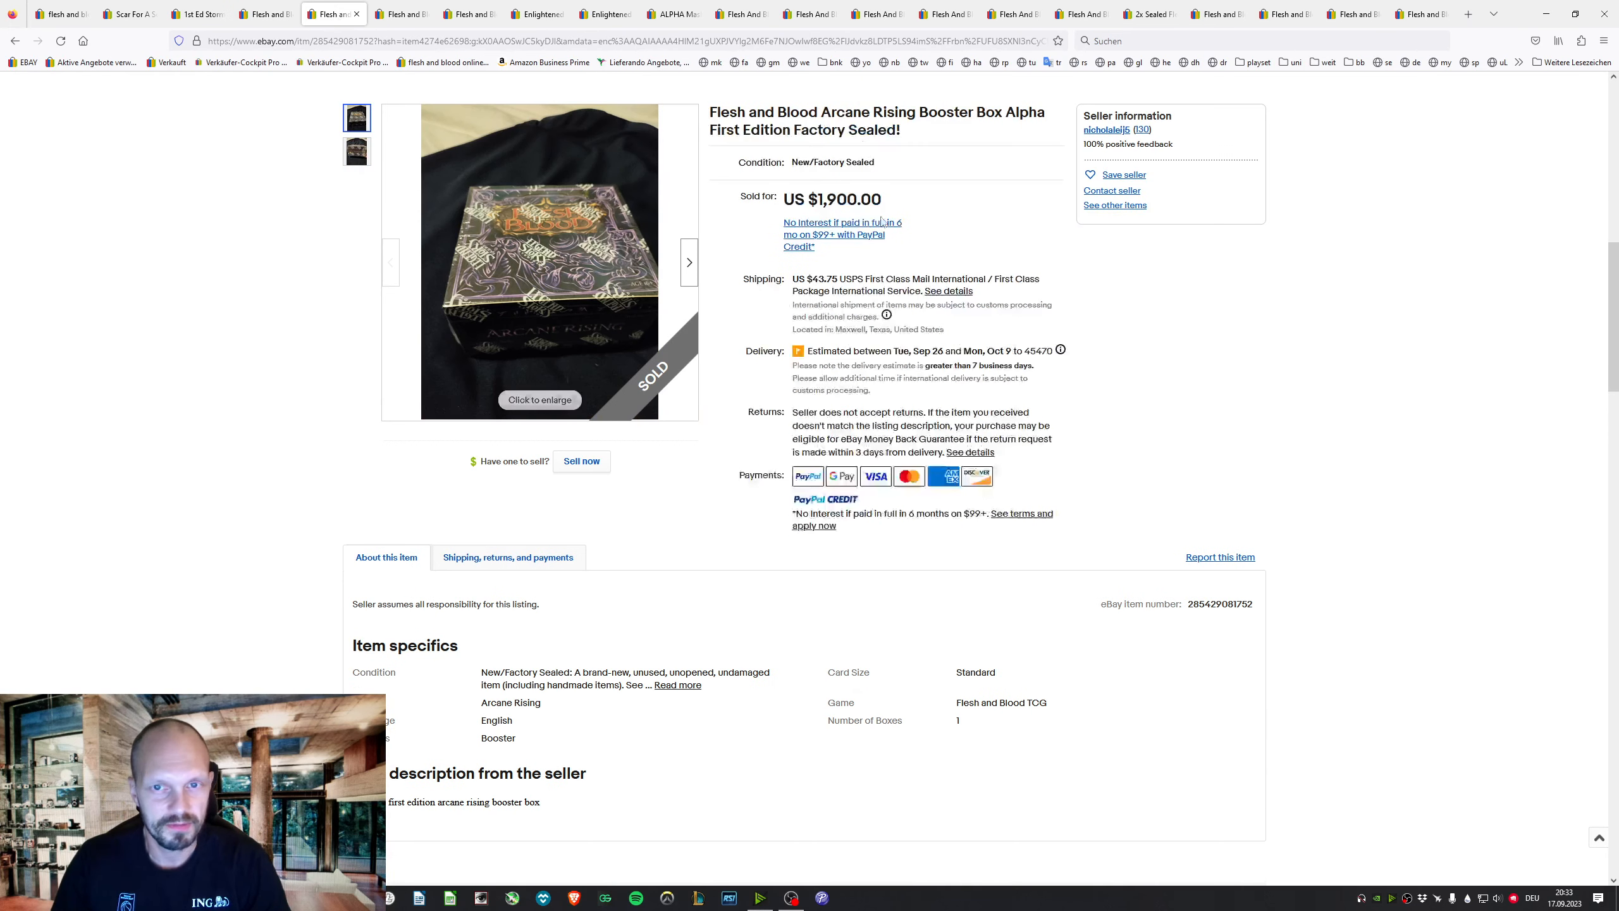
mouse_move(536, 261)
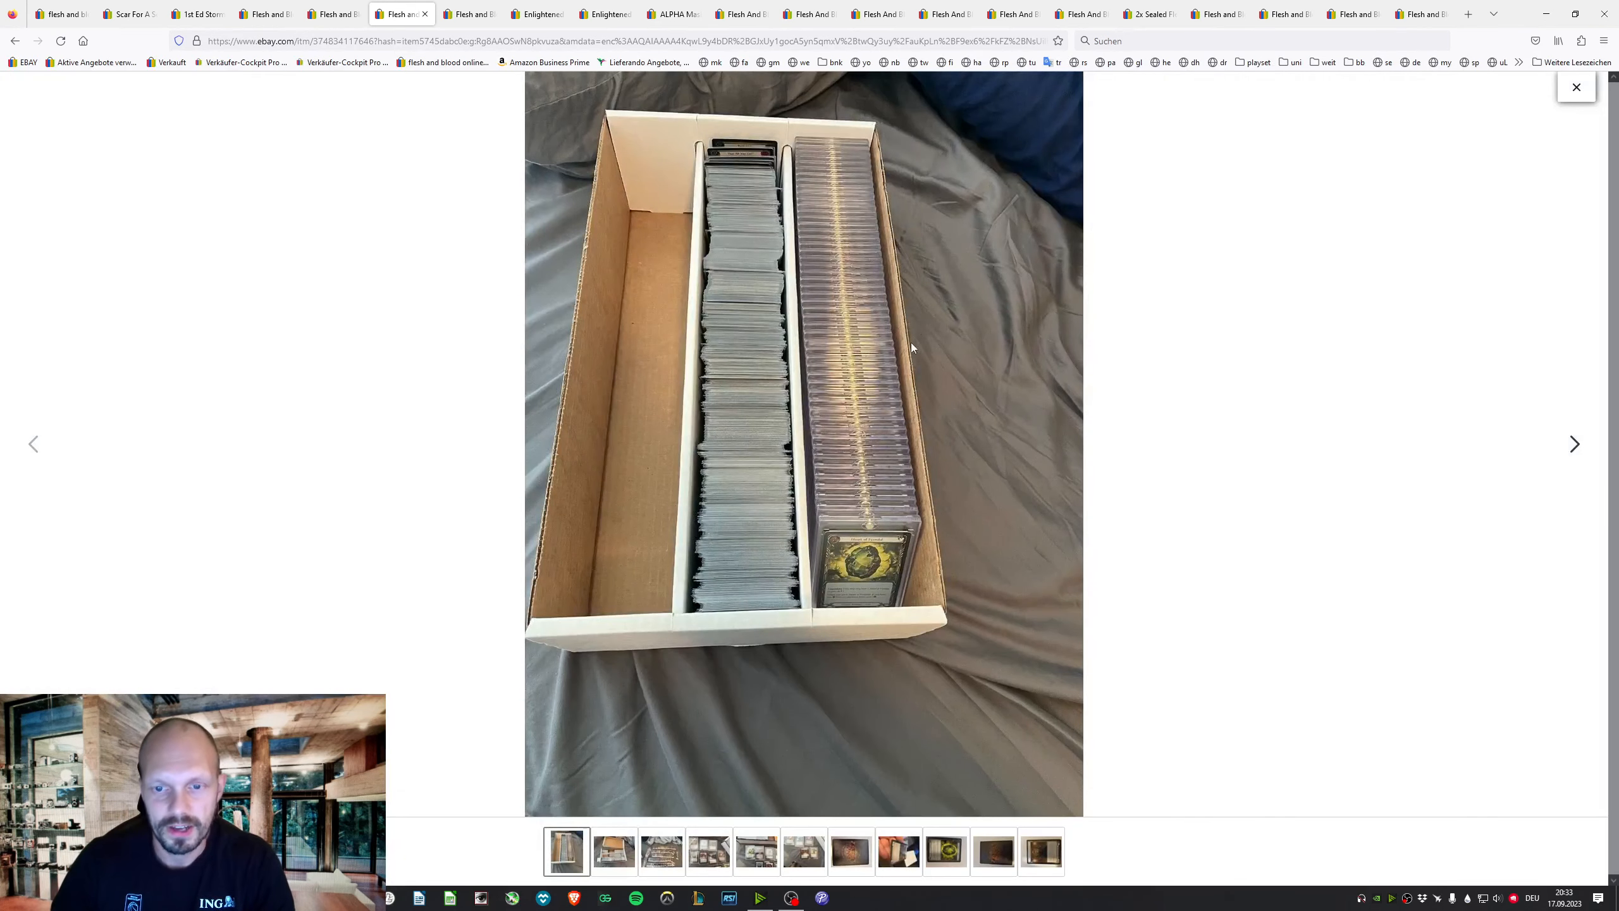
mouse_move(1027, 530)
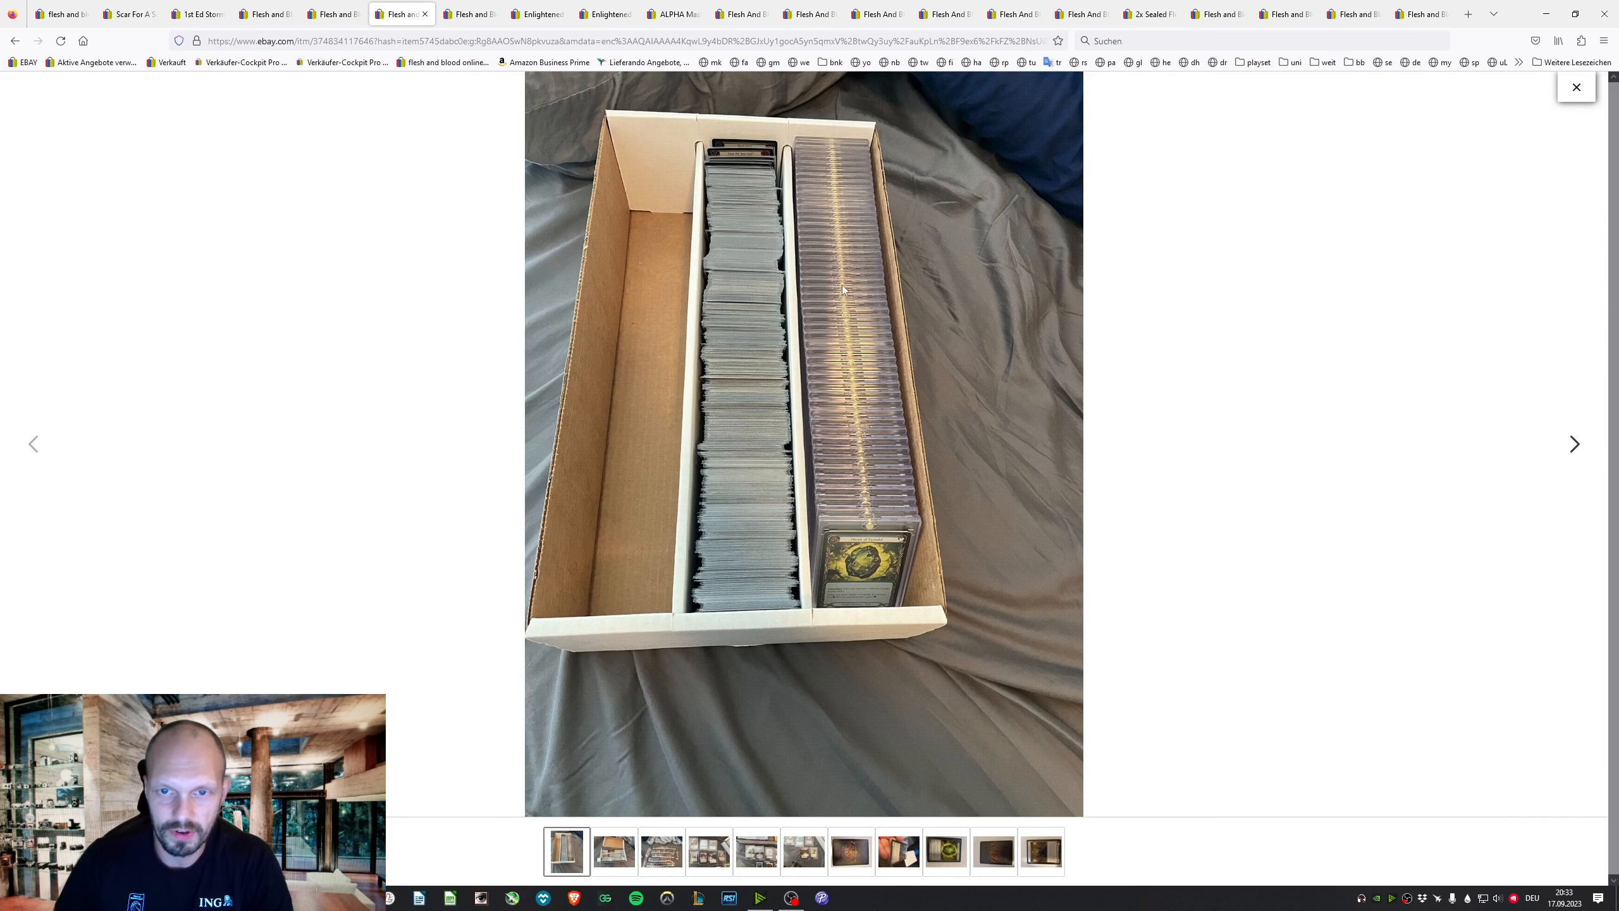
mouse_move(1458, 470)
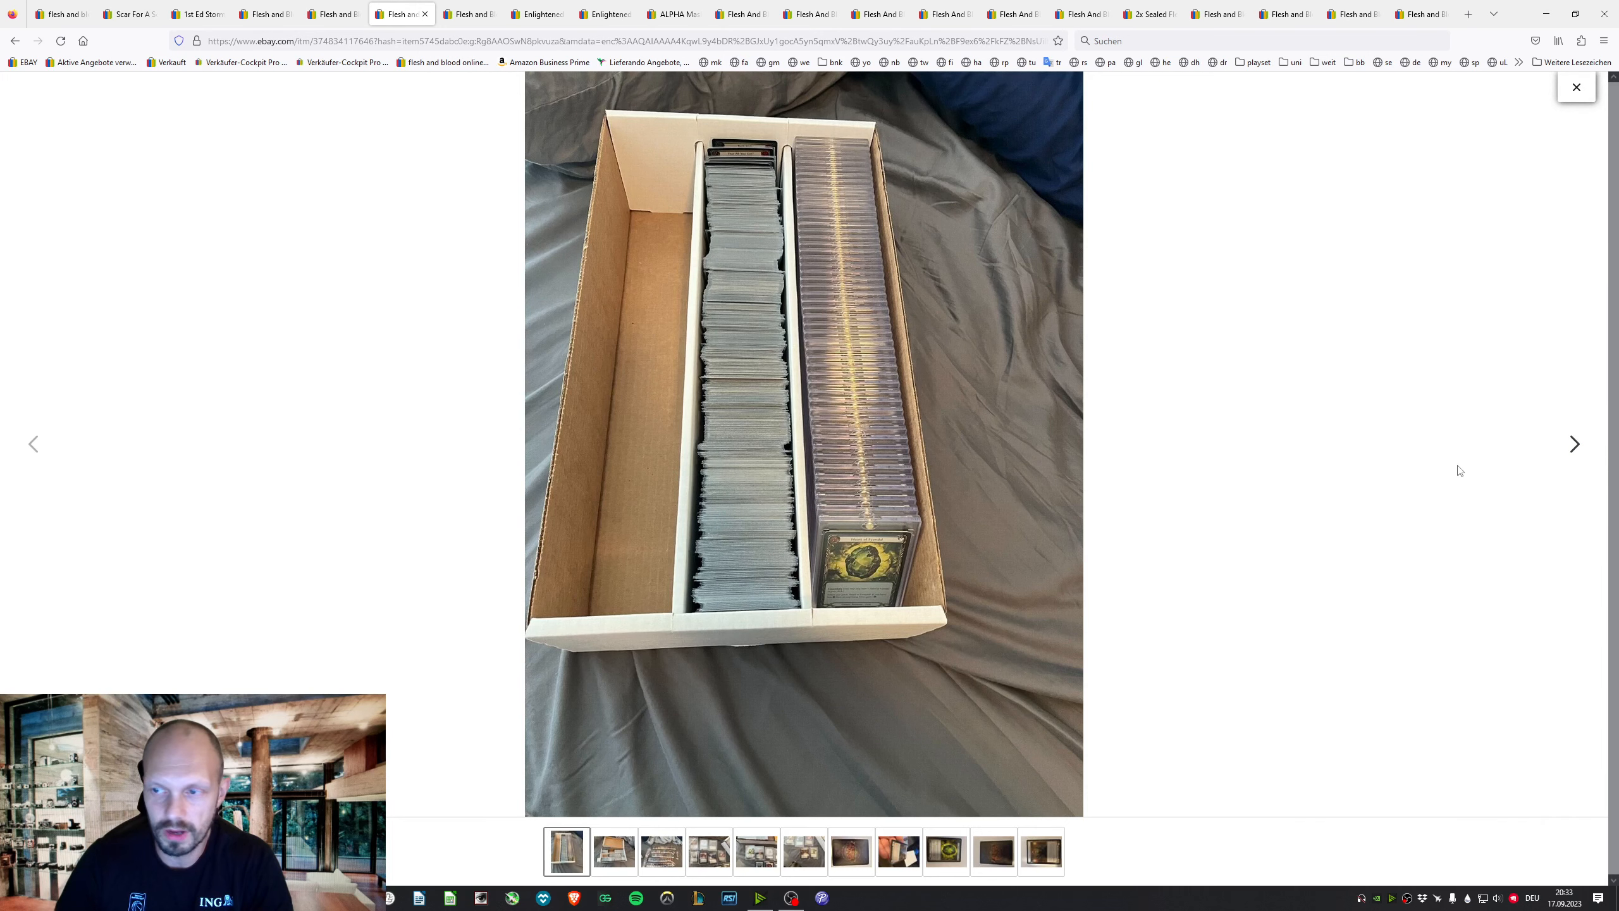
Browse the collection photos through the Crown of Providence slab, in-hand and close-up shots, then exit the viewer
left_click(1572, 444)
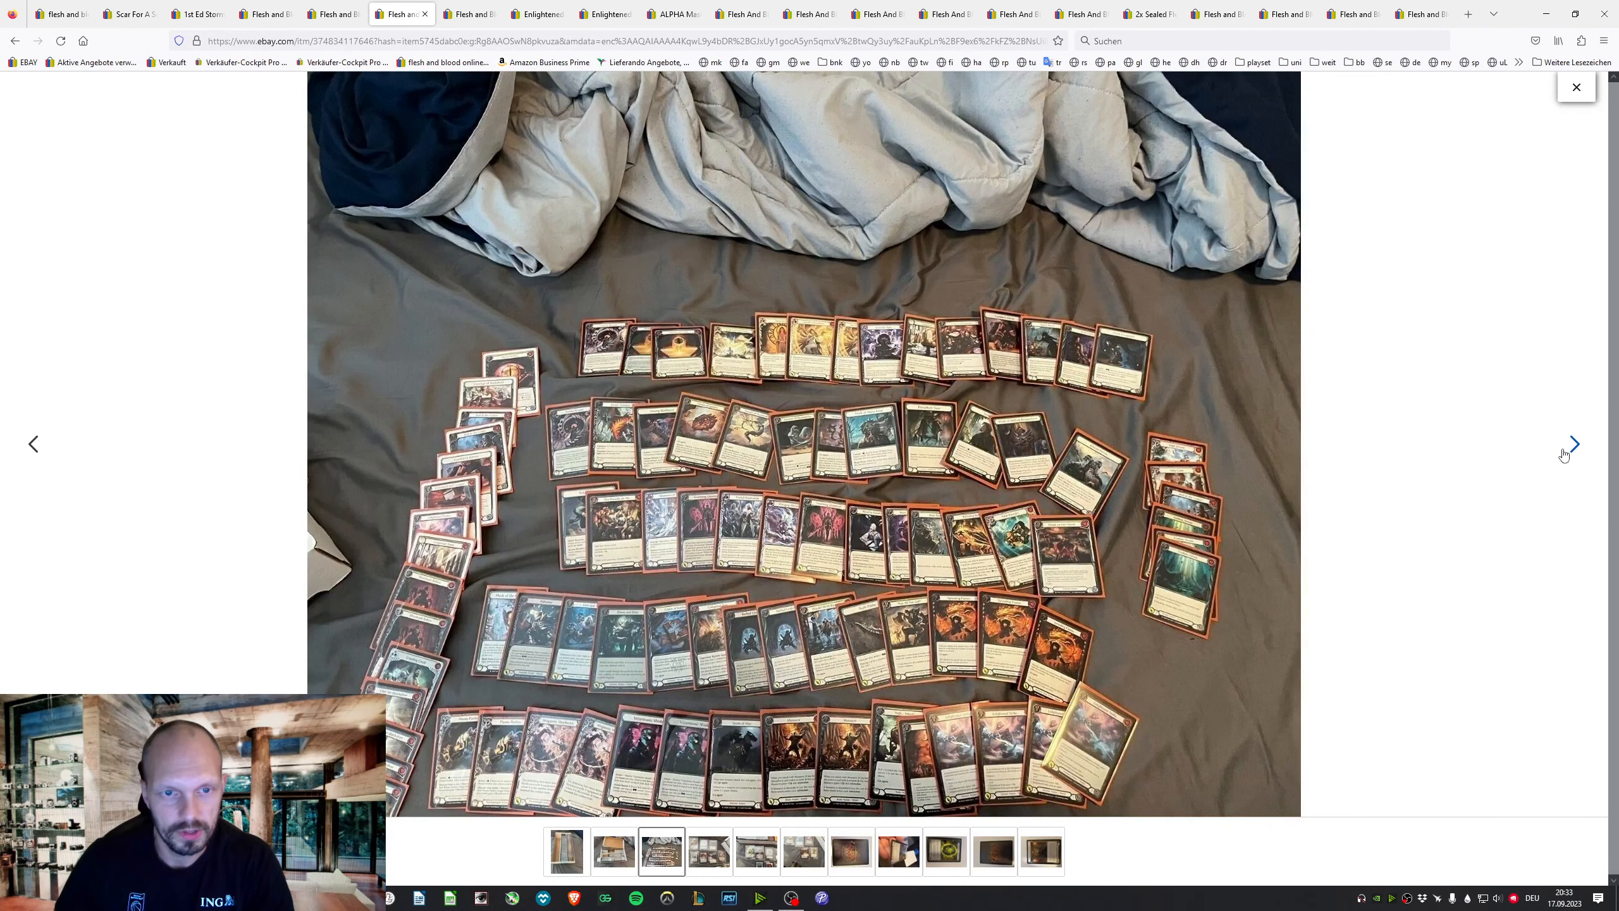
left_click(1574, 442)
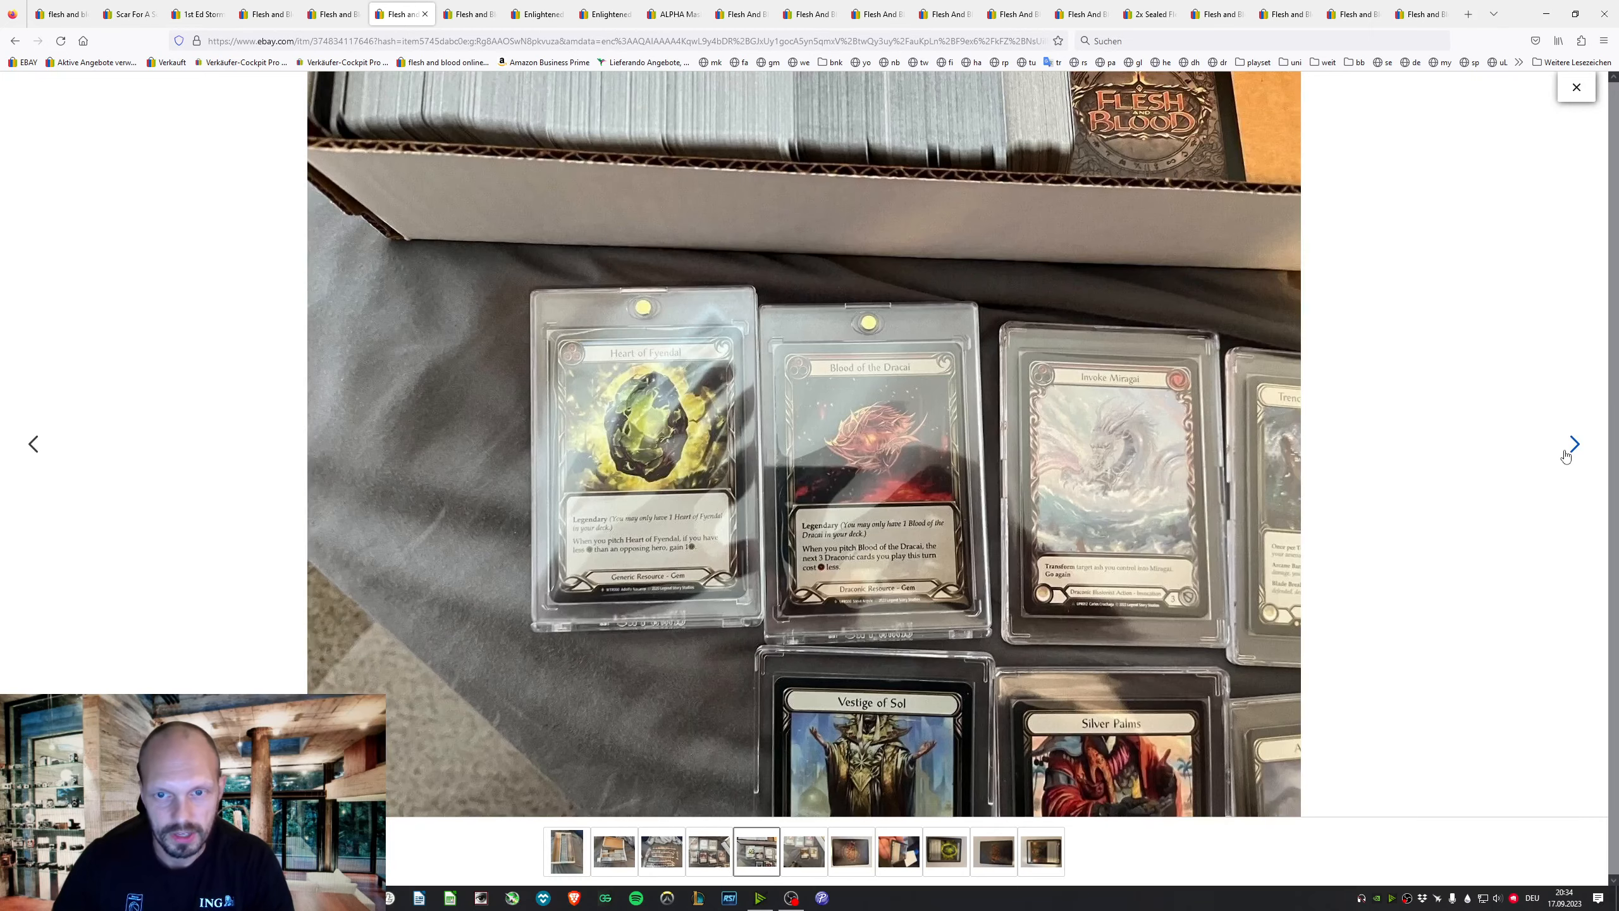
left_click(1573, 443)
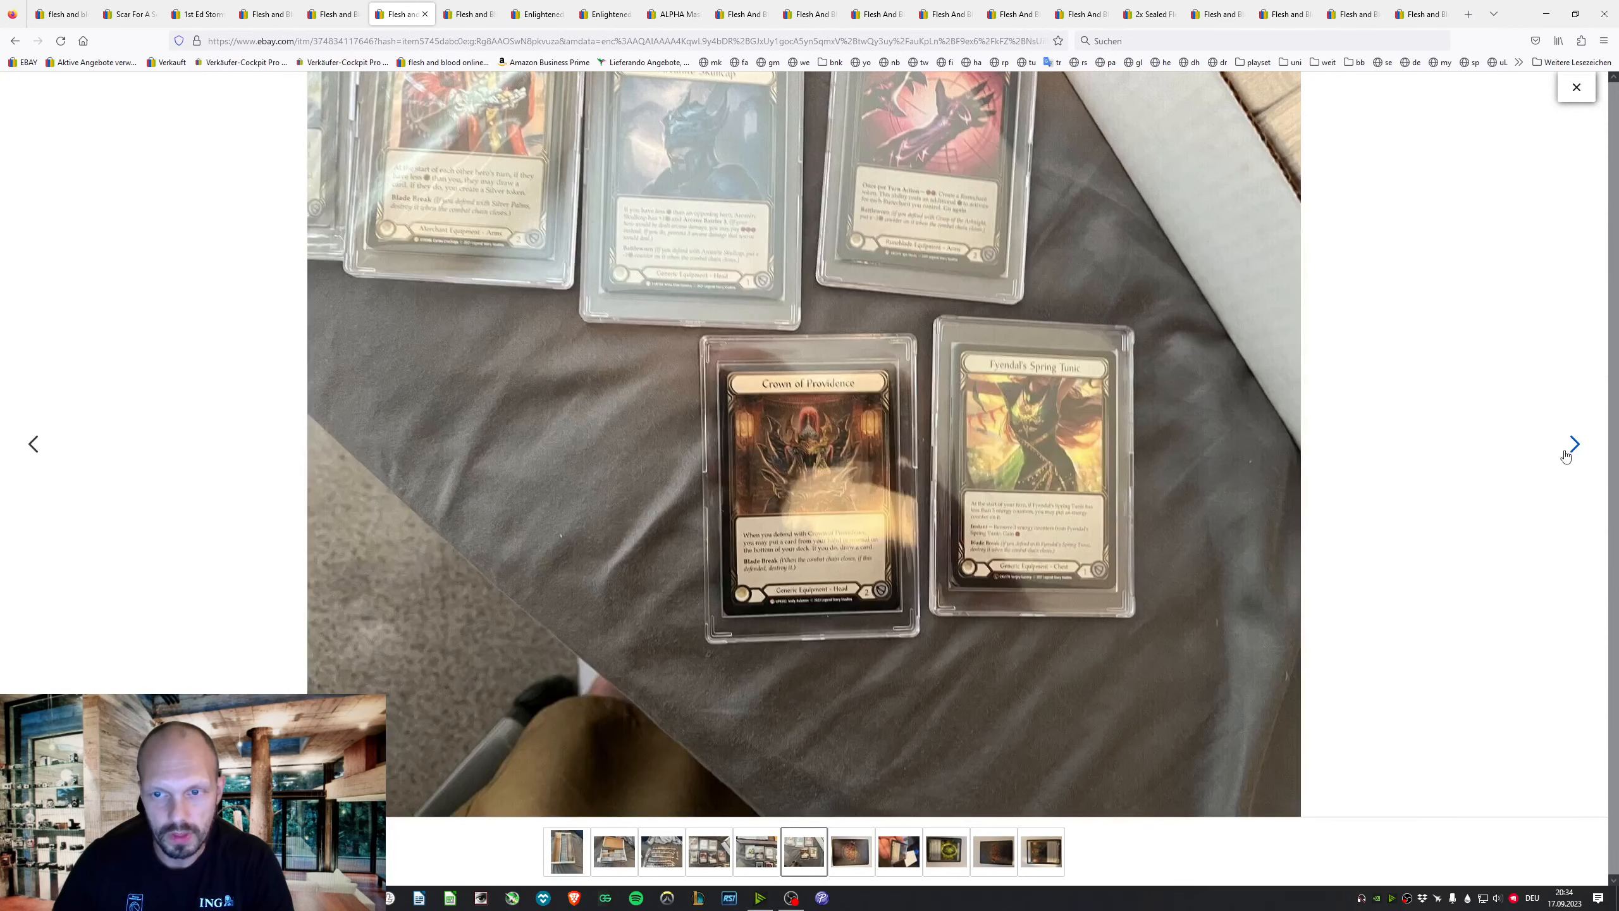
left_click(1573, 442)
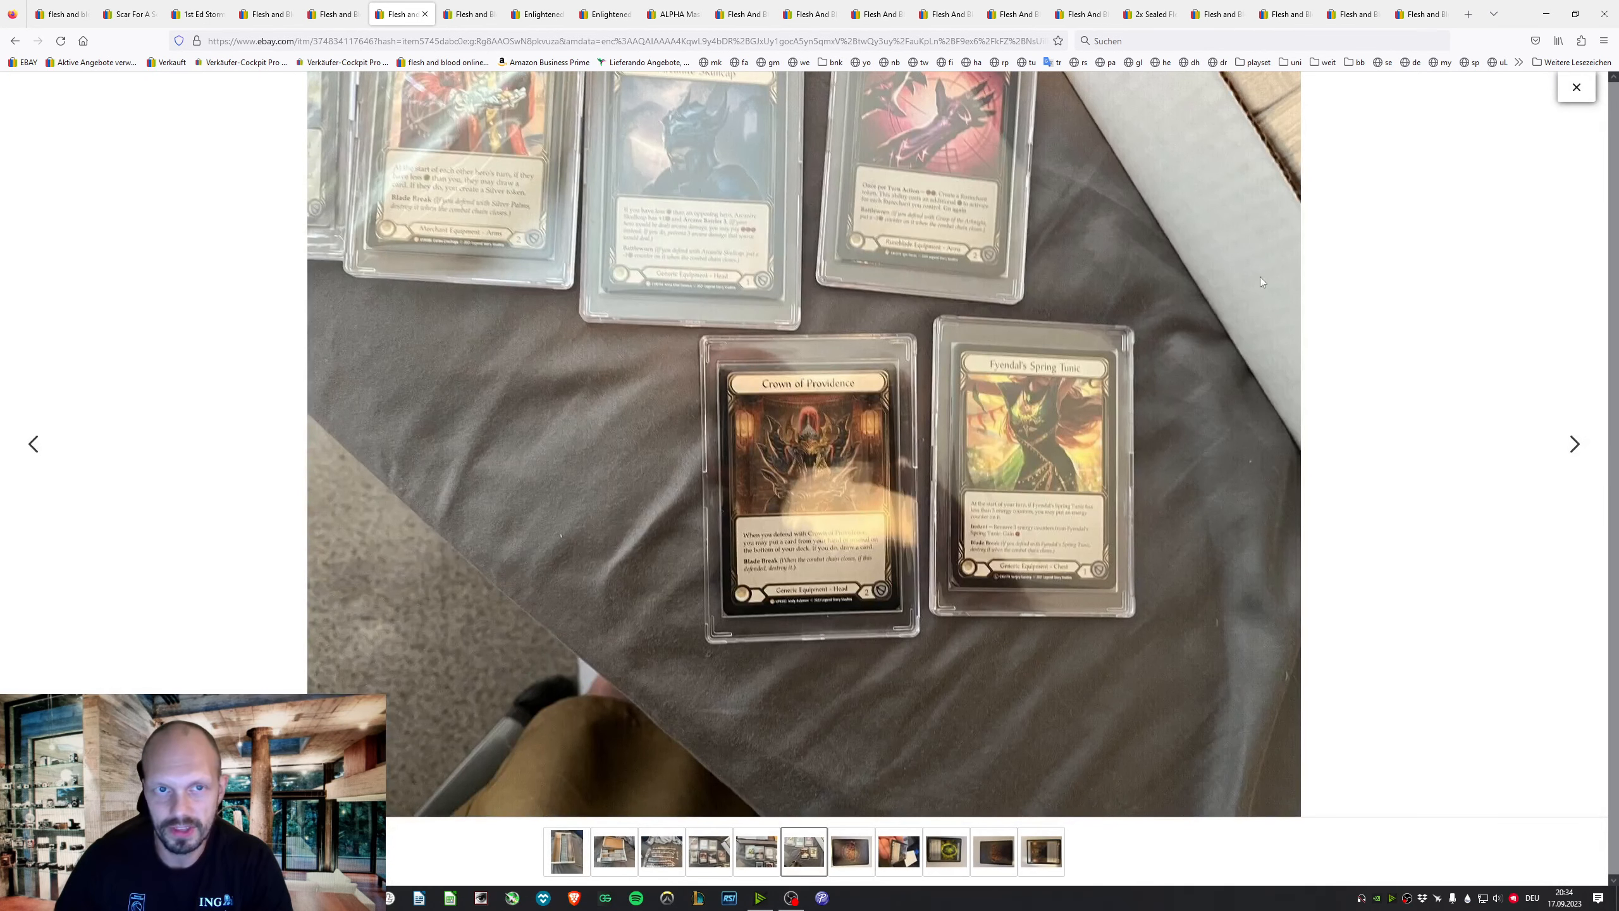
left_click(1573, 444)
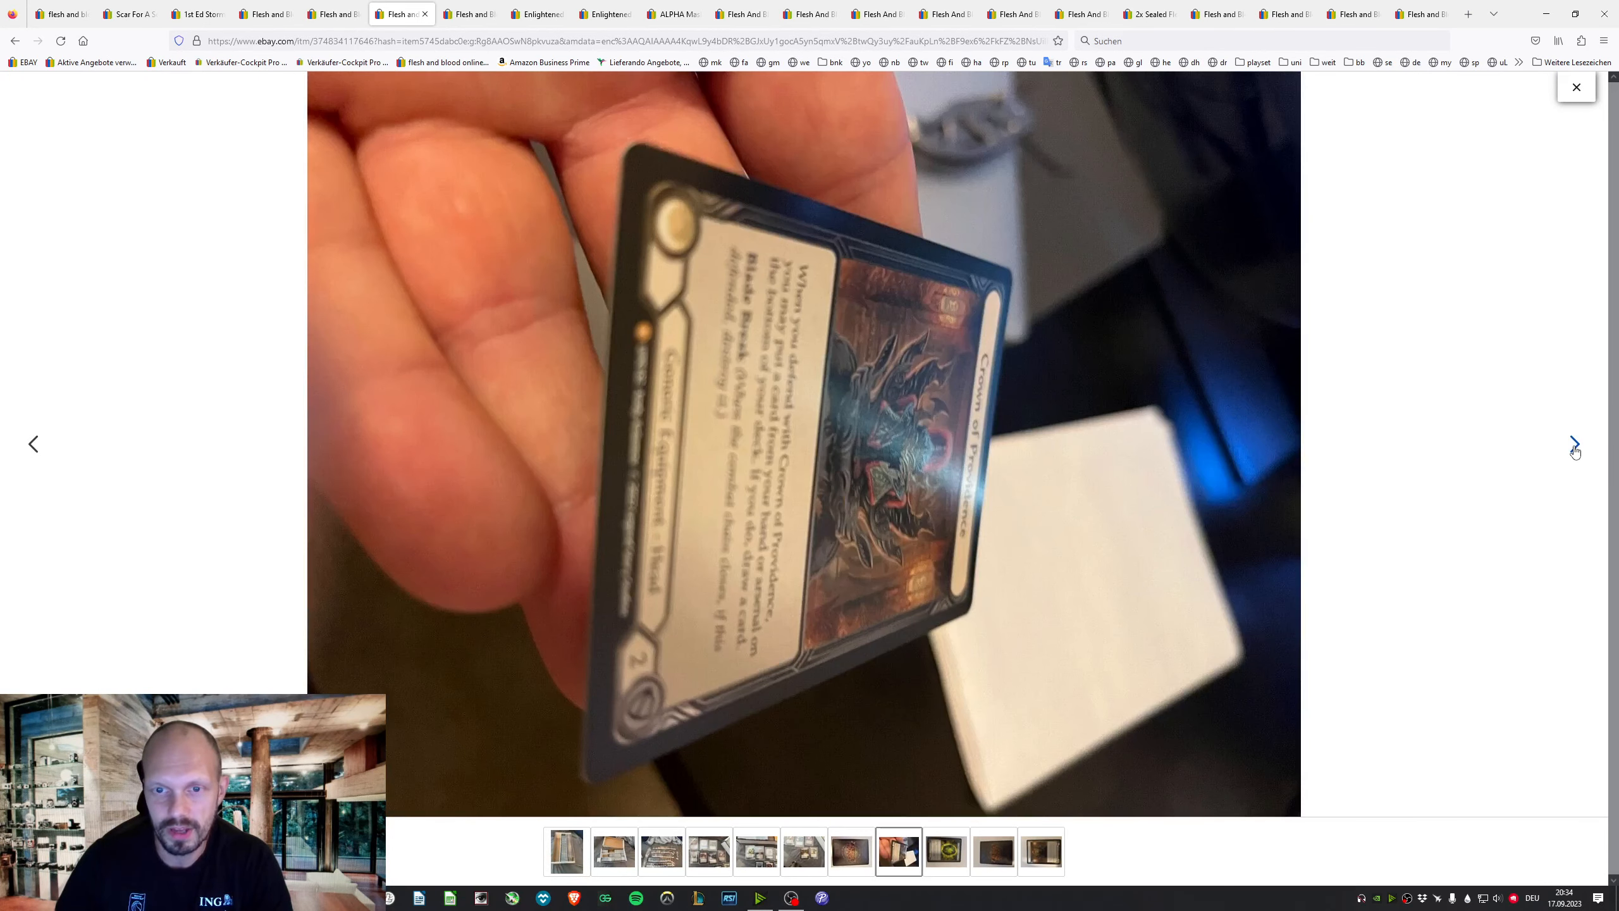
left_click(1573, 444)
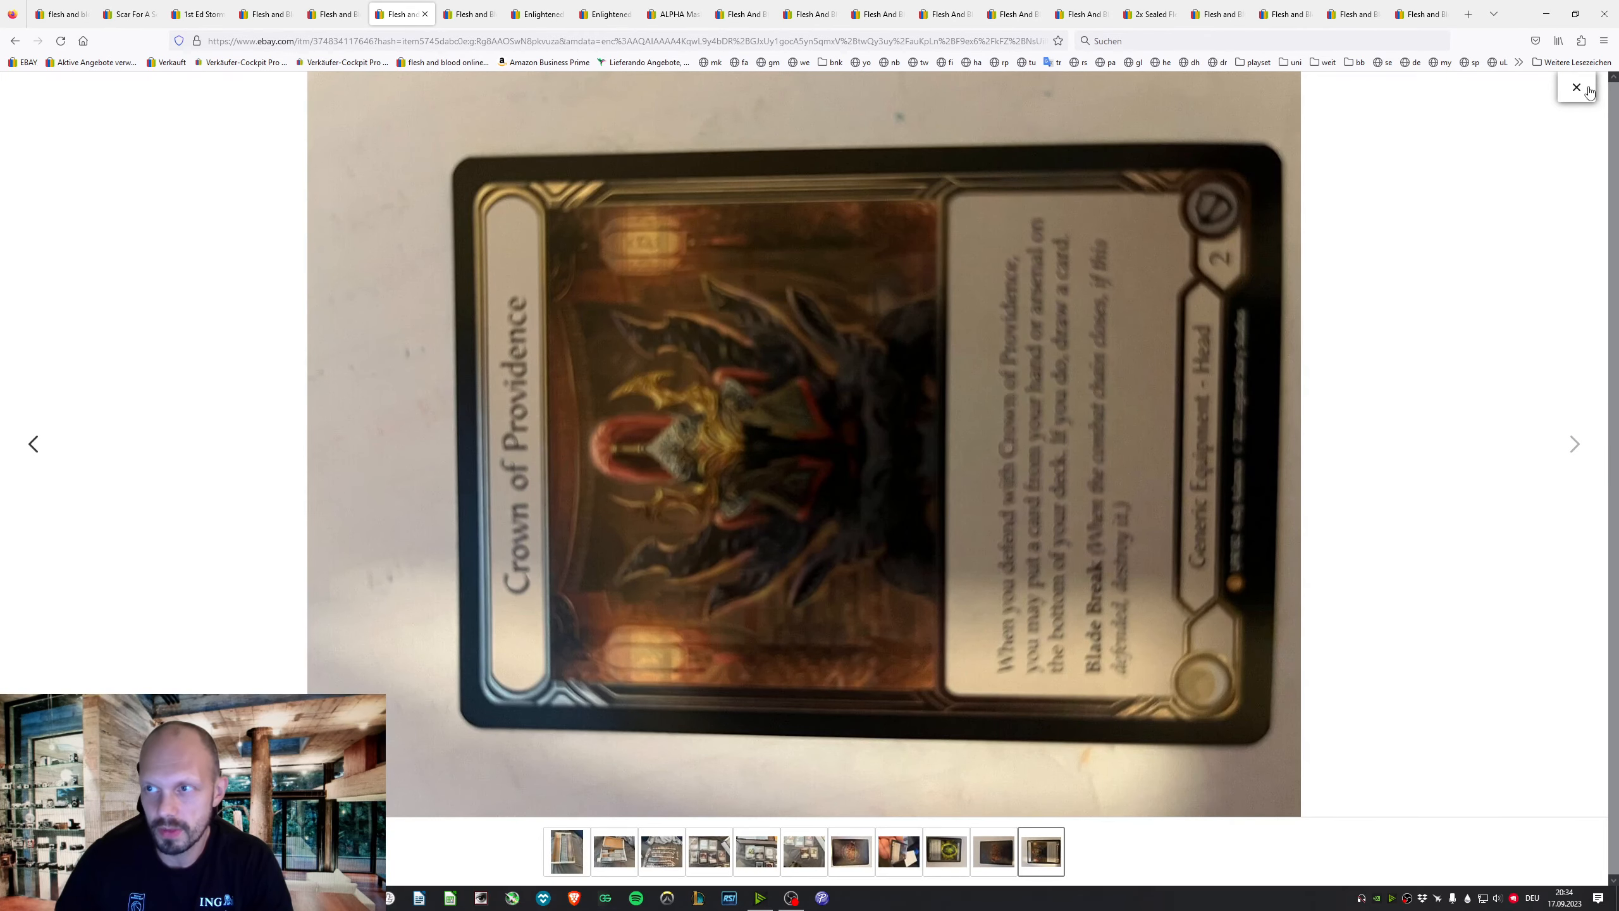
left_click(1575, 87)
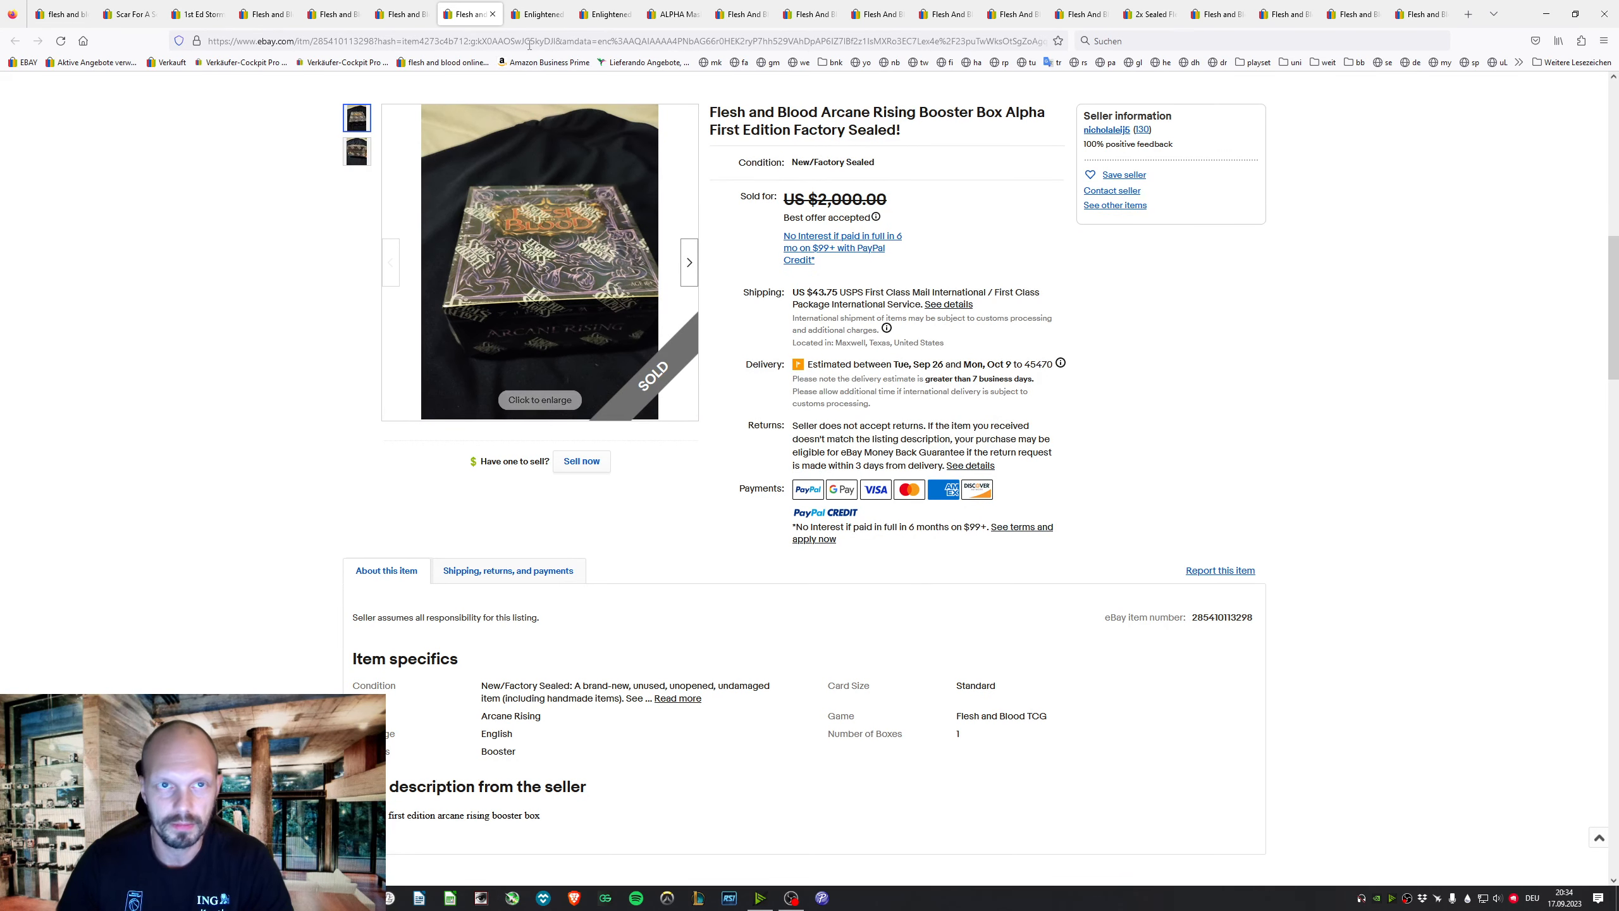
mouse_move(537, 14)
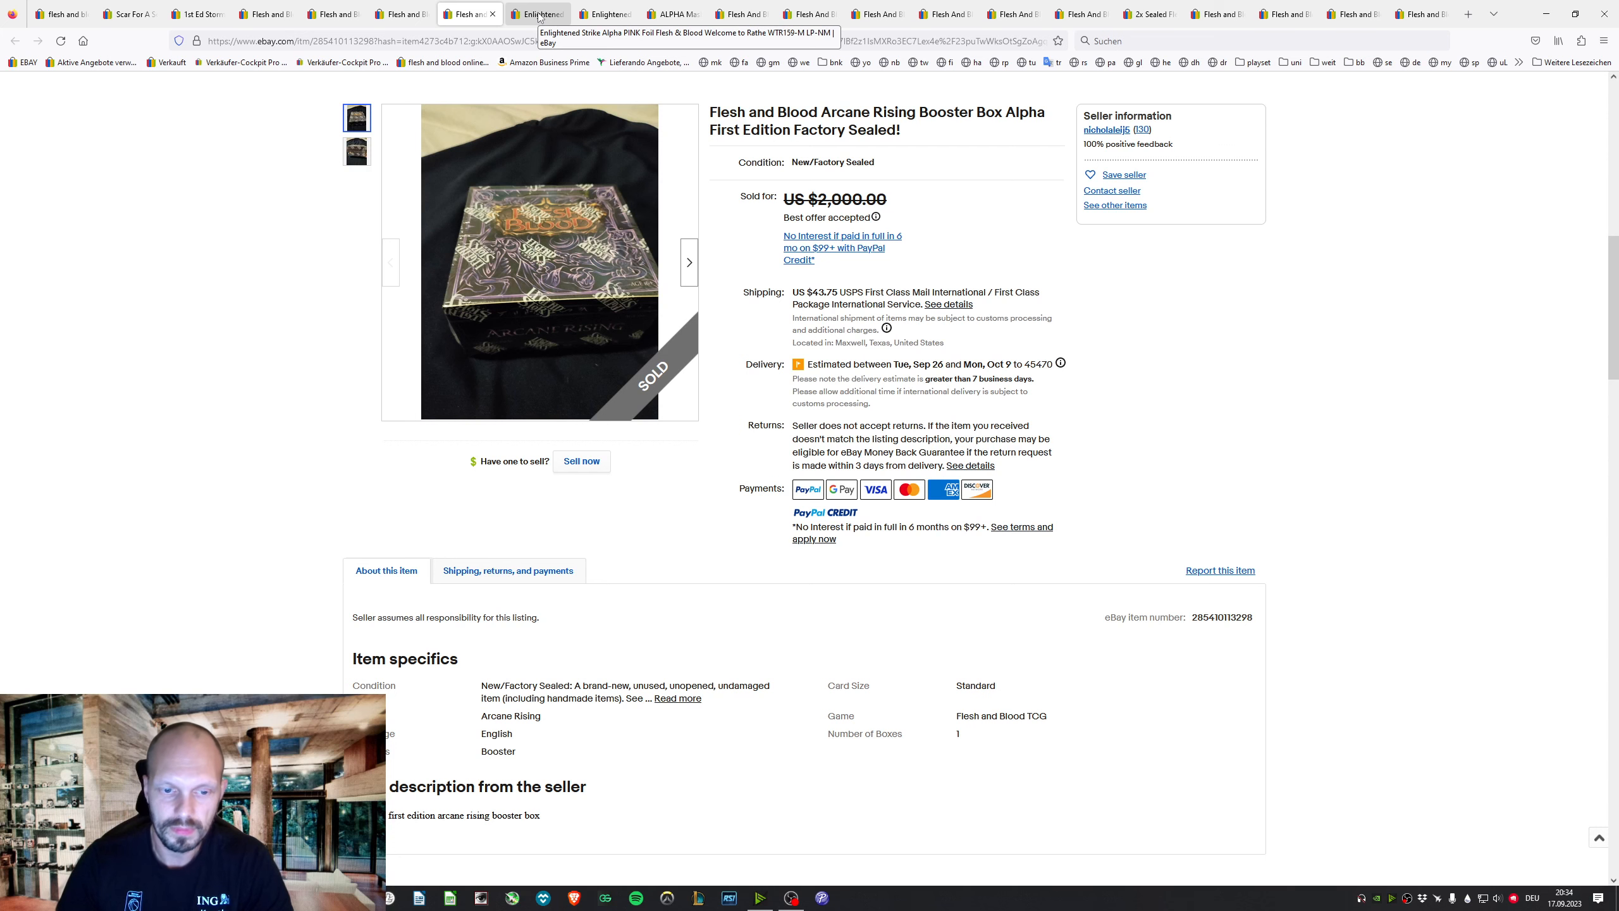
Review the Enlightened Strike Alpha pink foil listing sold at $2,007 with 19 bids
left_click(536, 13)
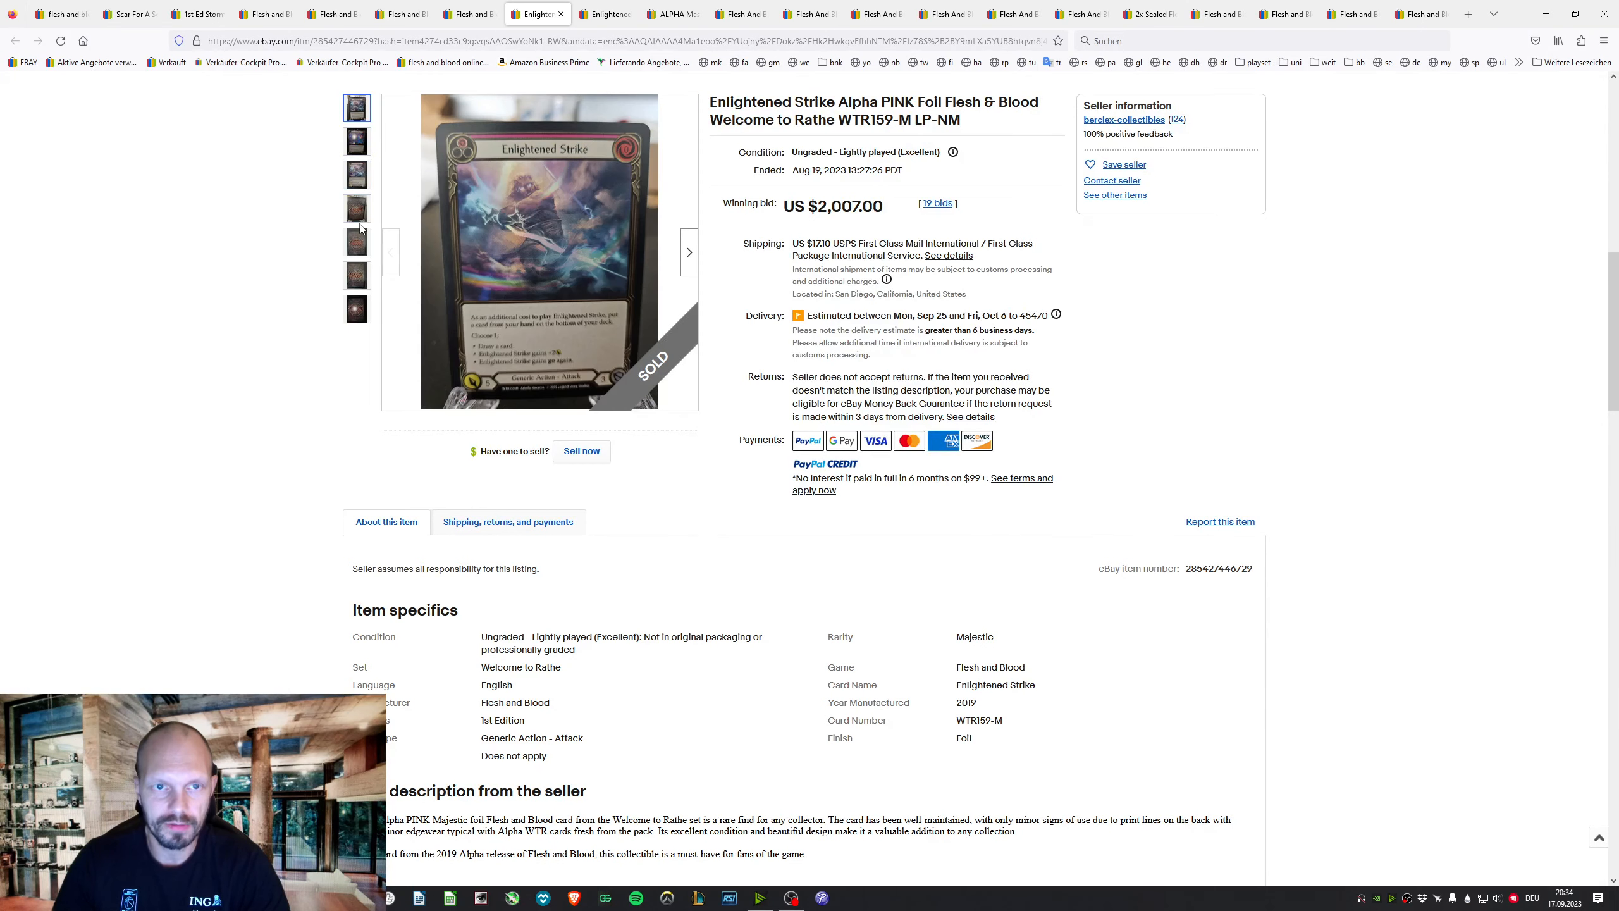
left_click(355, 309)
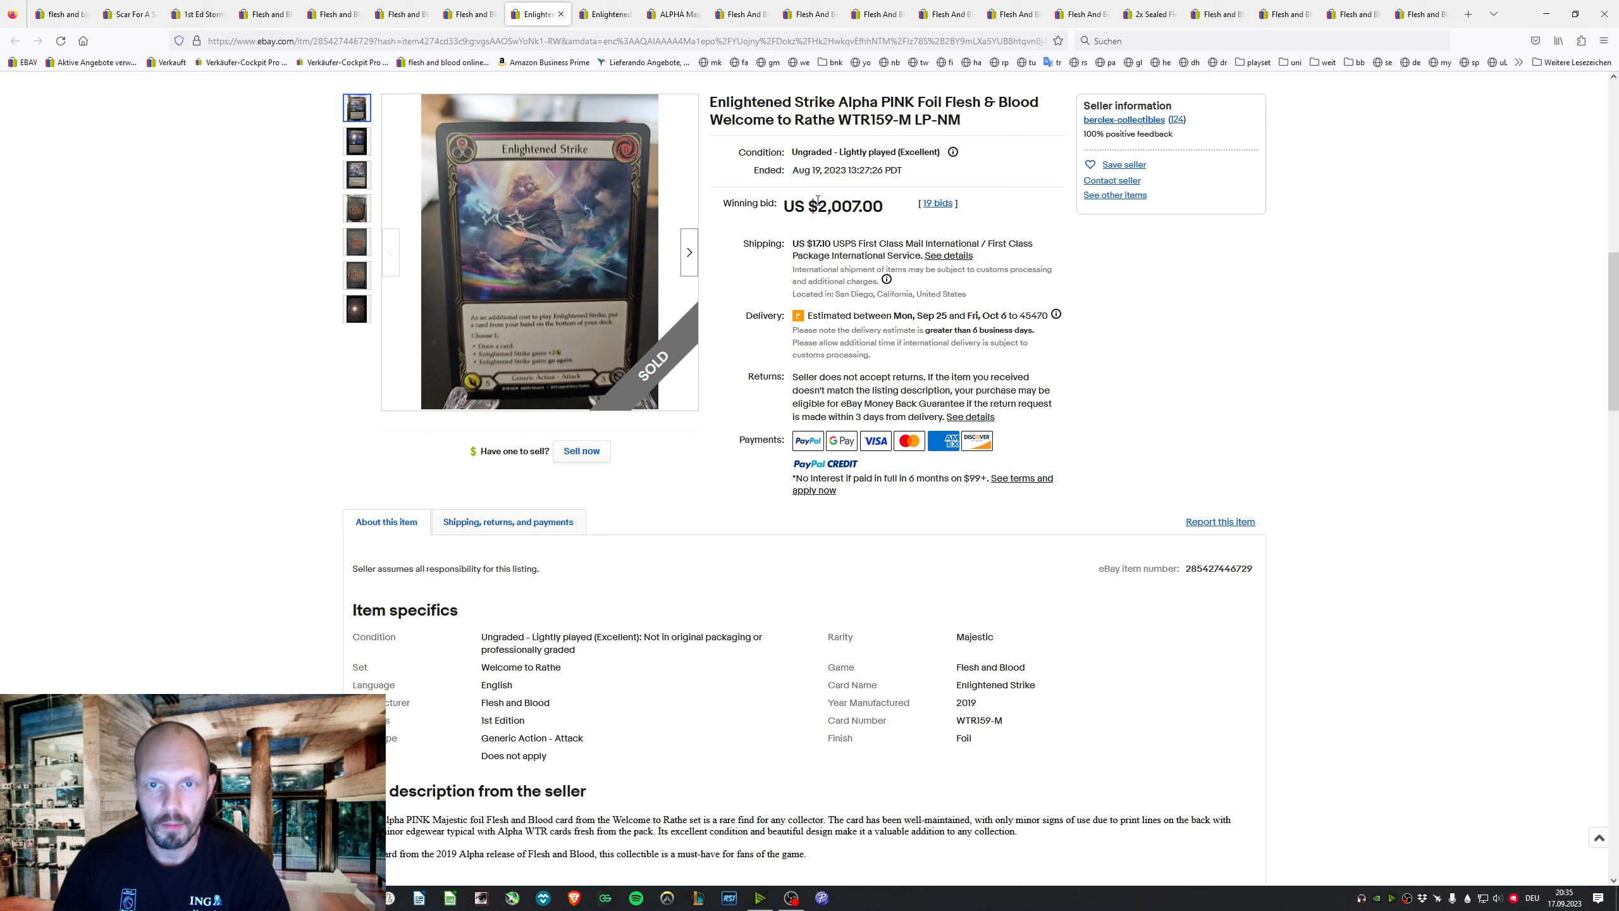
scroll("down", 3)
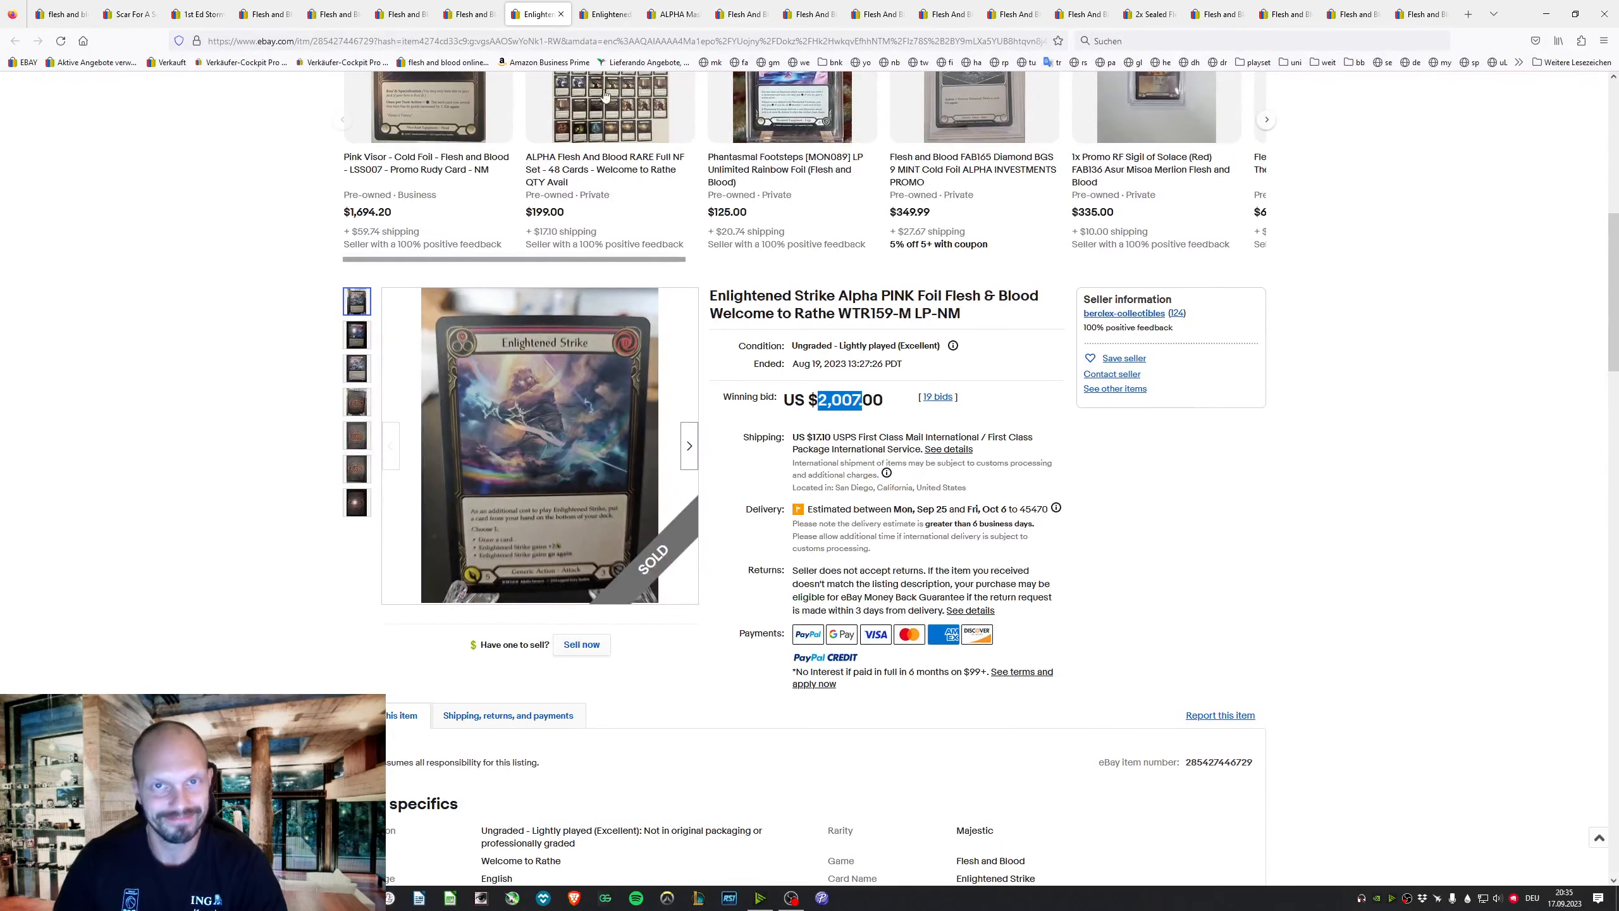
Review the second Enlightened Strike Alpha pink foil listing sold at $2,077.50
left_click(604, 13)
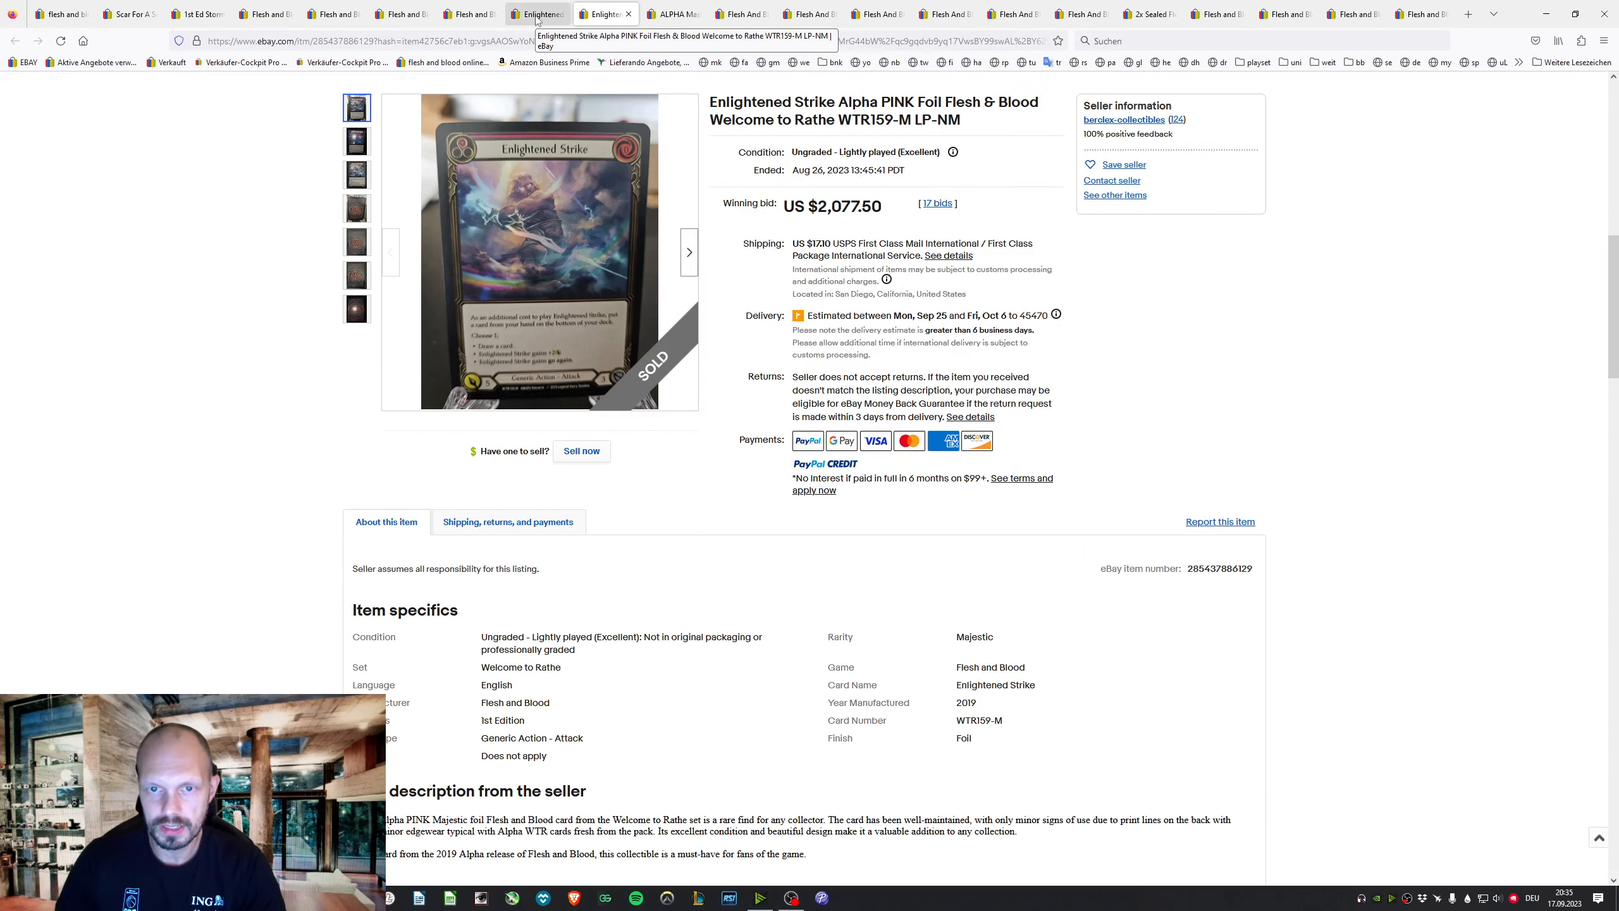
left_click(605, 14)
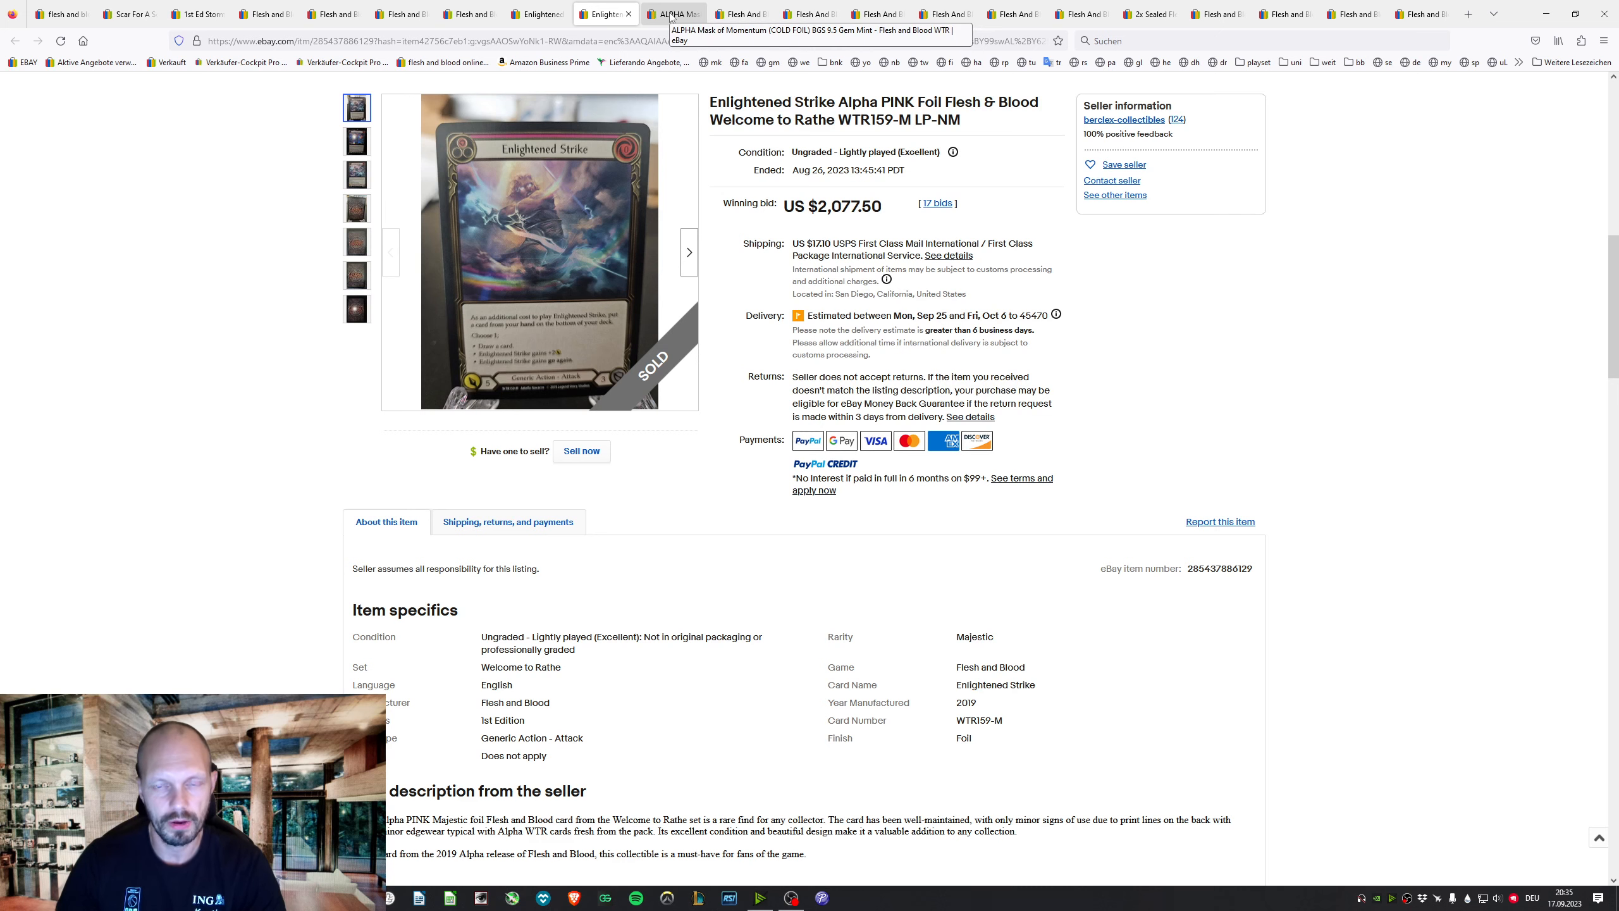
scroll("down", 3)
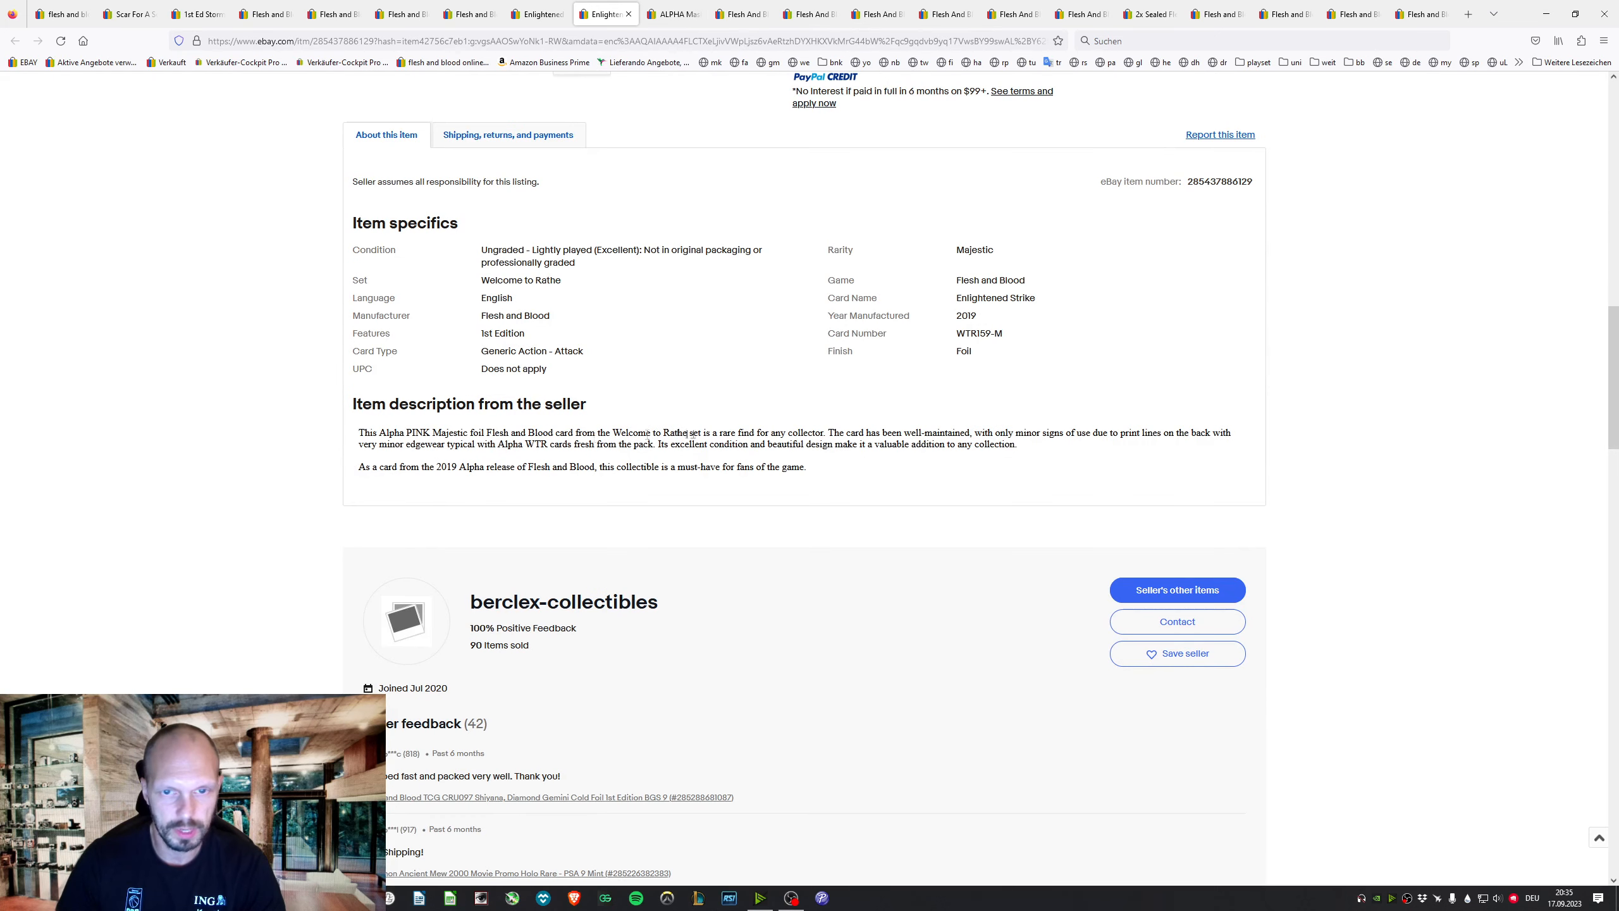
scroll("up", 3)
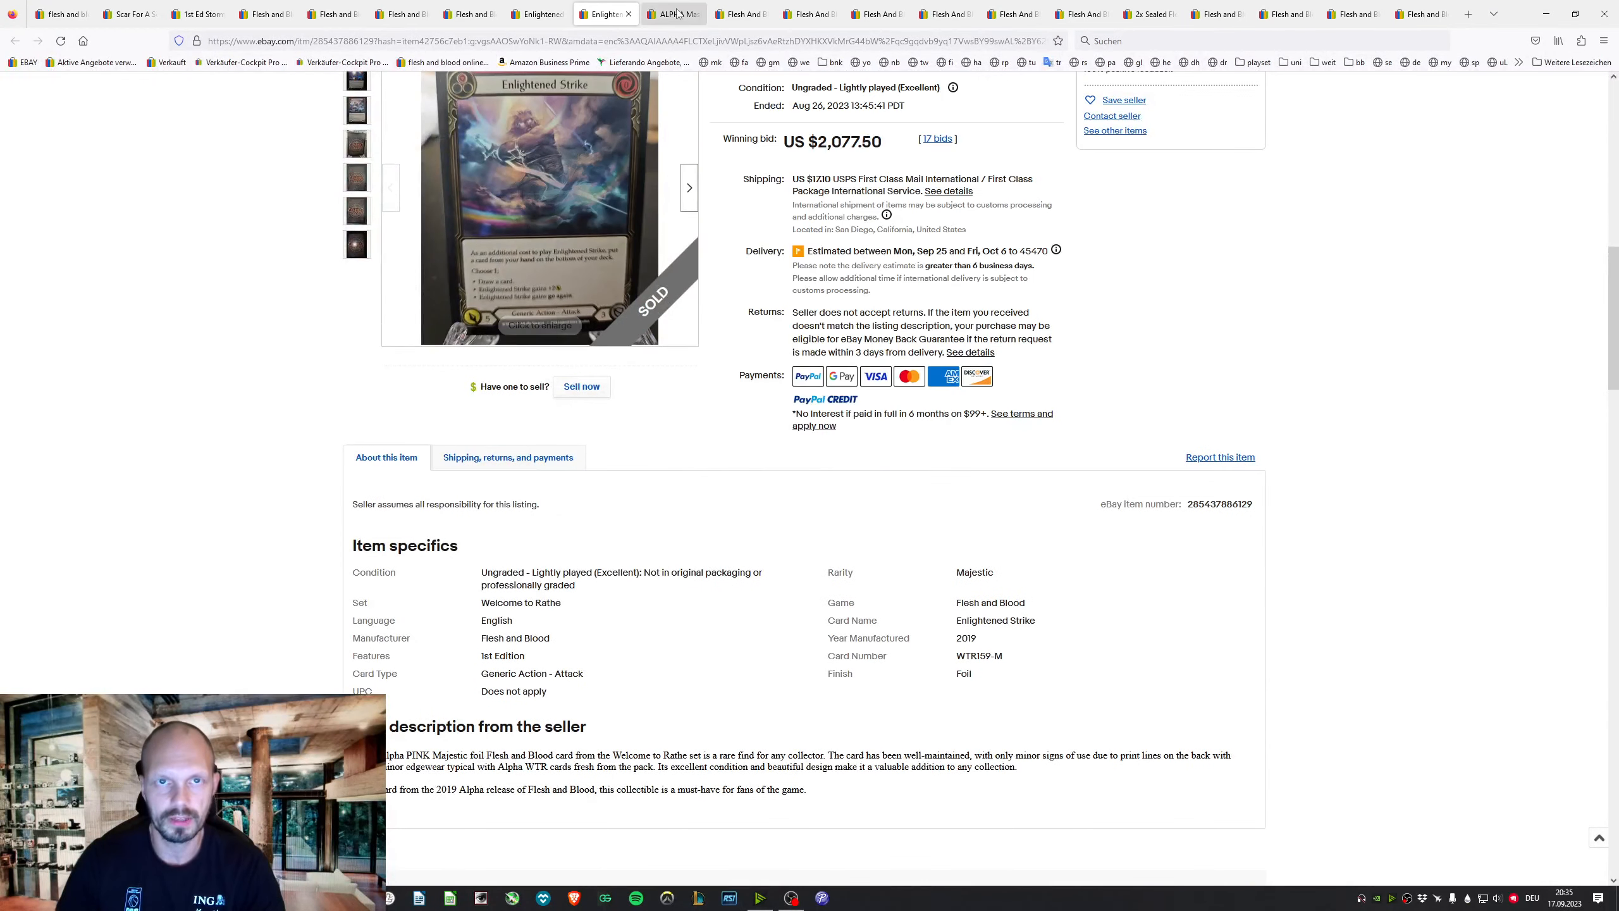
Review the BGS 9.5 Mask of Momentum ($2,094) and the $2,500 Alpha booster box listings
left_click(671, 14)
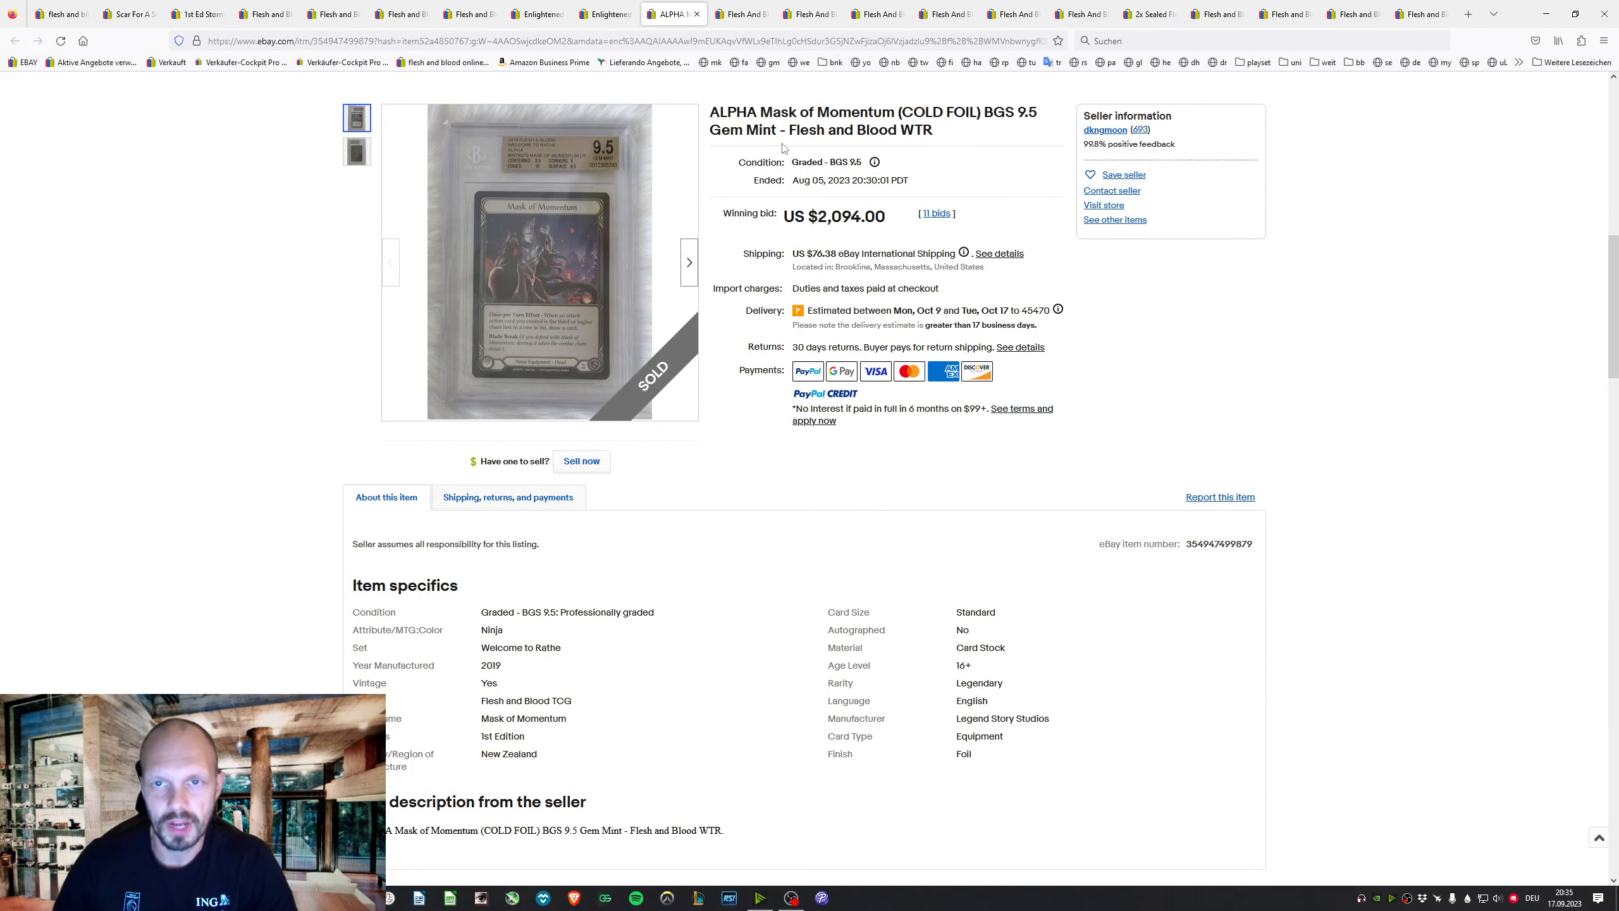
mouse_move(538, 262)
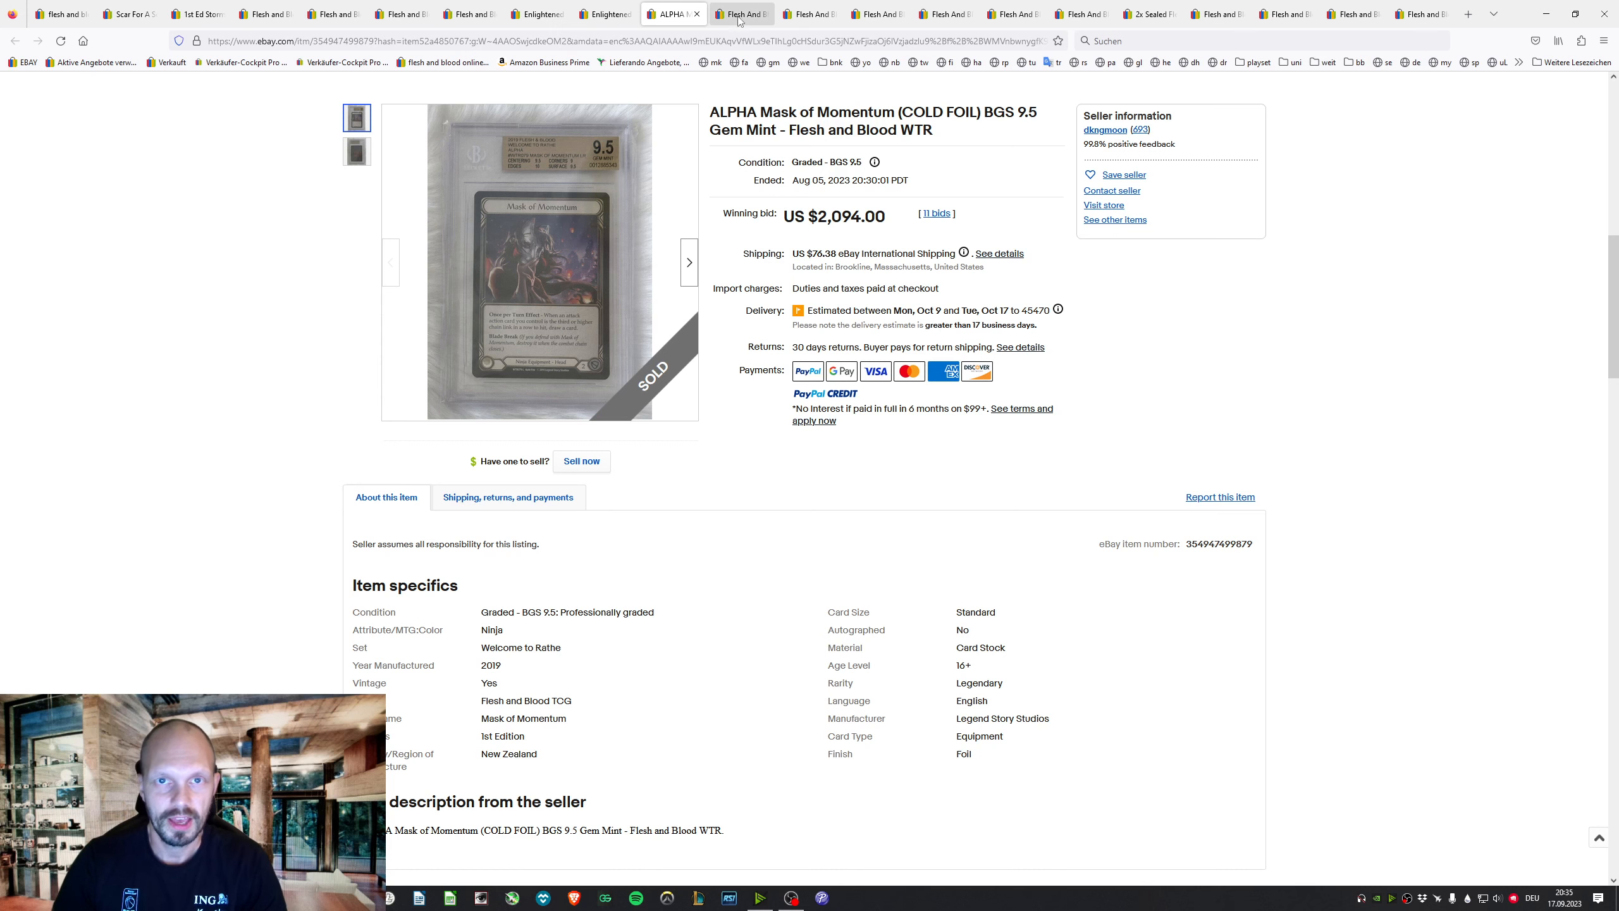
left_click(741, 14)
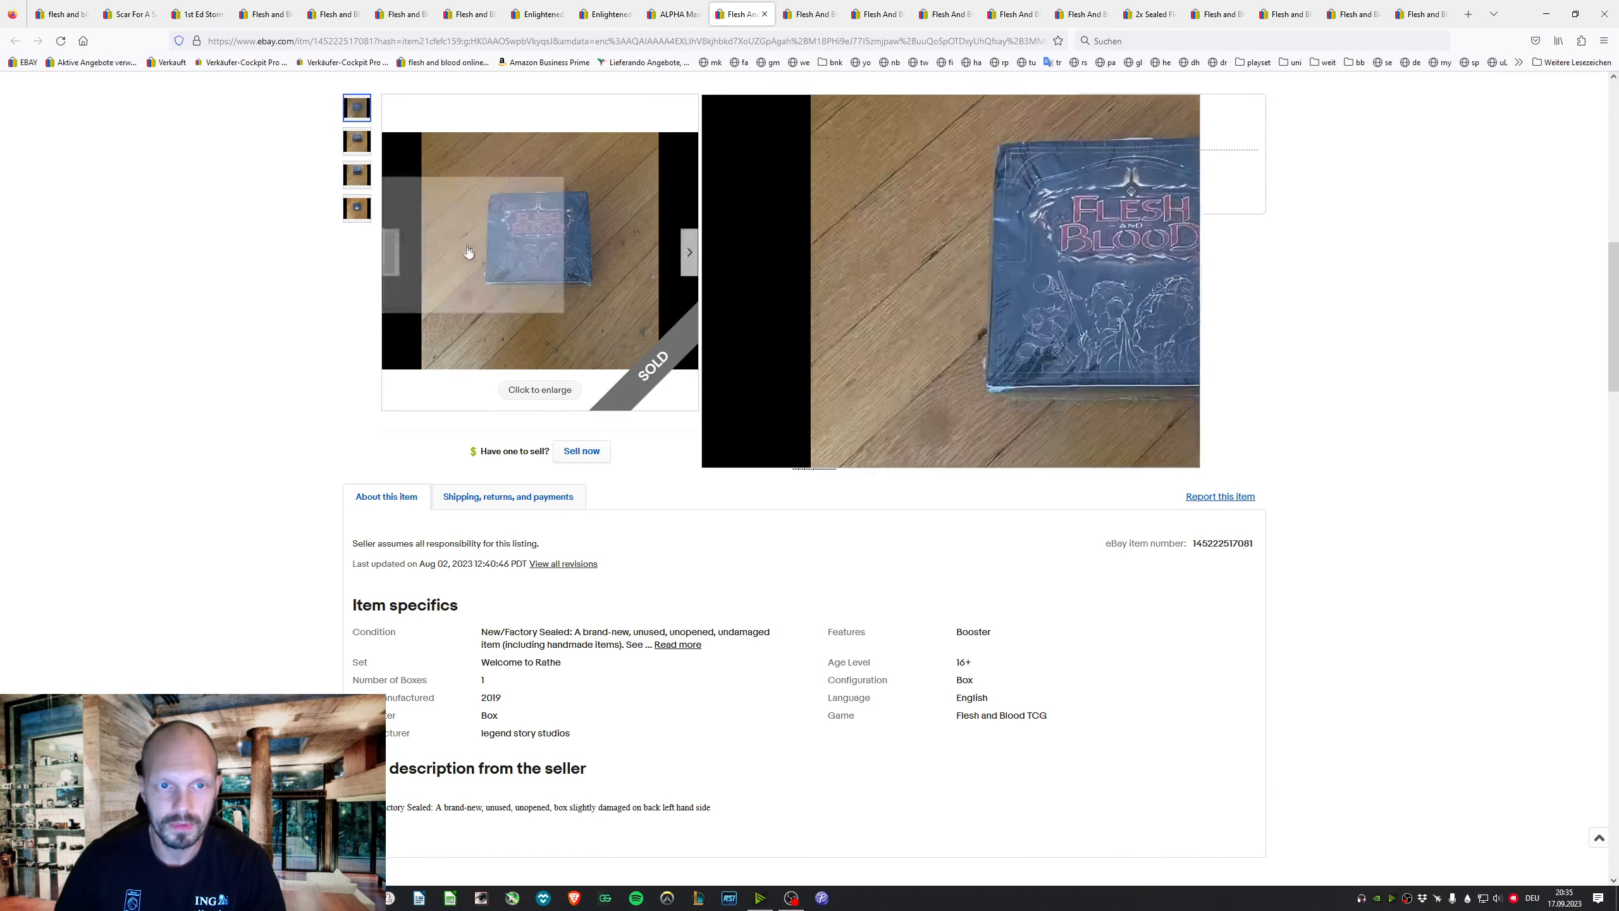
left_click(356, 207)
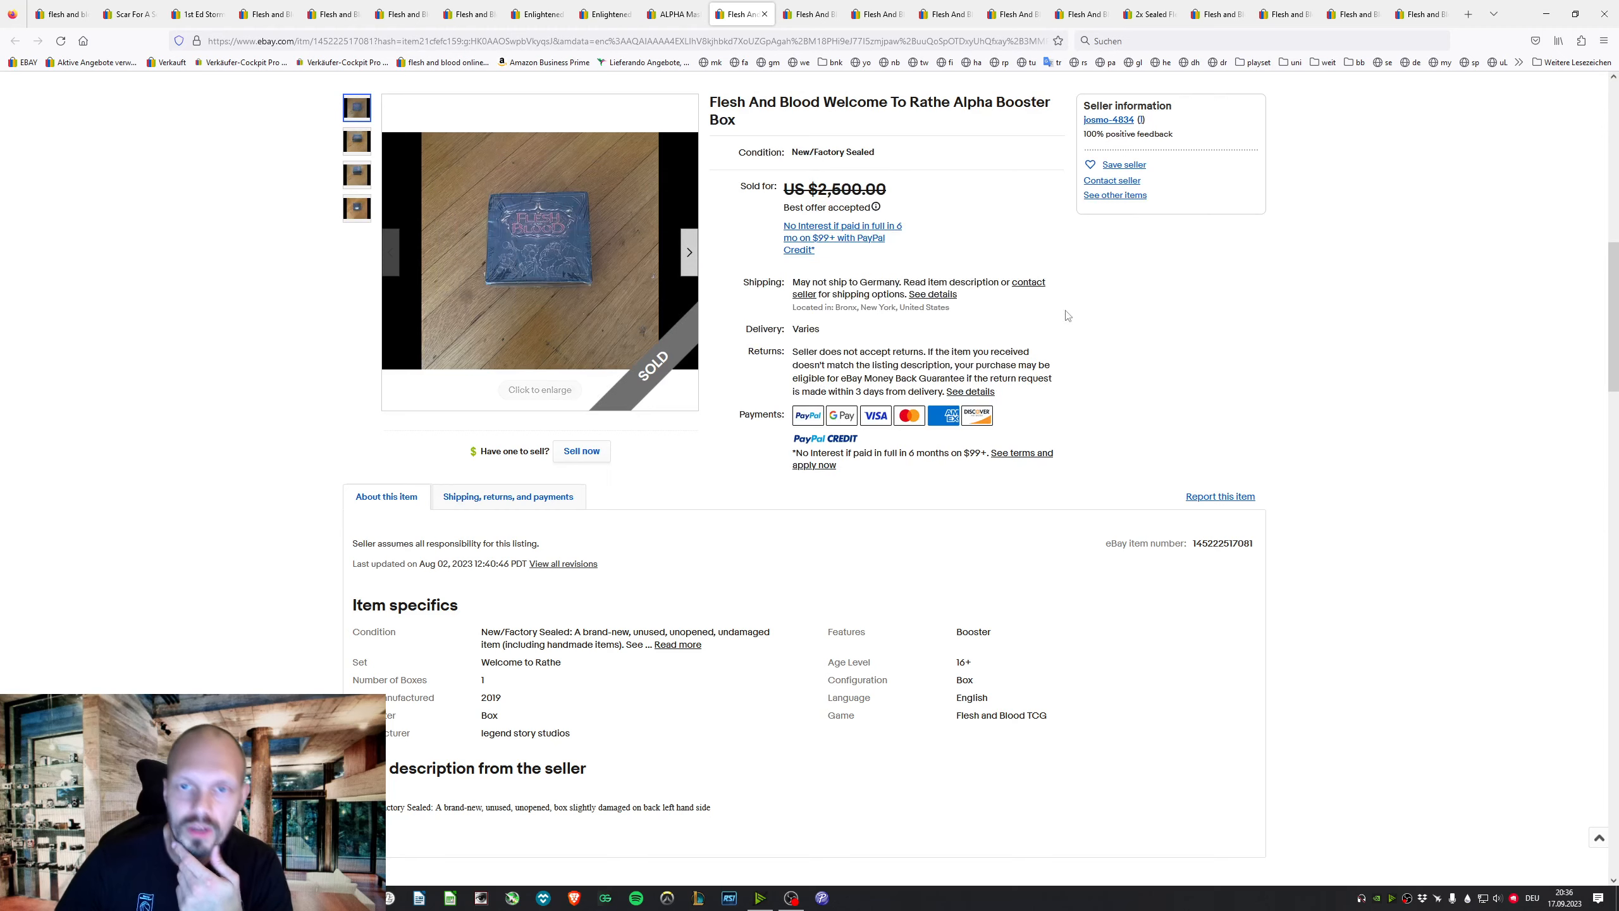
mouse_move(1131, 312)
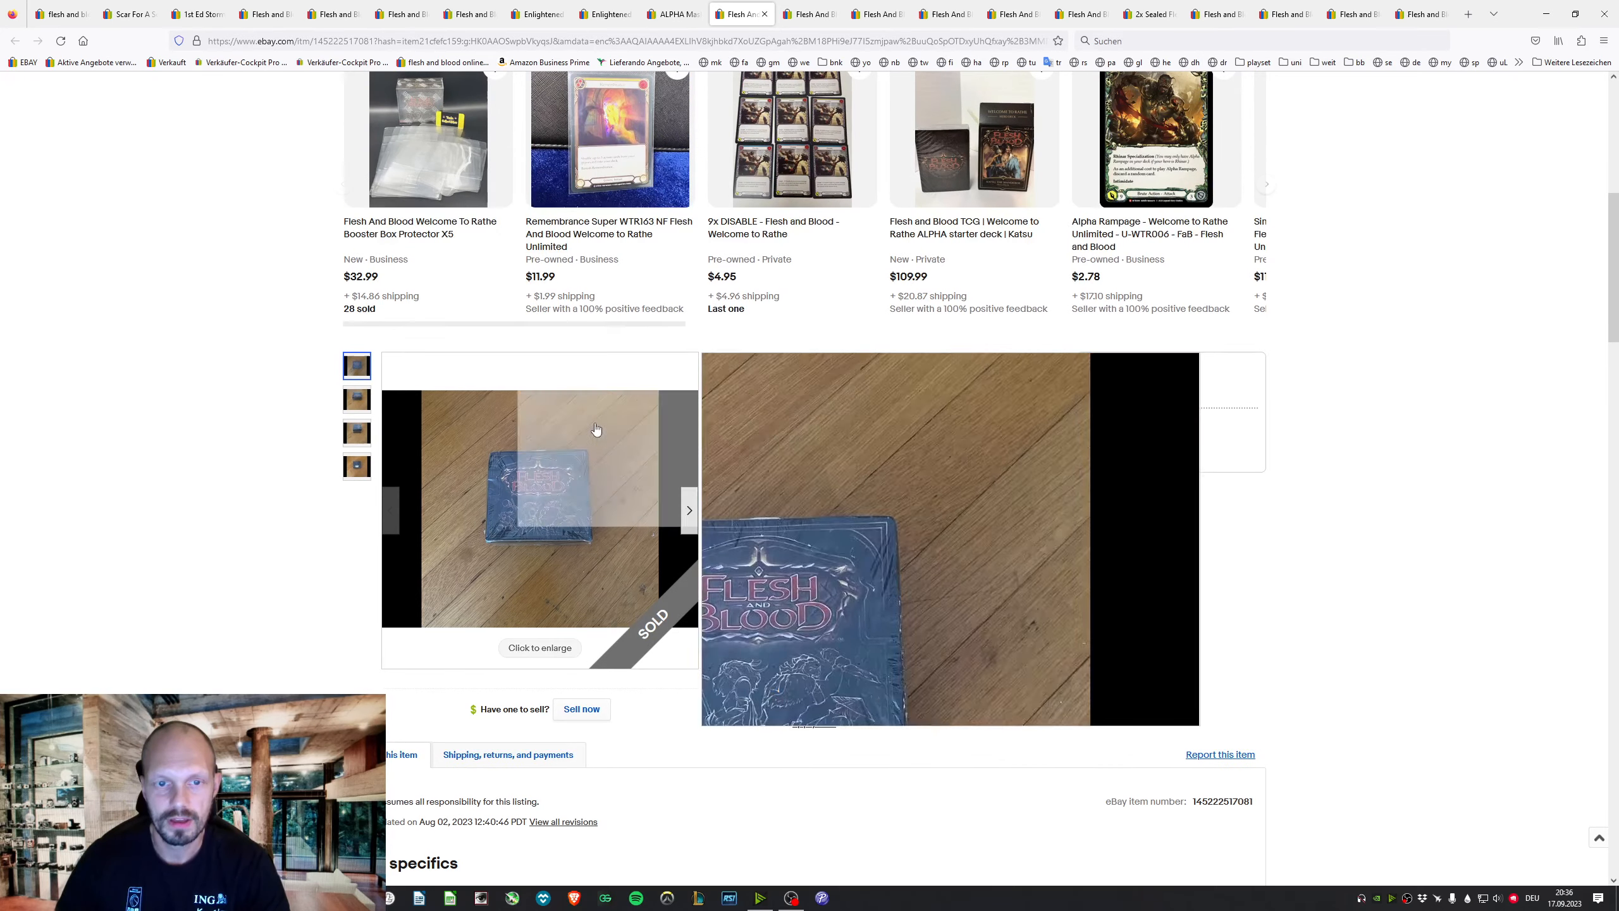
View the sealed box's last photo at full size, then move to the next booster box listing
left_click(357, 466)
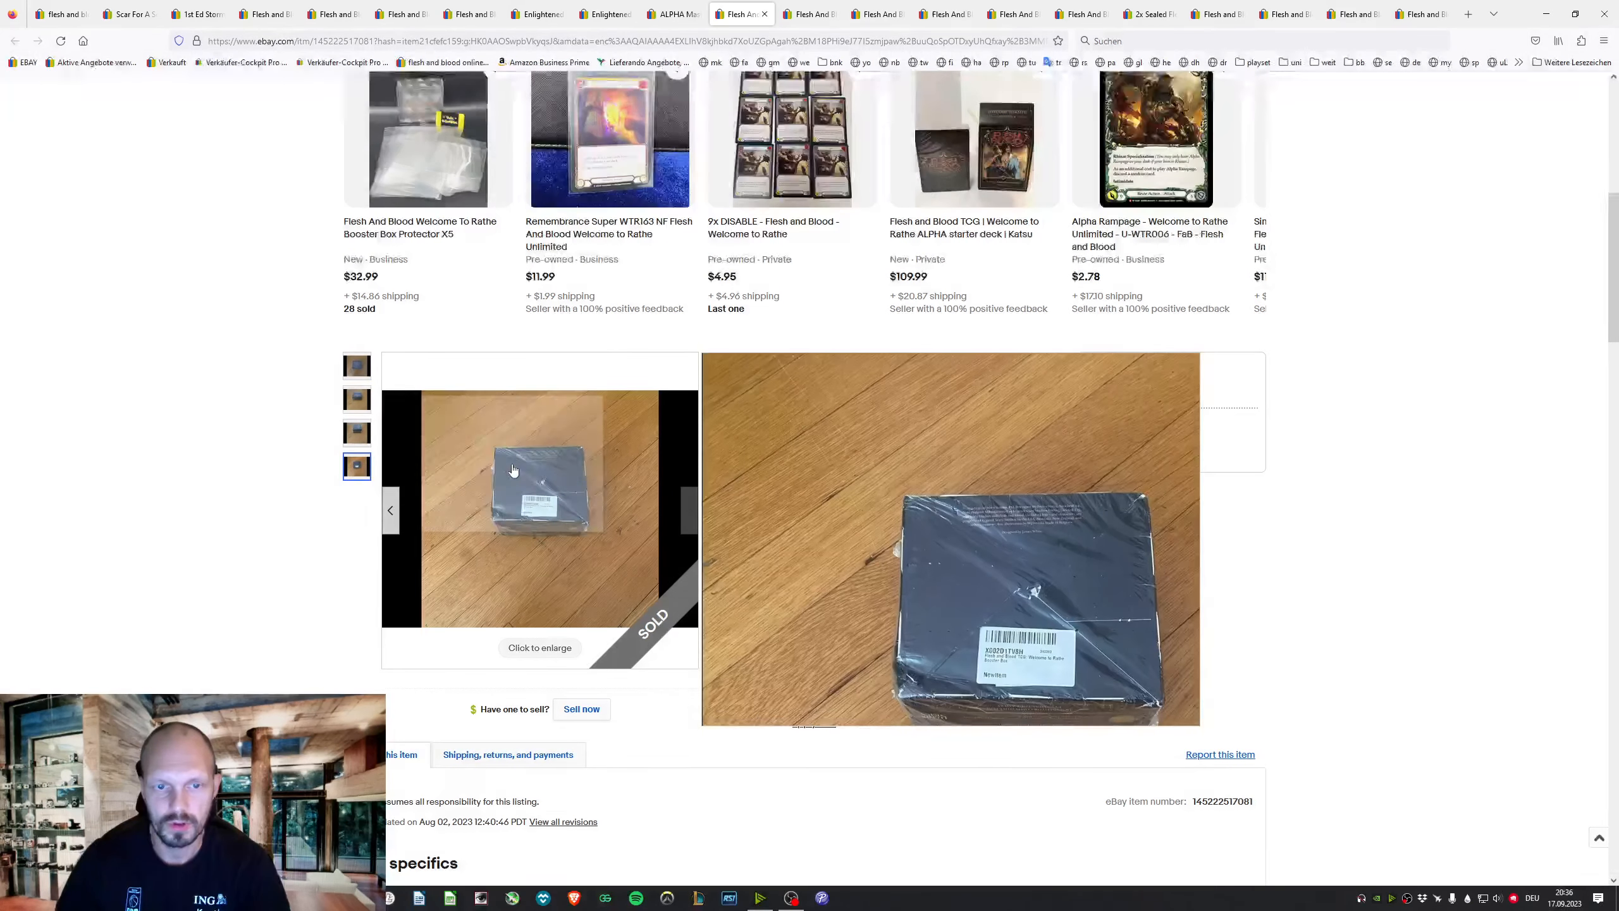
left_click(539, 648)
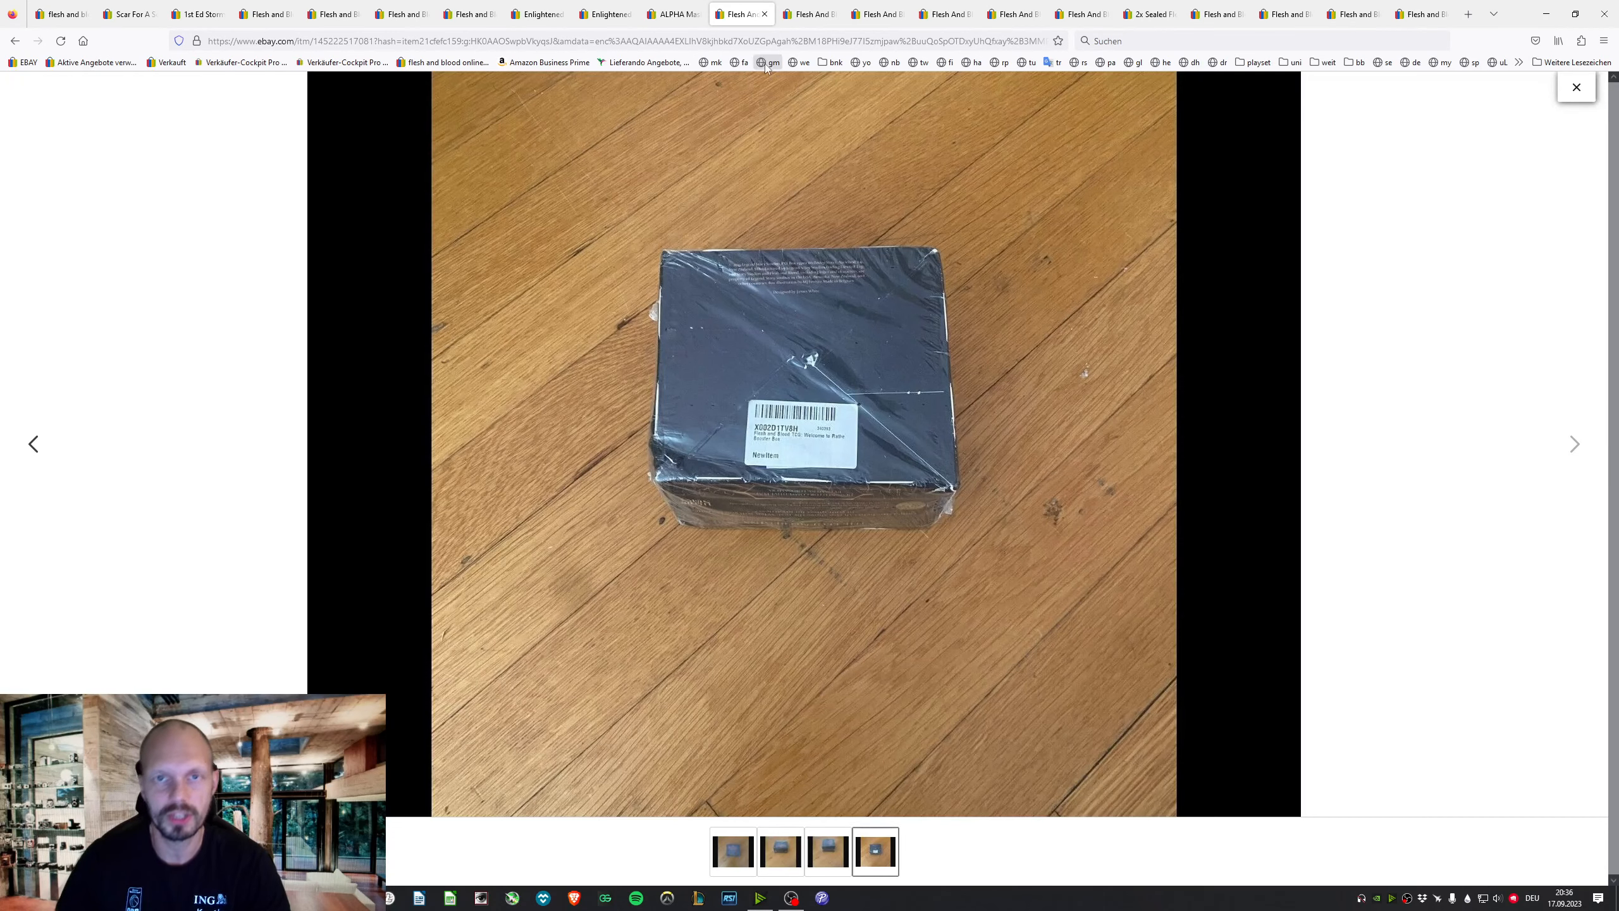
left_click(1576, 87)
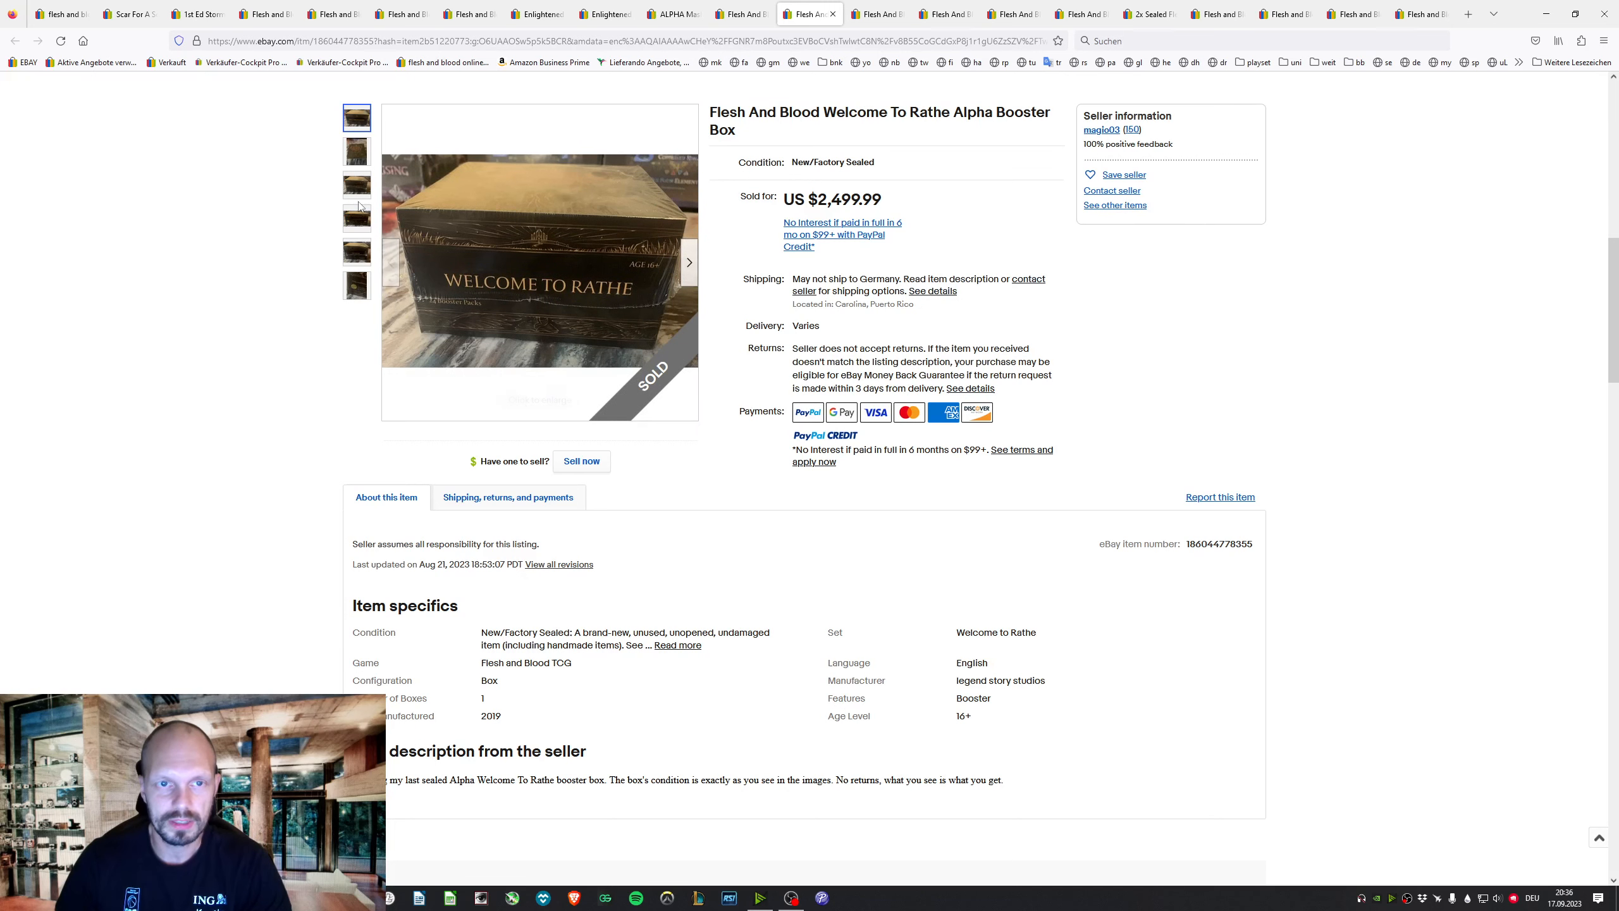
Review the $2,605 auctioned booster box, the next booster box, and the $3,600 case bundle listings
left_click(356, 286)
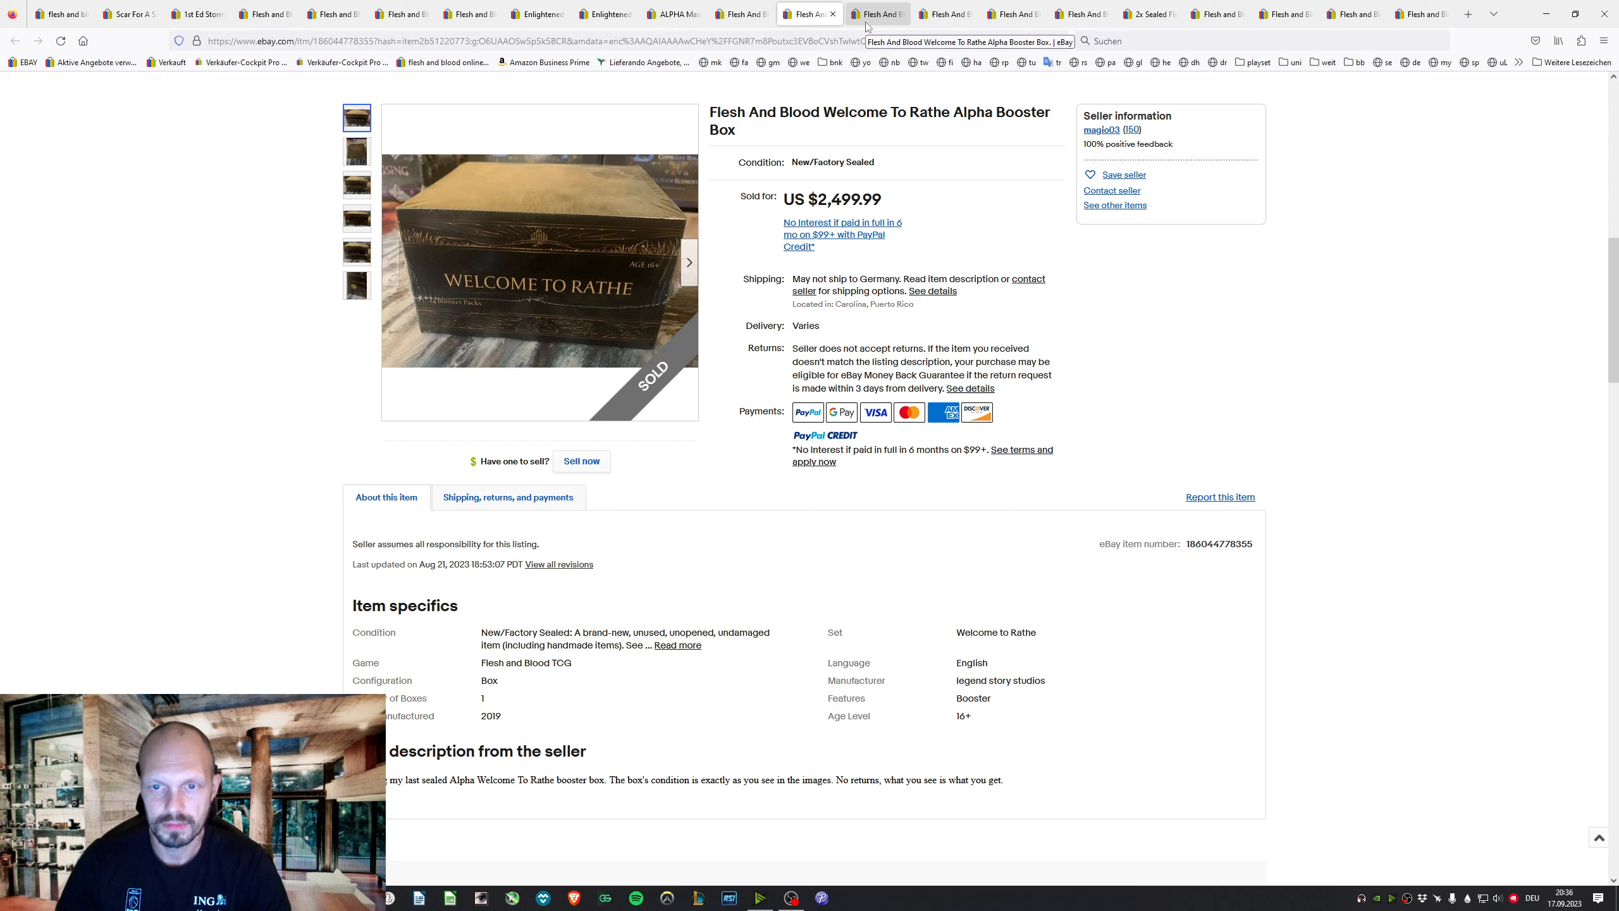
left_click(876, 14)
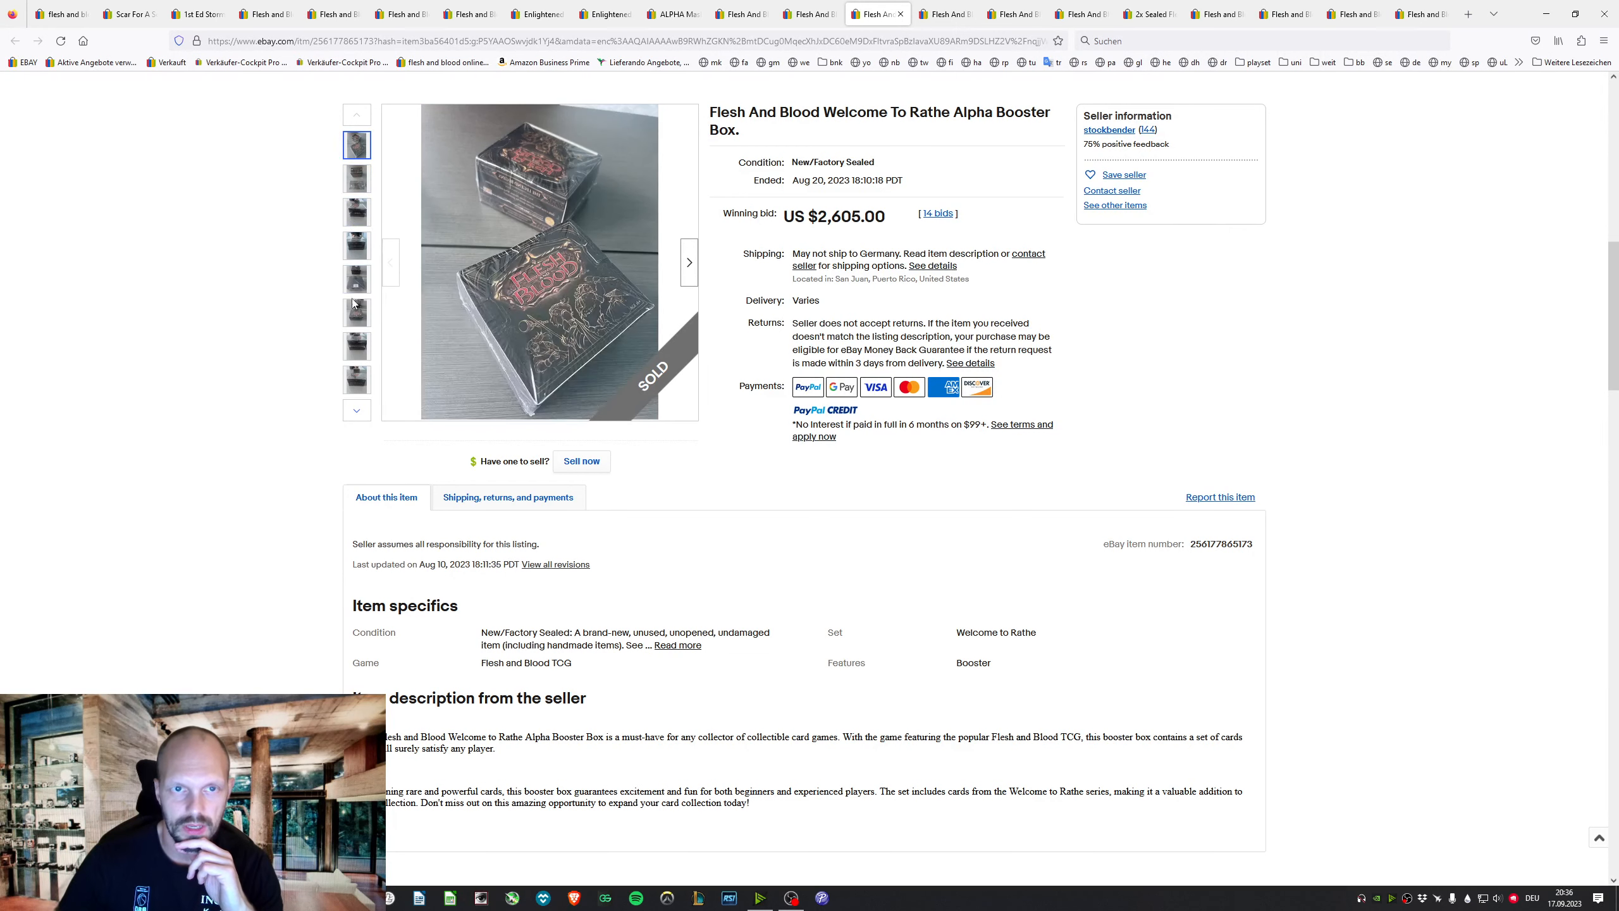
left_click(356, 244)
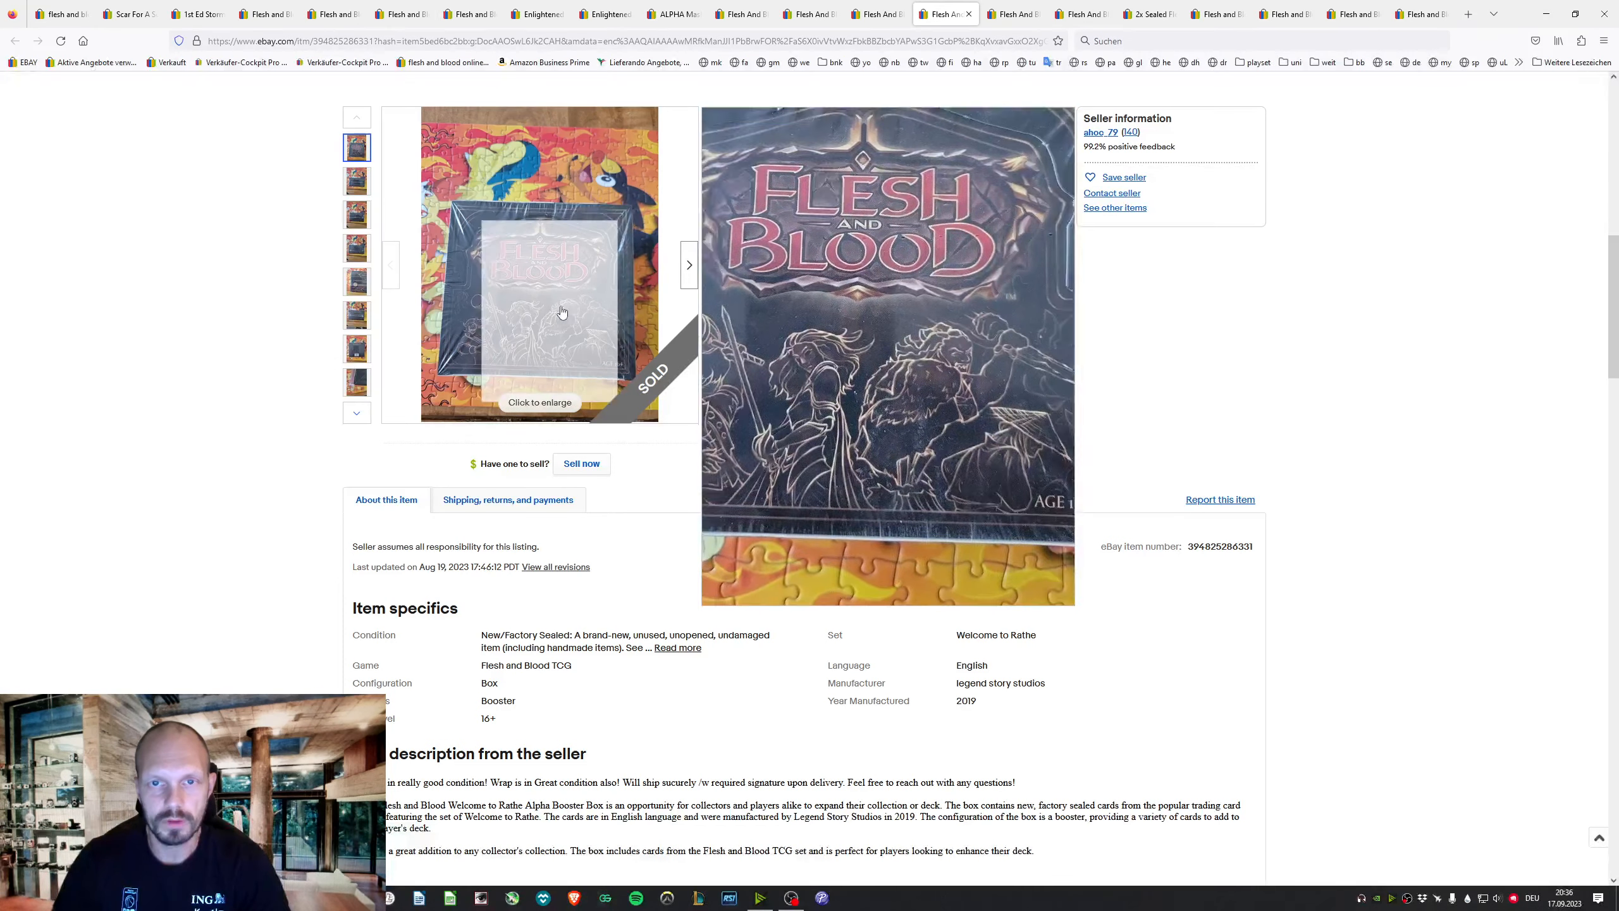
left_click(356, 247)
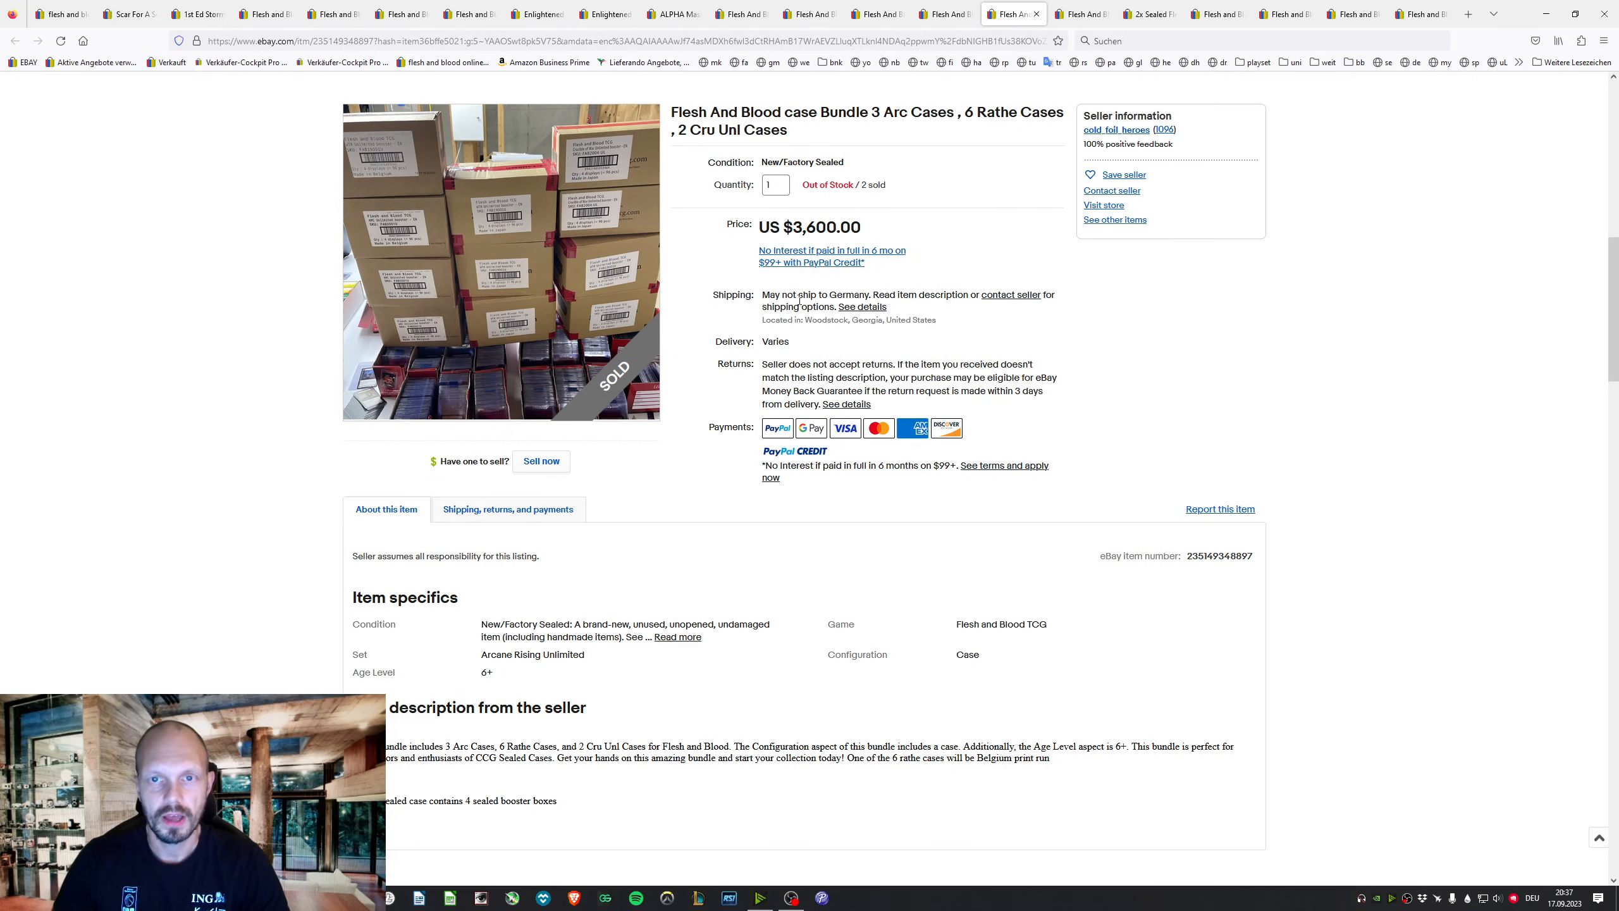
left_click(500, 262)
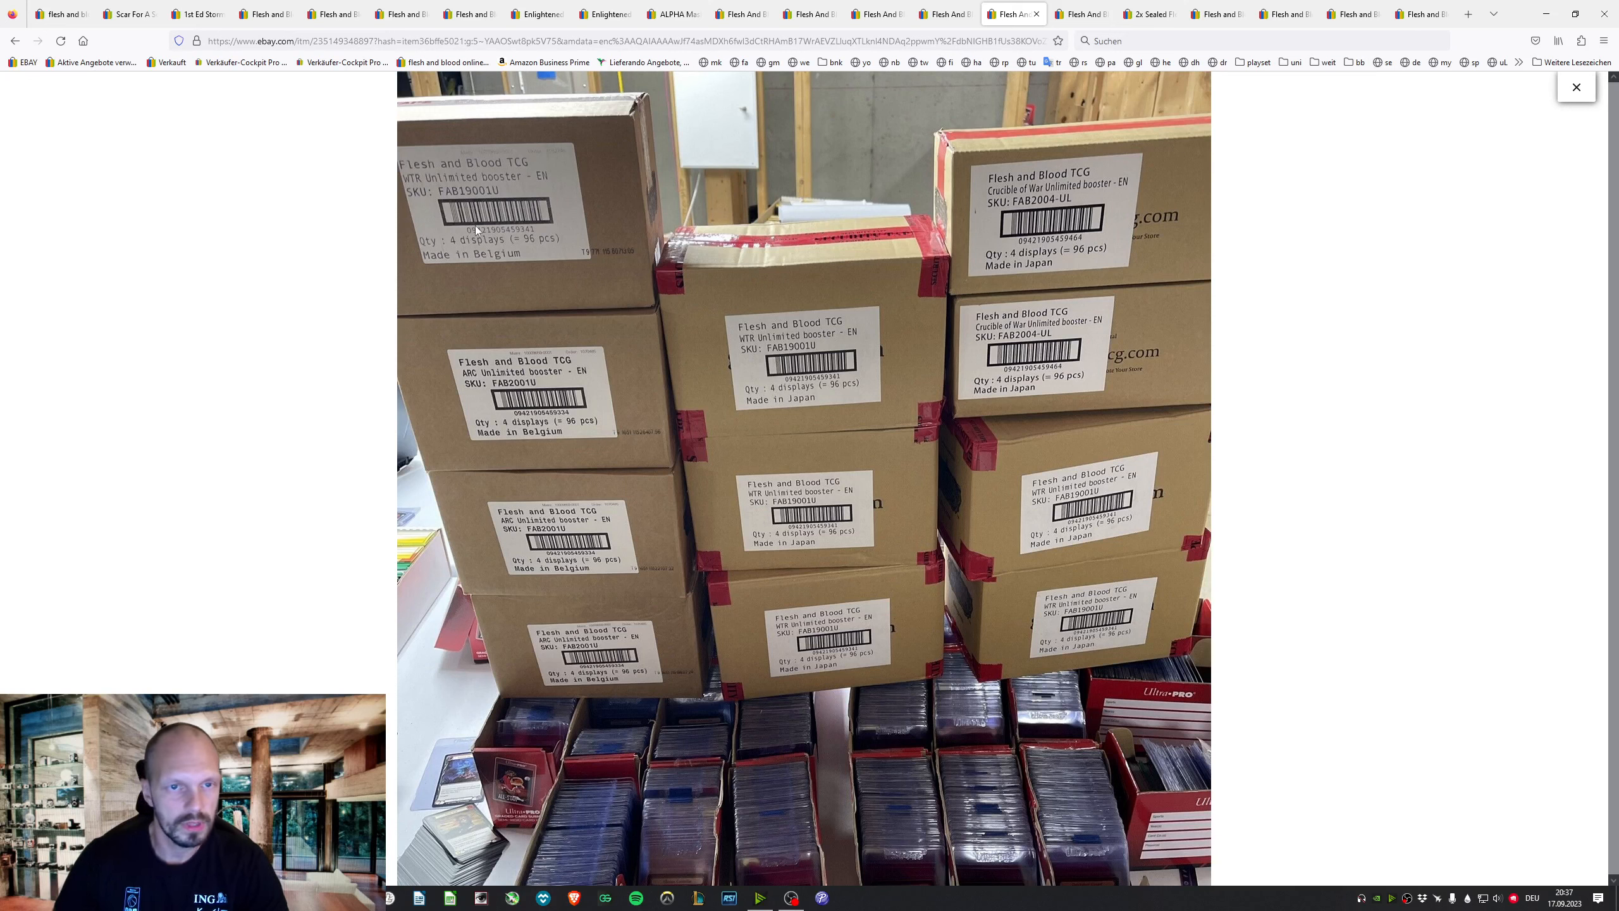
mouse_move(816, 356)
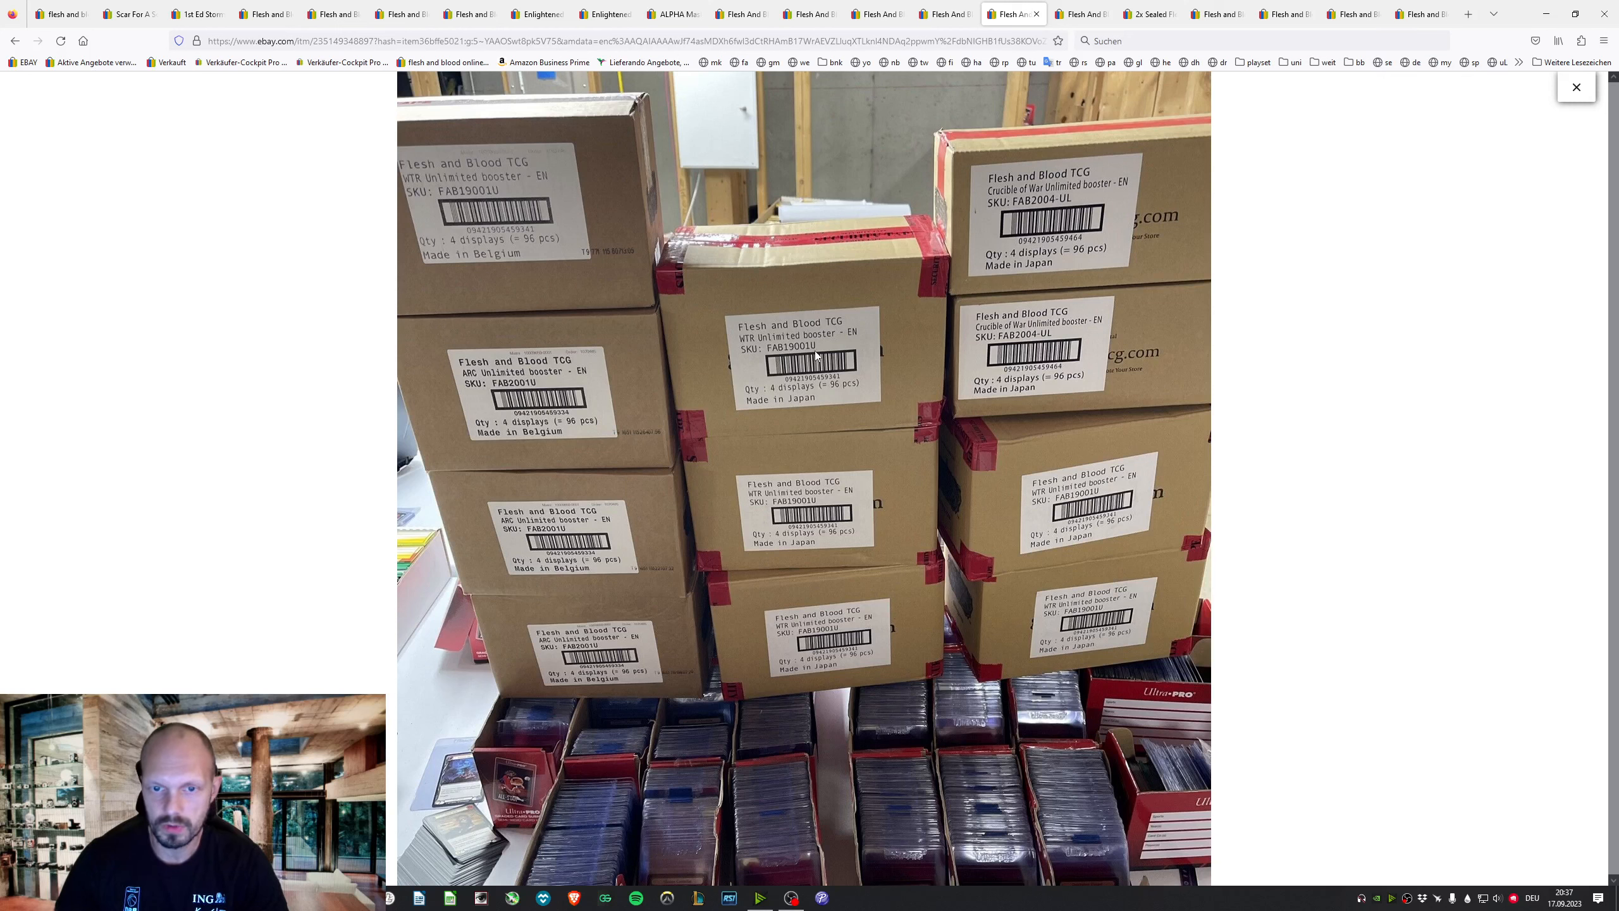
mouse_move(837, 640)
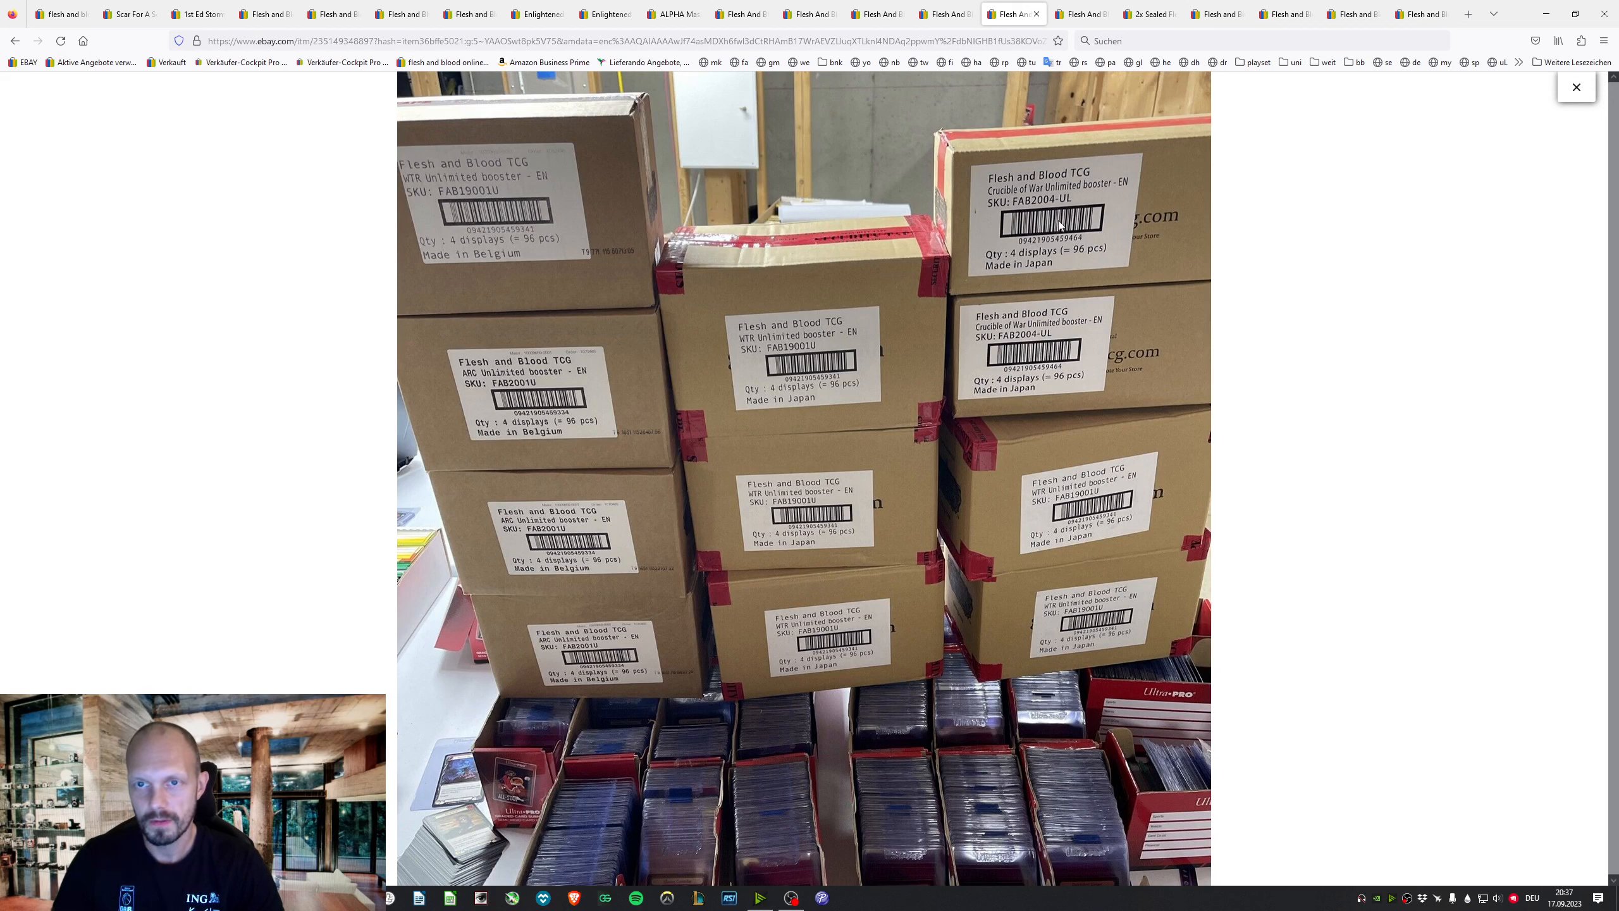
mouse_move(1081, 355)
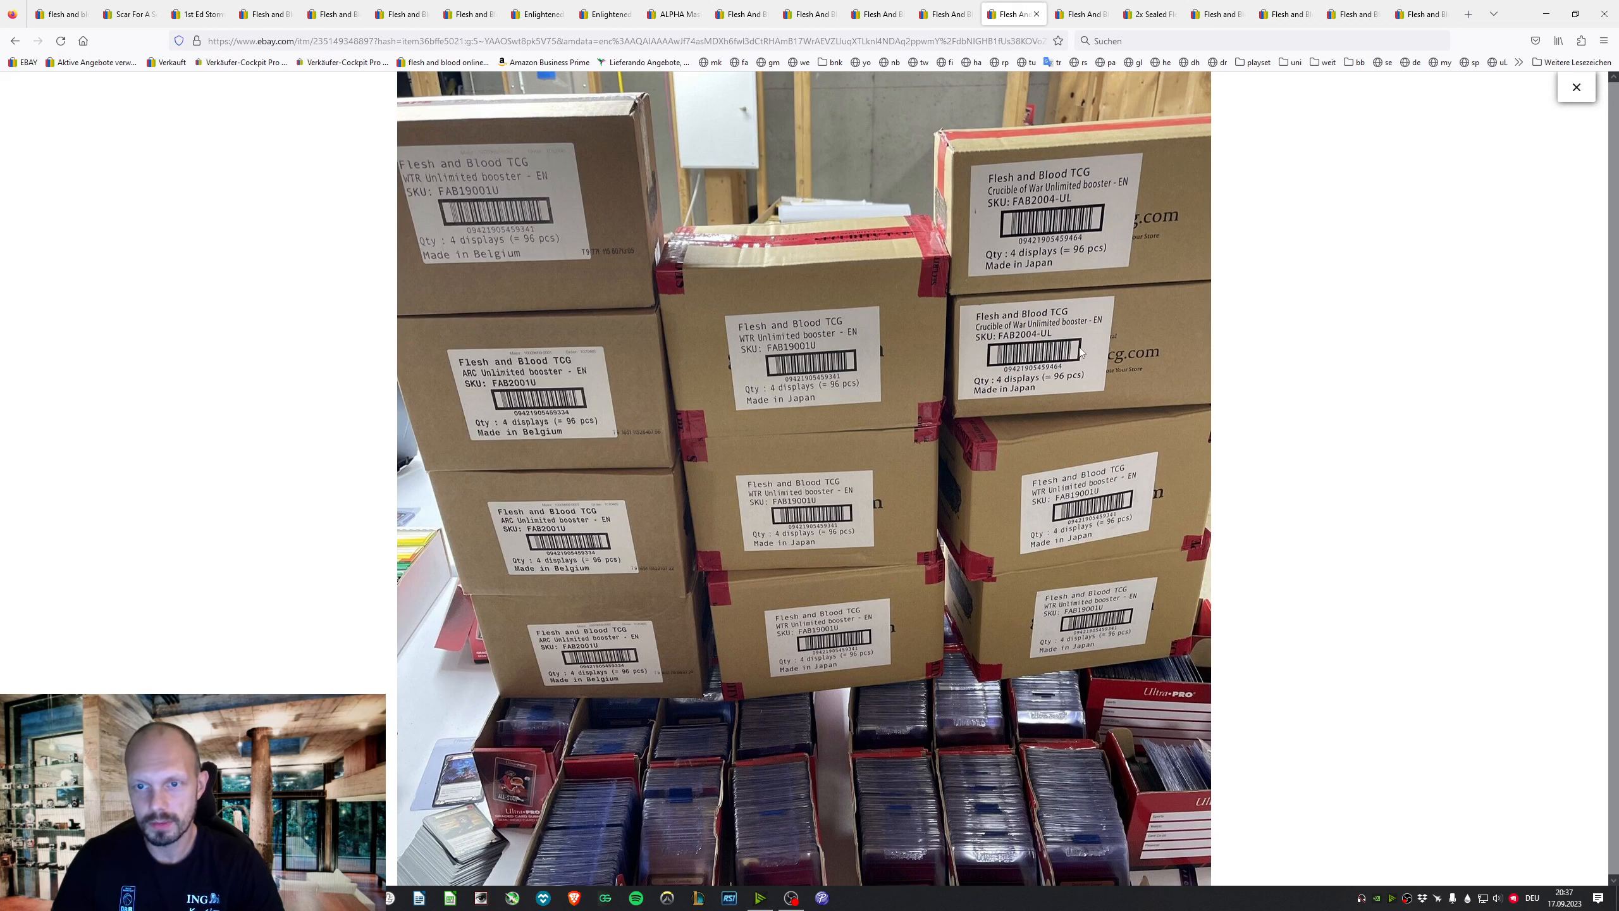
mouse_move(1069, 215)
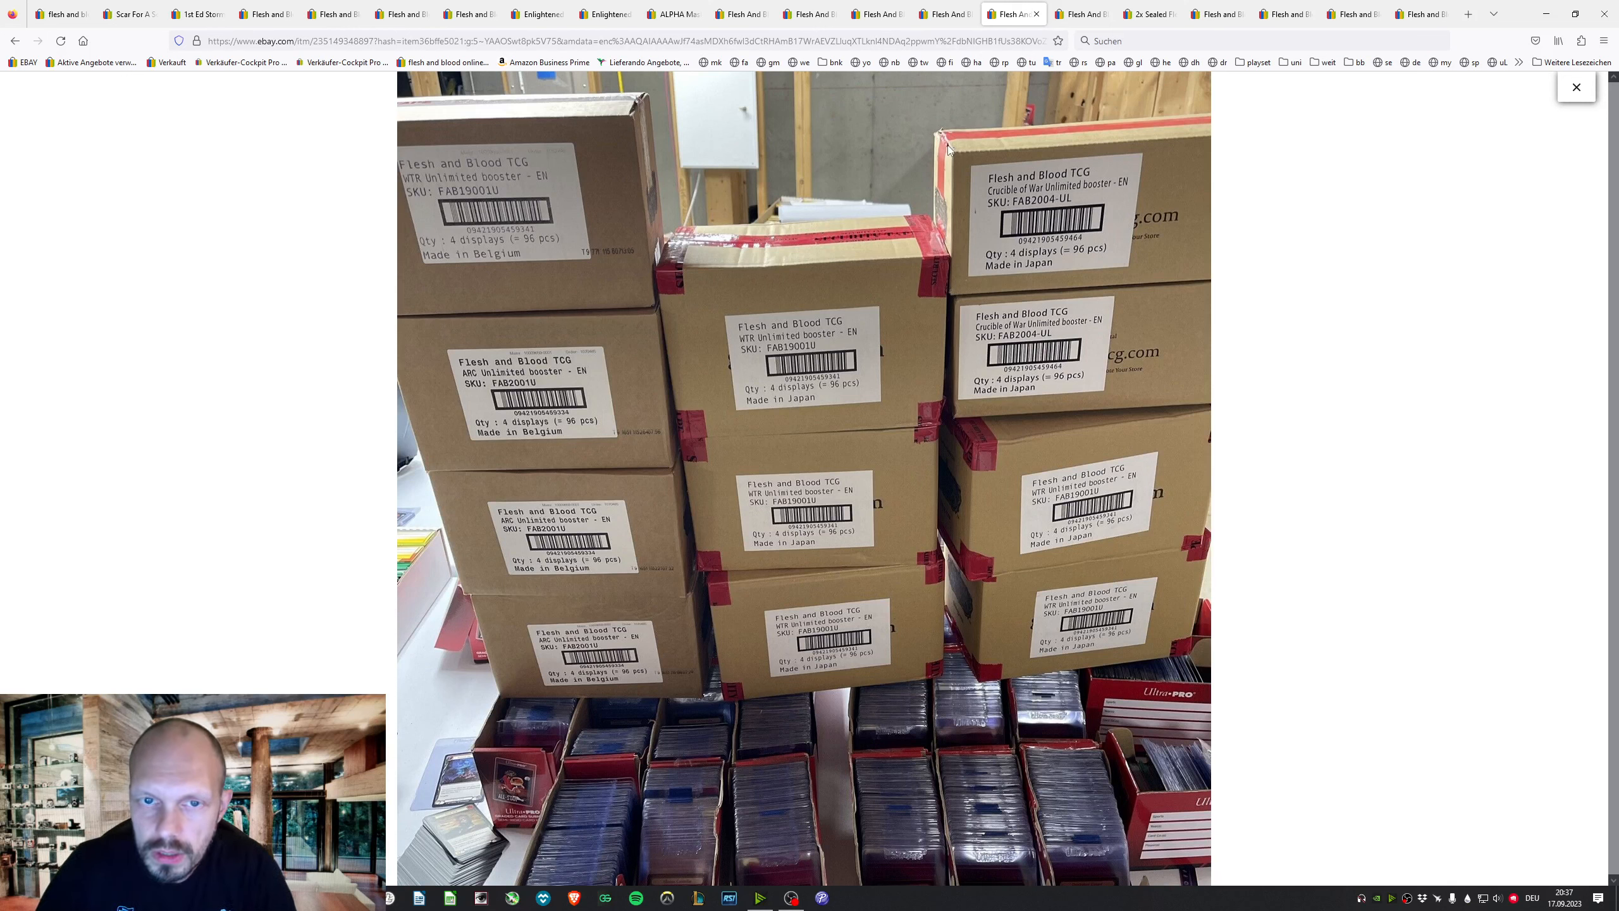
mouse_move(636, 103)
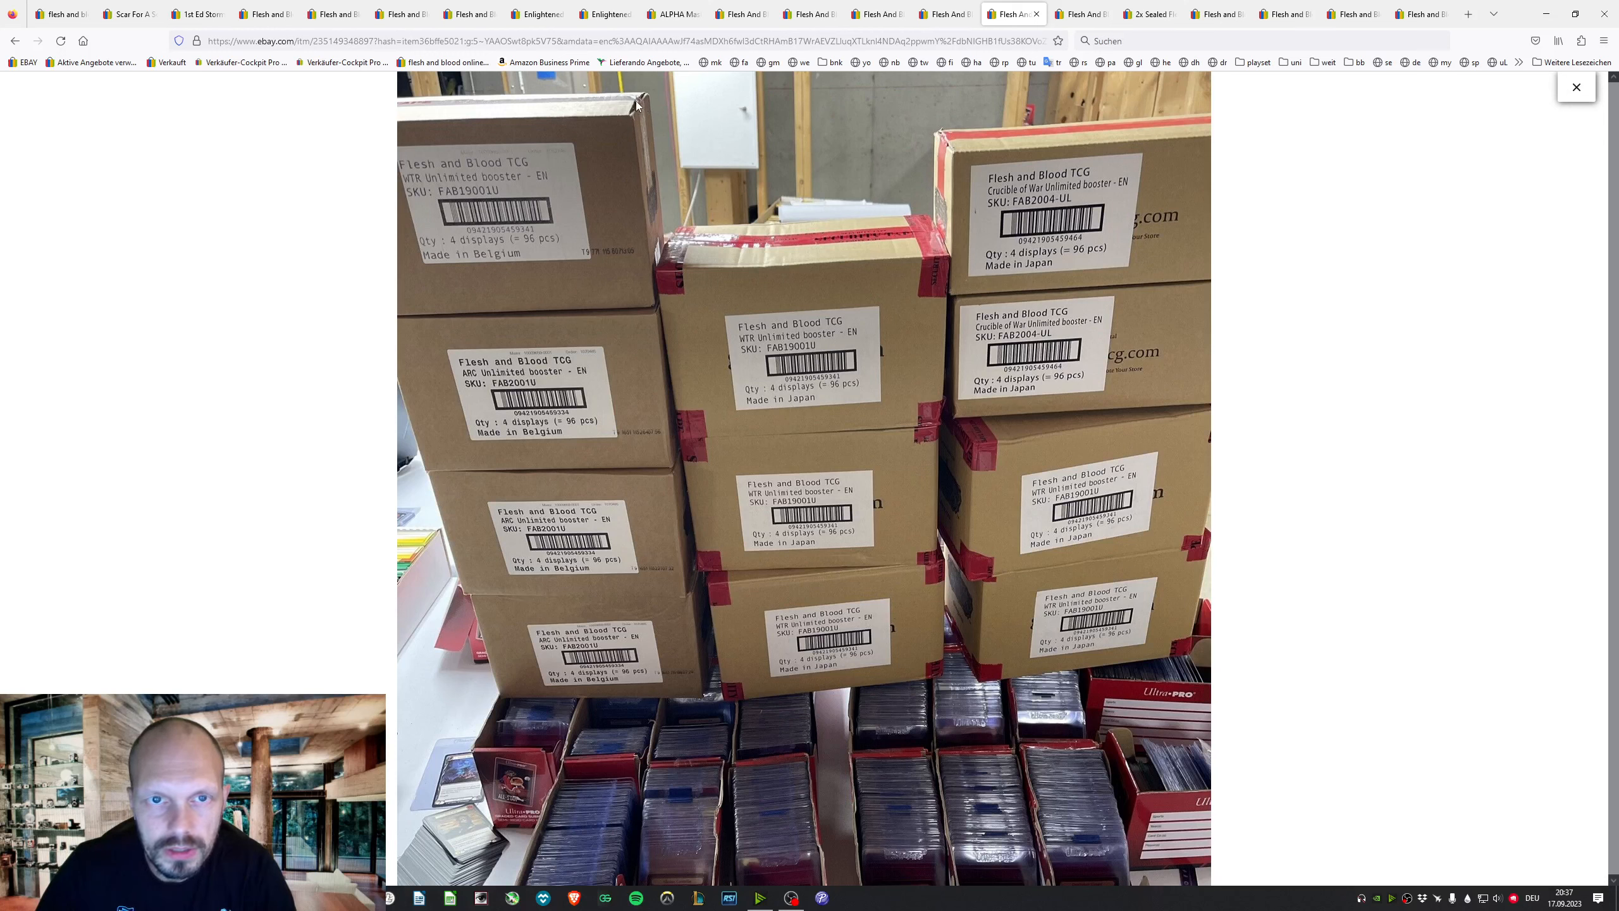
mouse_move(1006, 464)
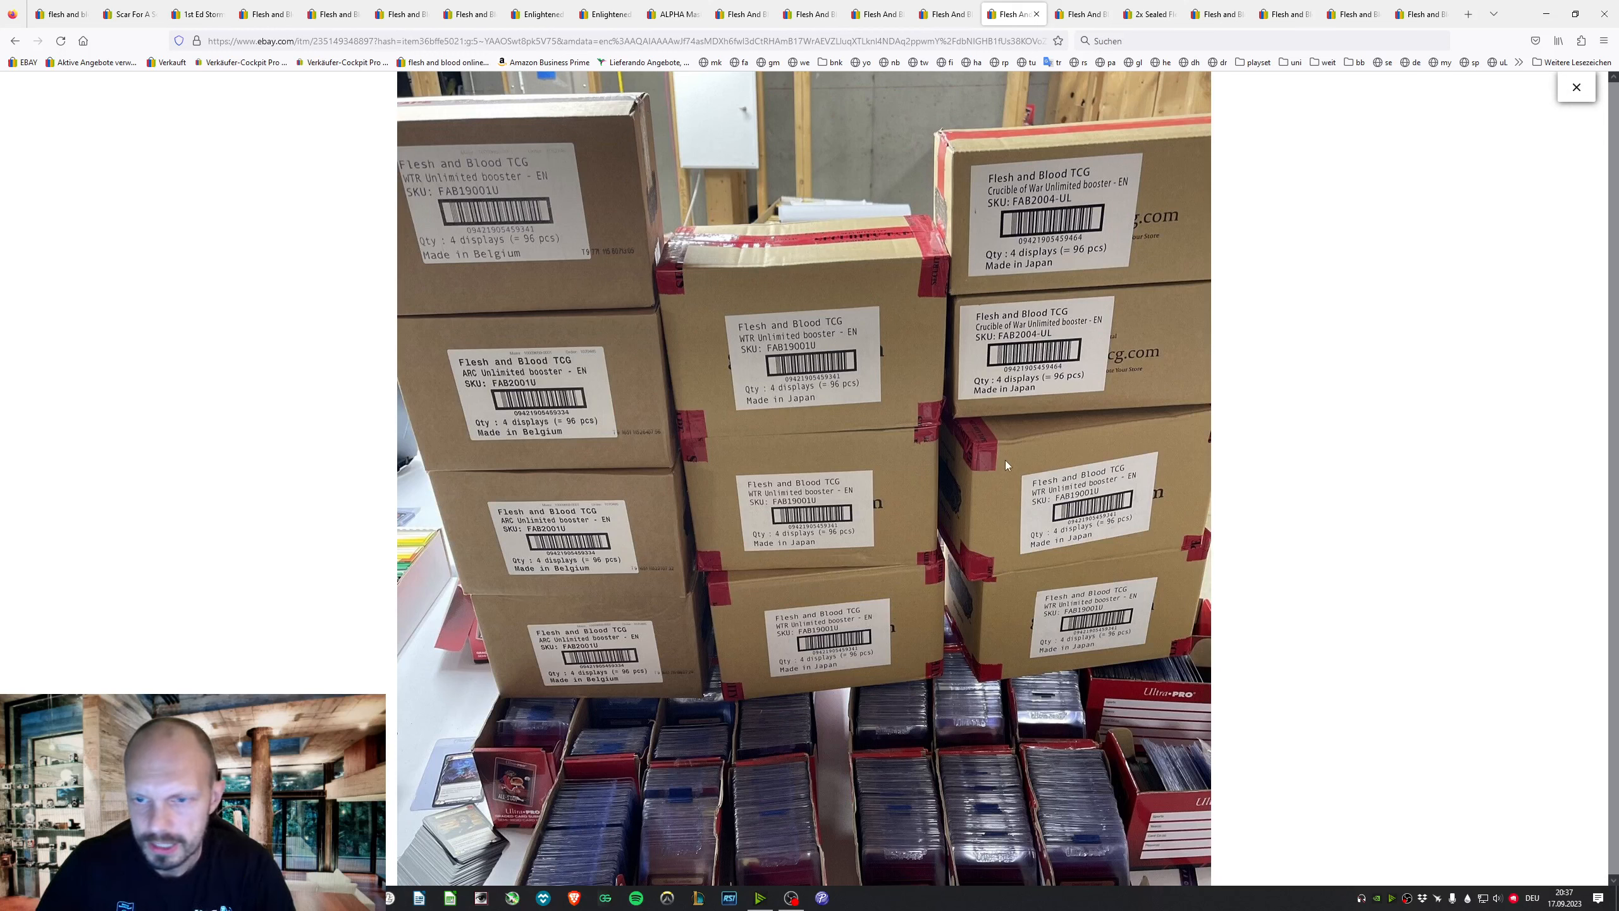
mouse_move(1054, 642)
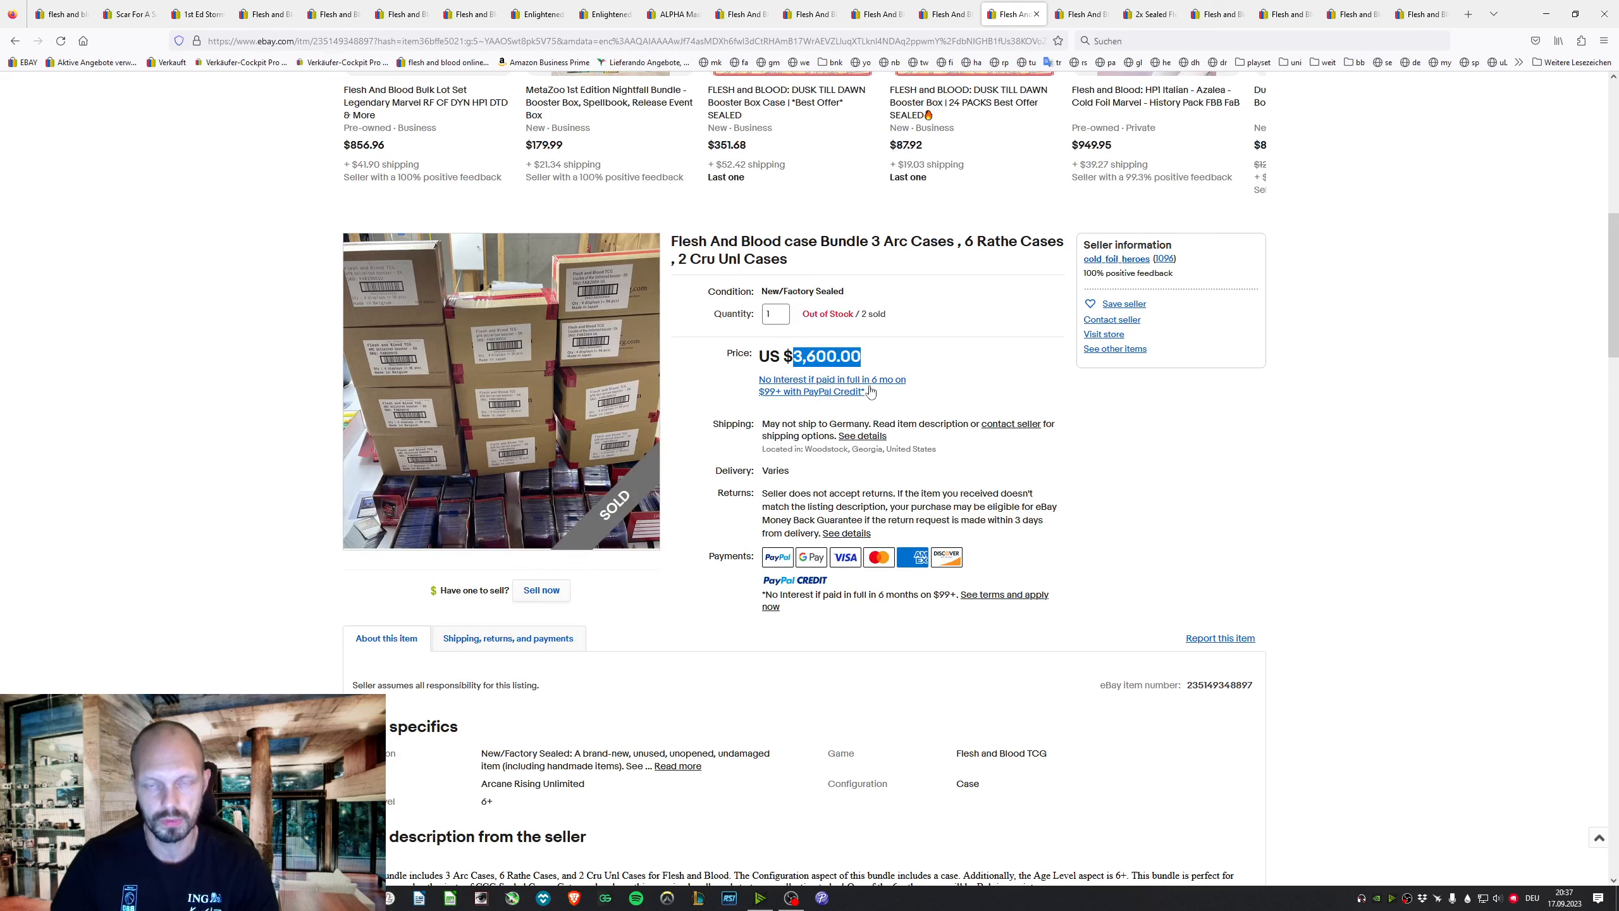
mouse_move(801, 339)
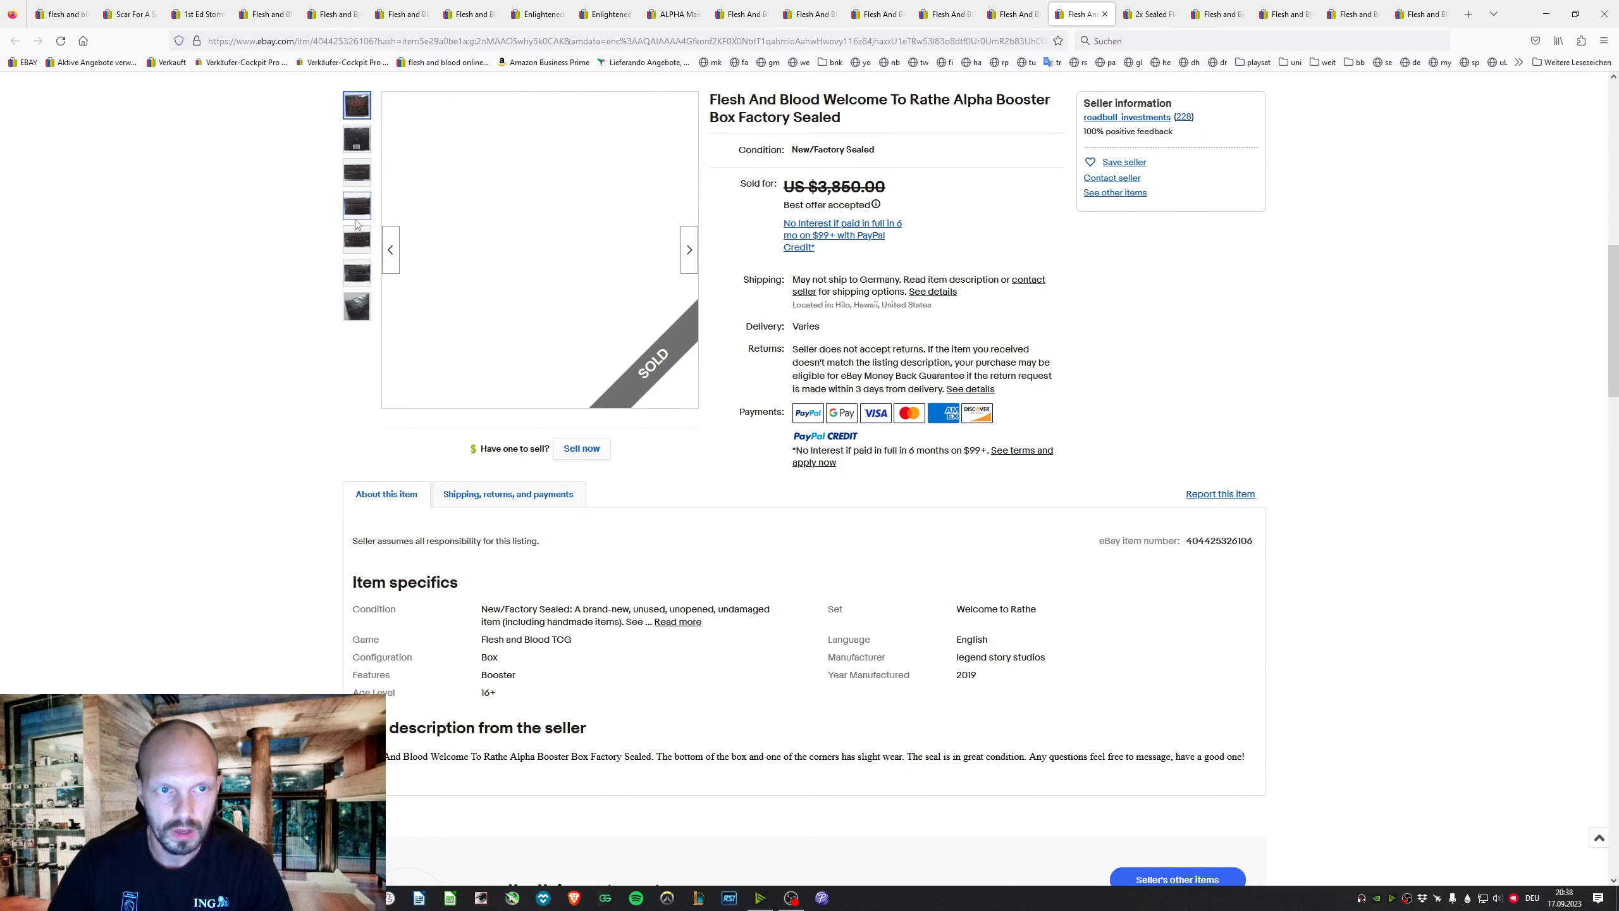
View the sealed box photos, then move to the two sealed booster boxes listing sold for C $5,700
left_click(357, 139)
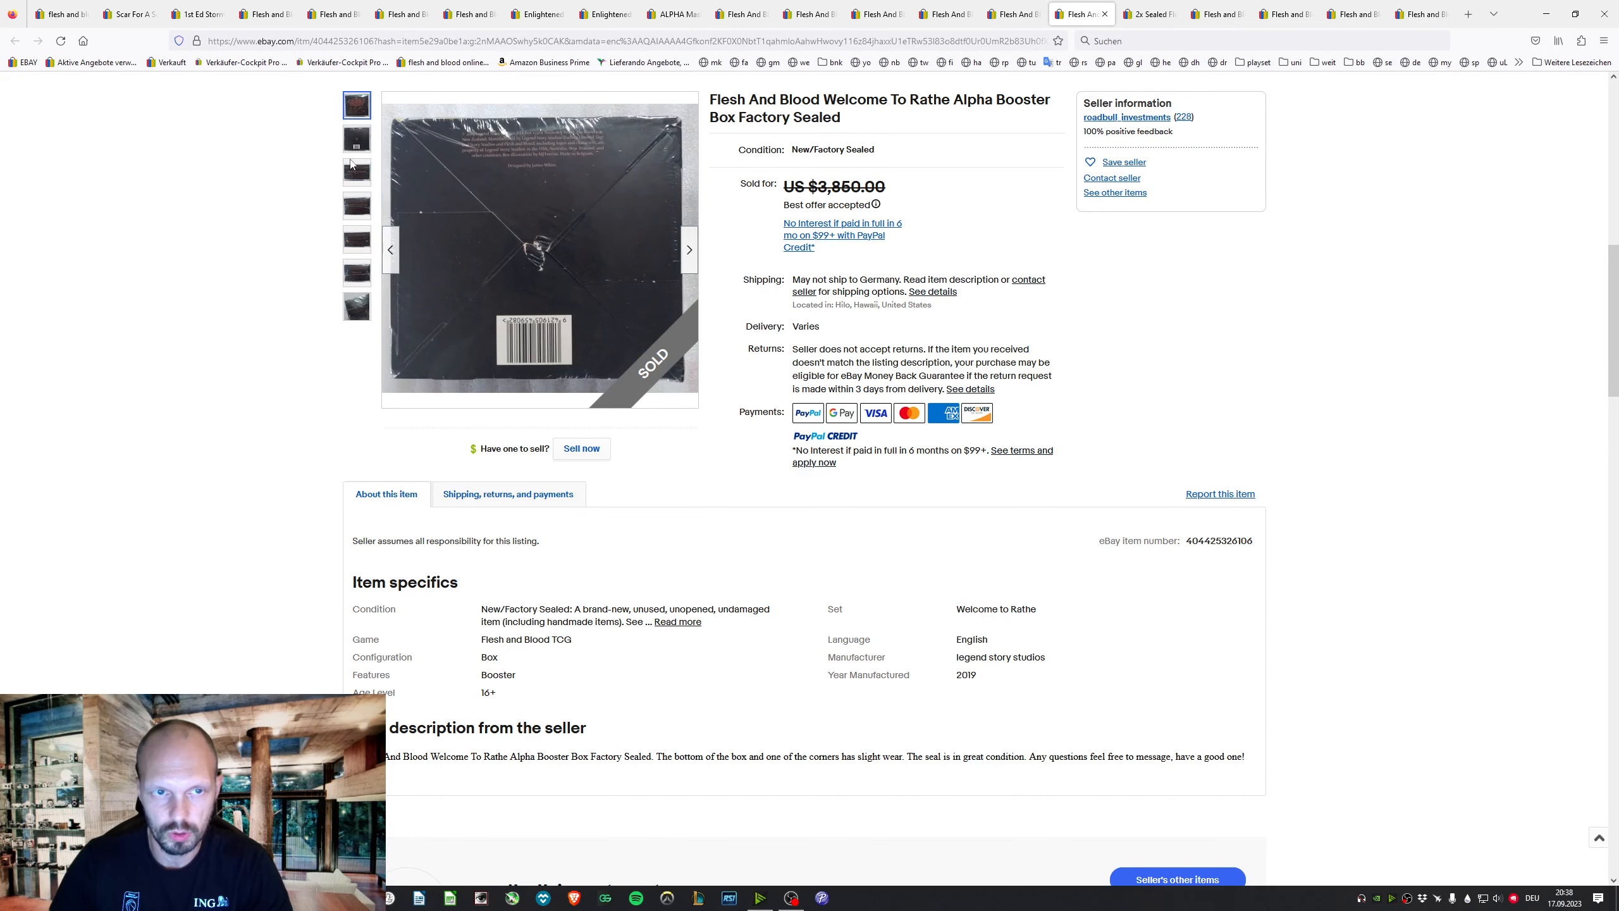
left_click(356, 272)
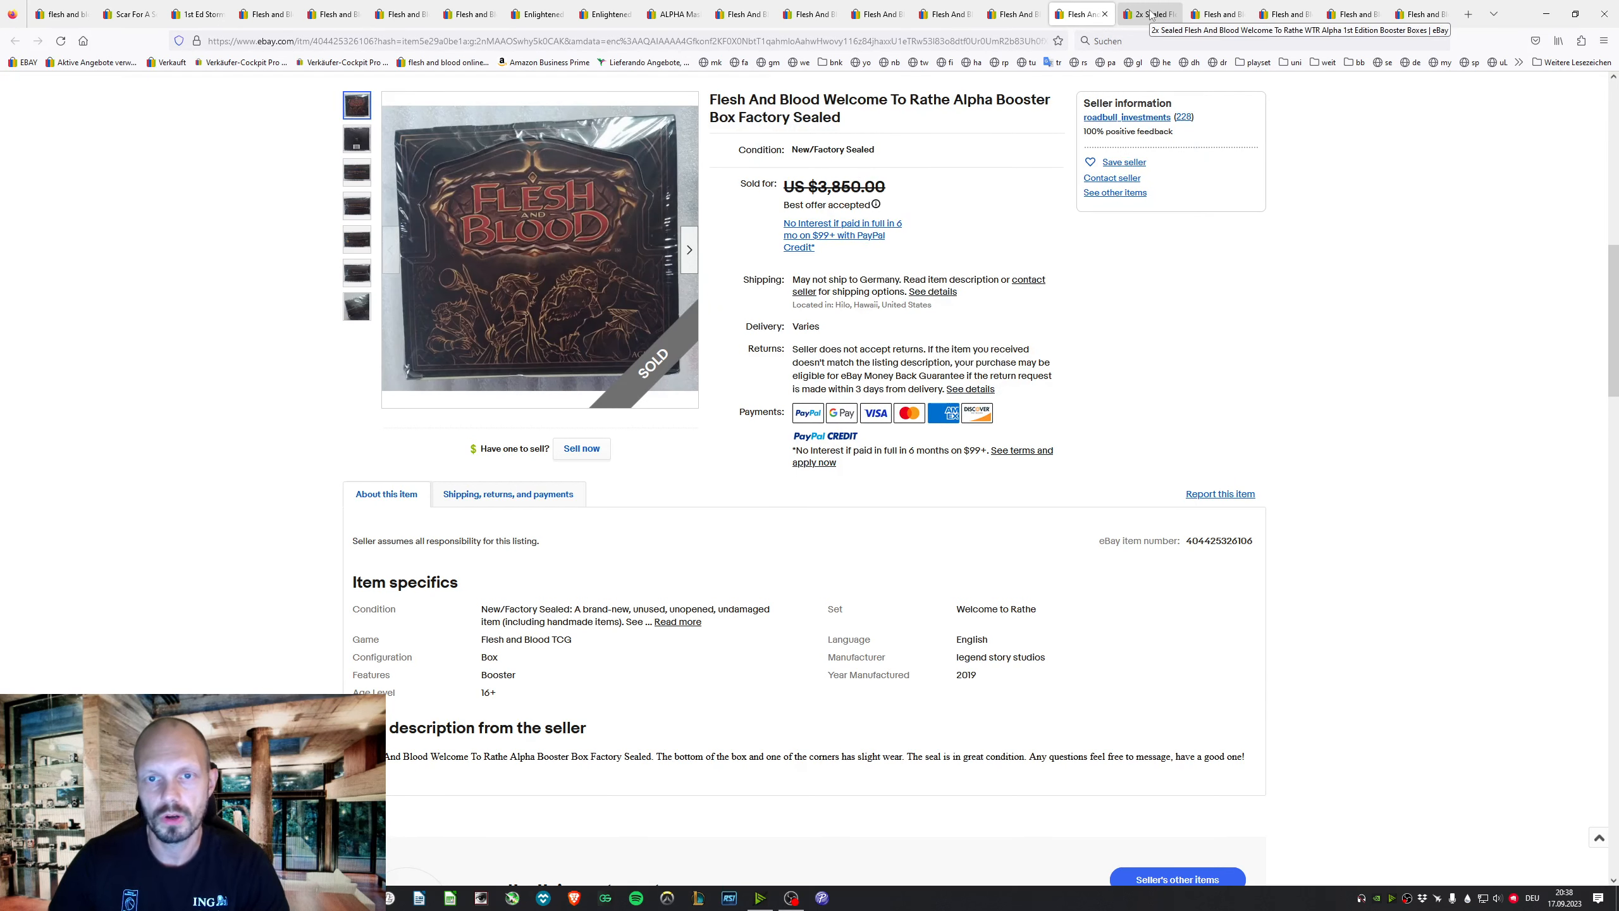
left_click(1148, 14)
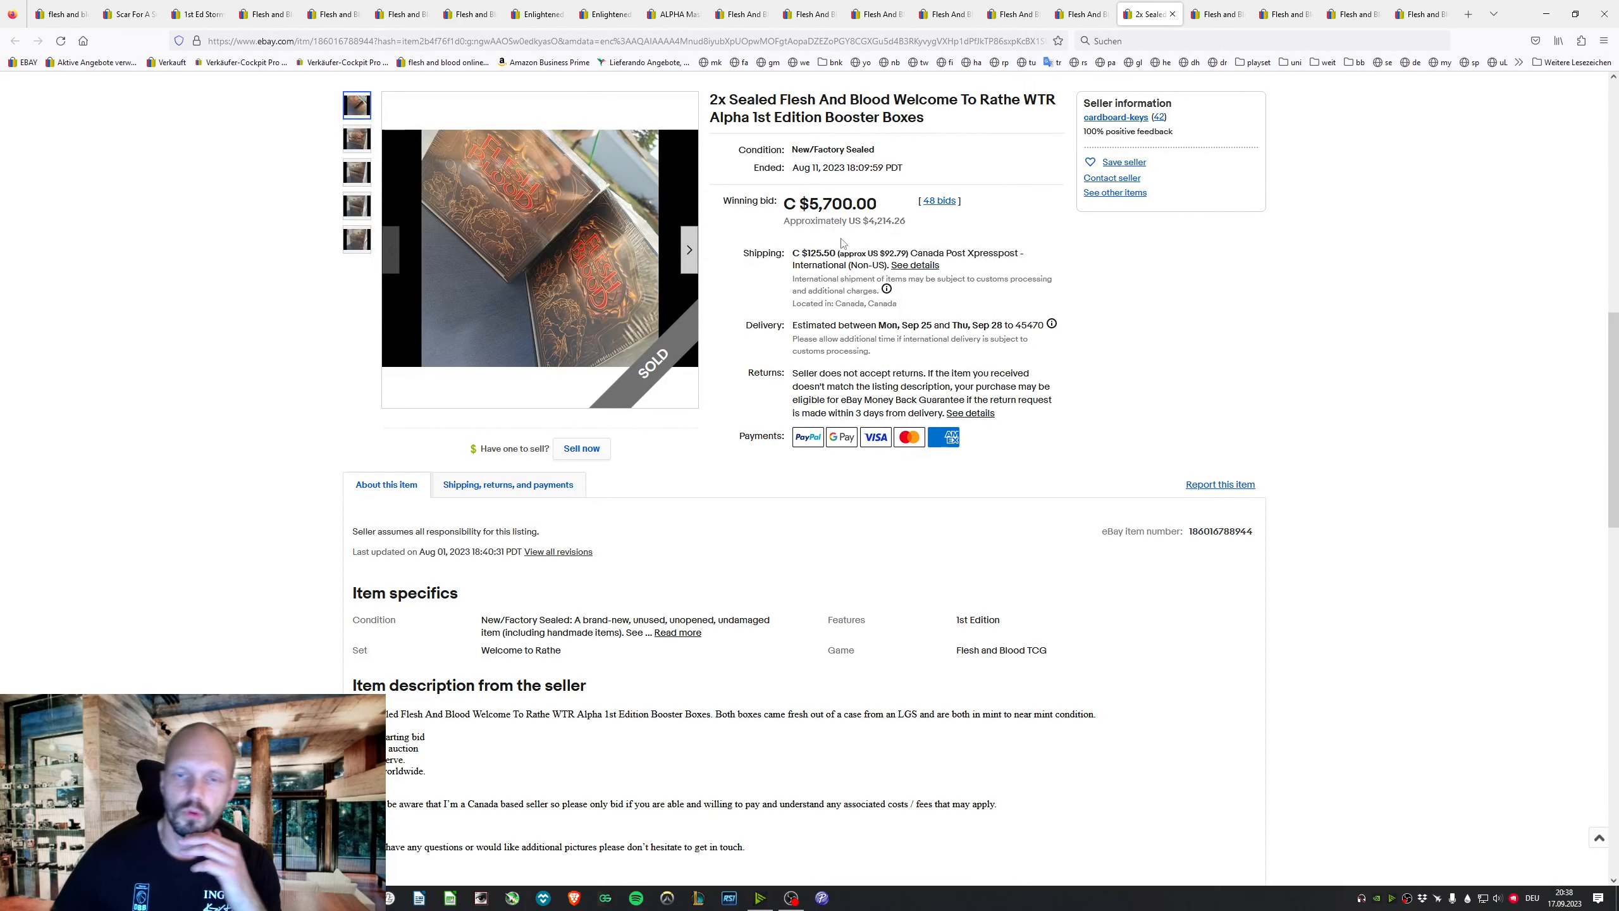
Check the seller's Canada location, then move to the Eye of Ophidia cold foil listing sold for $4,500
double_click(885, 220)
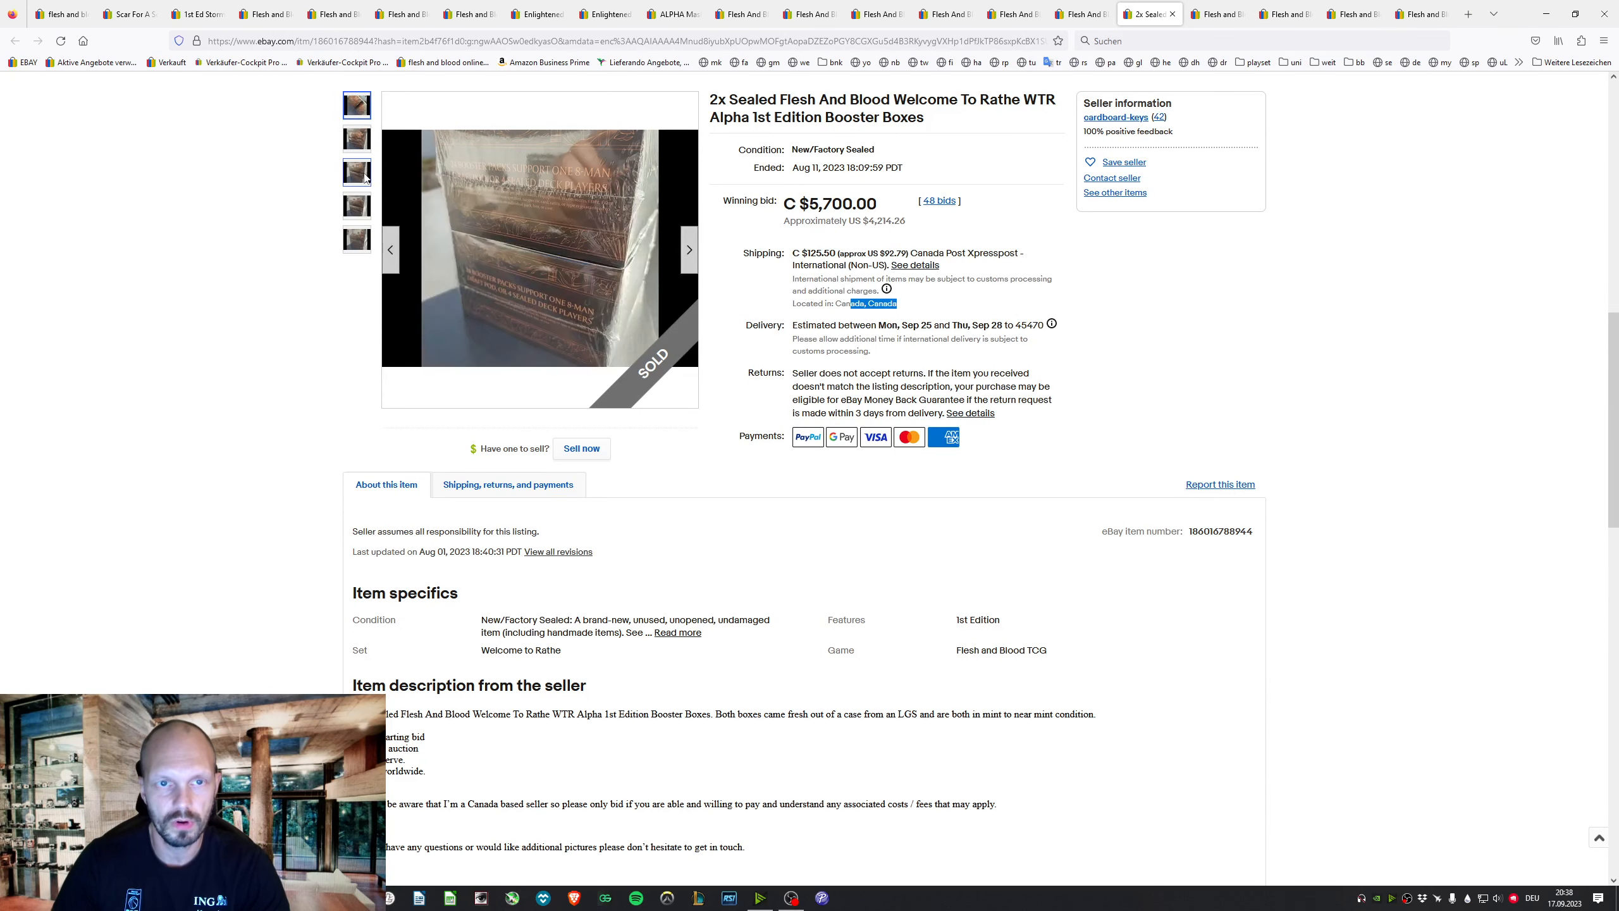
left_click(355, 239)
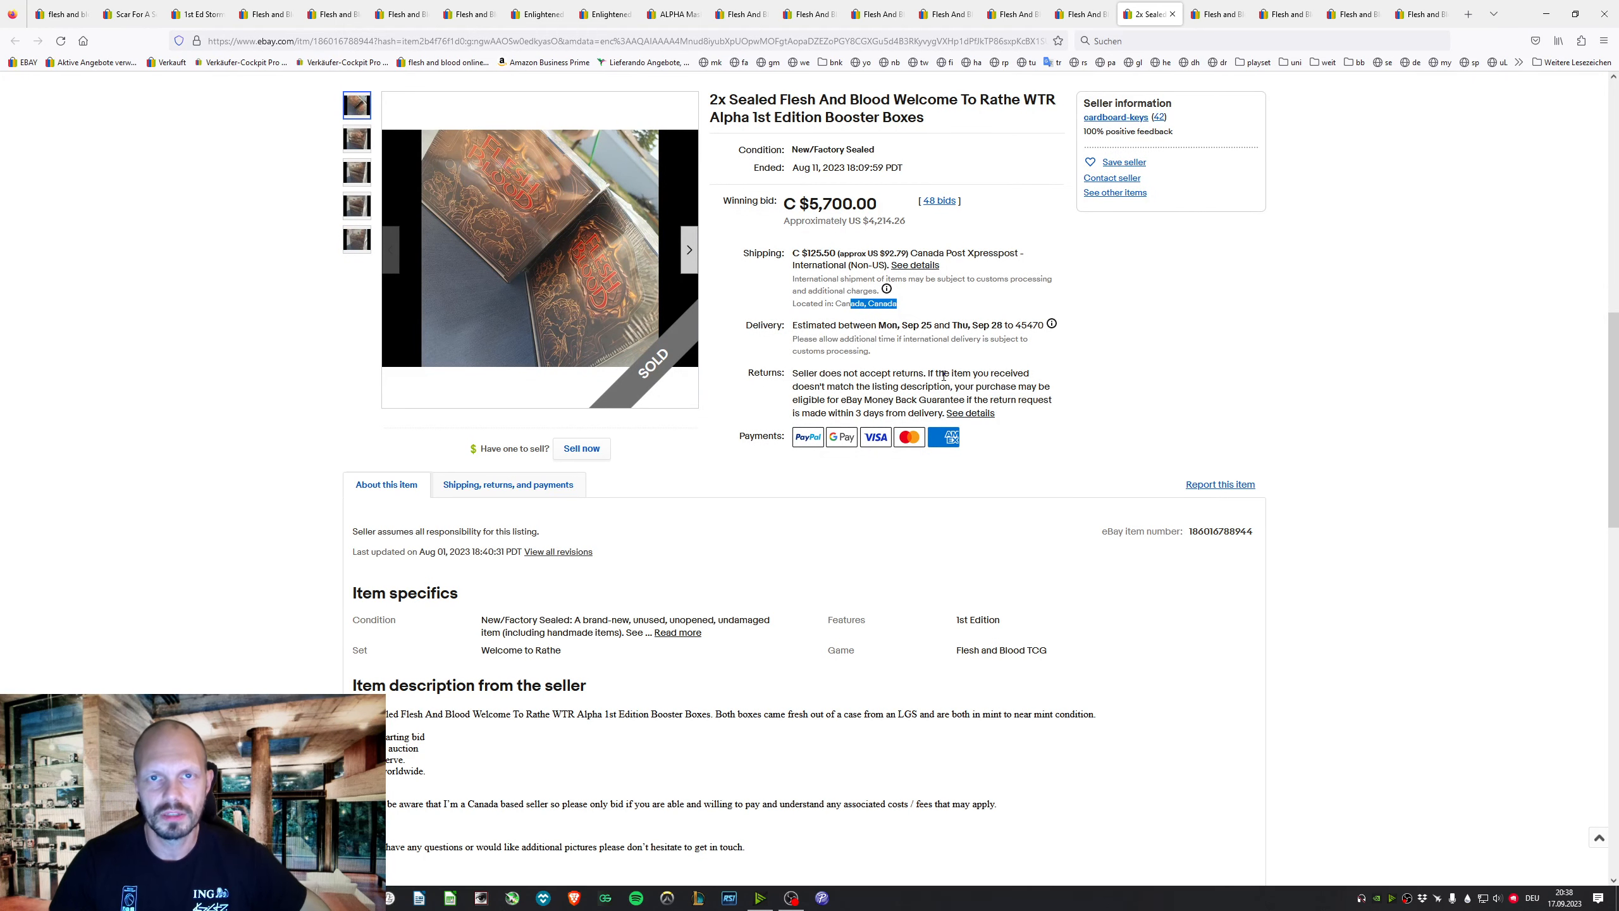
scroll("down", 3)
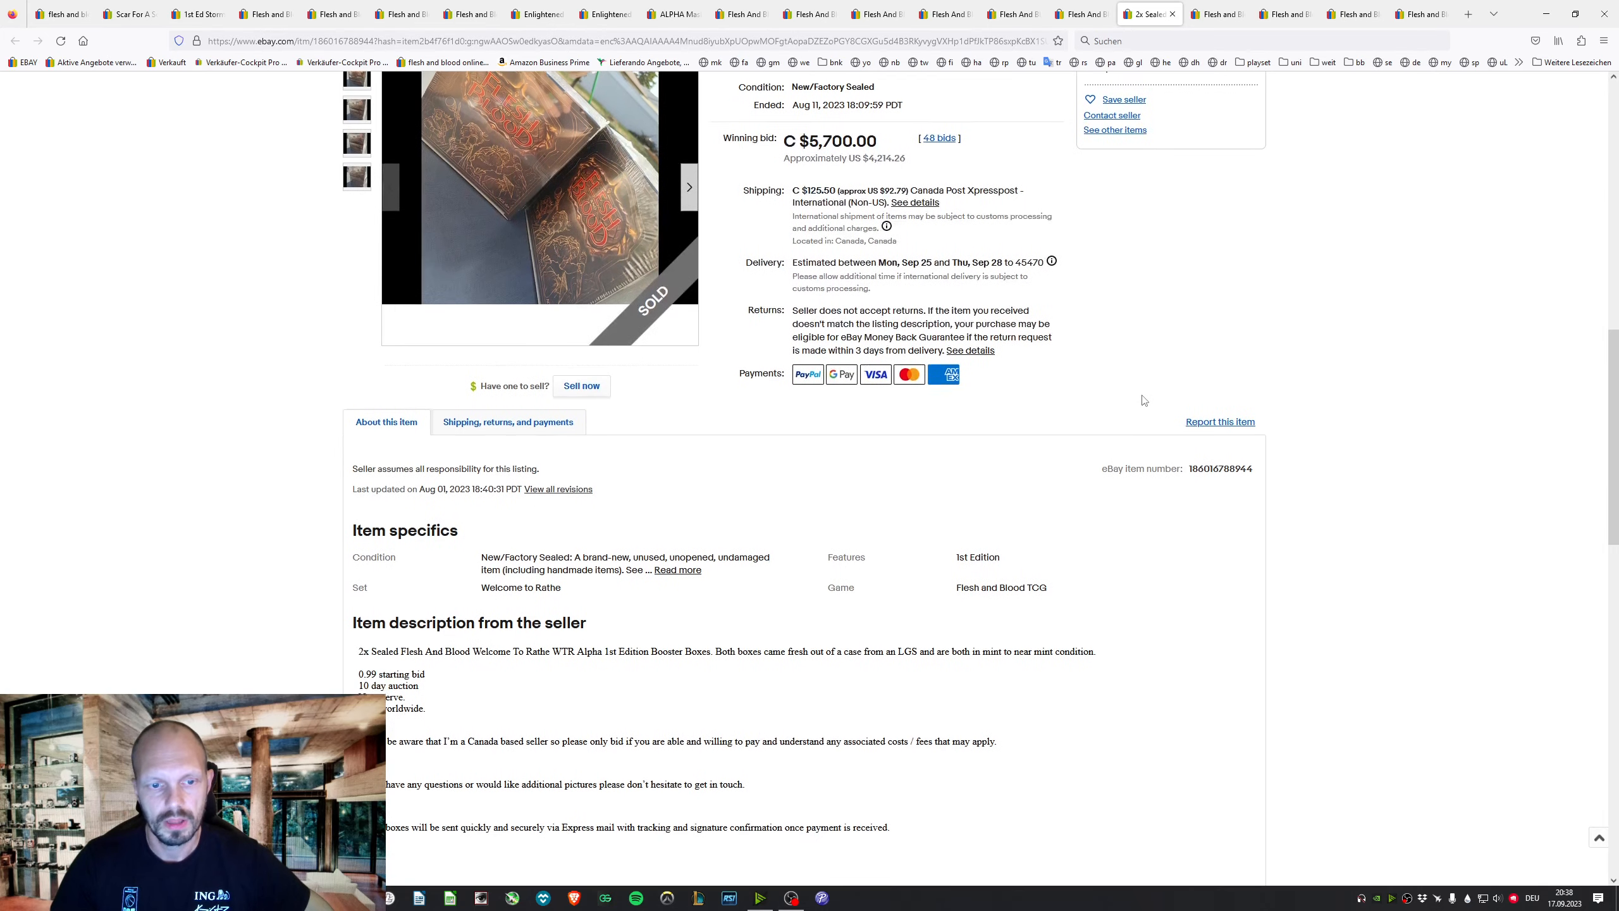
left_click(1216, 13)
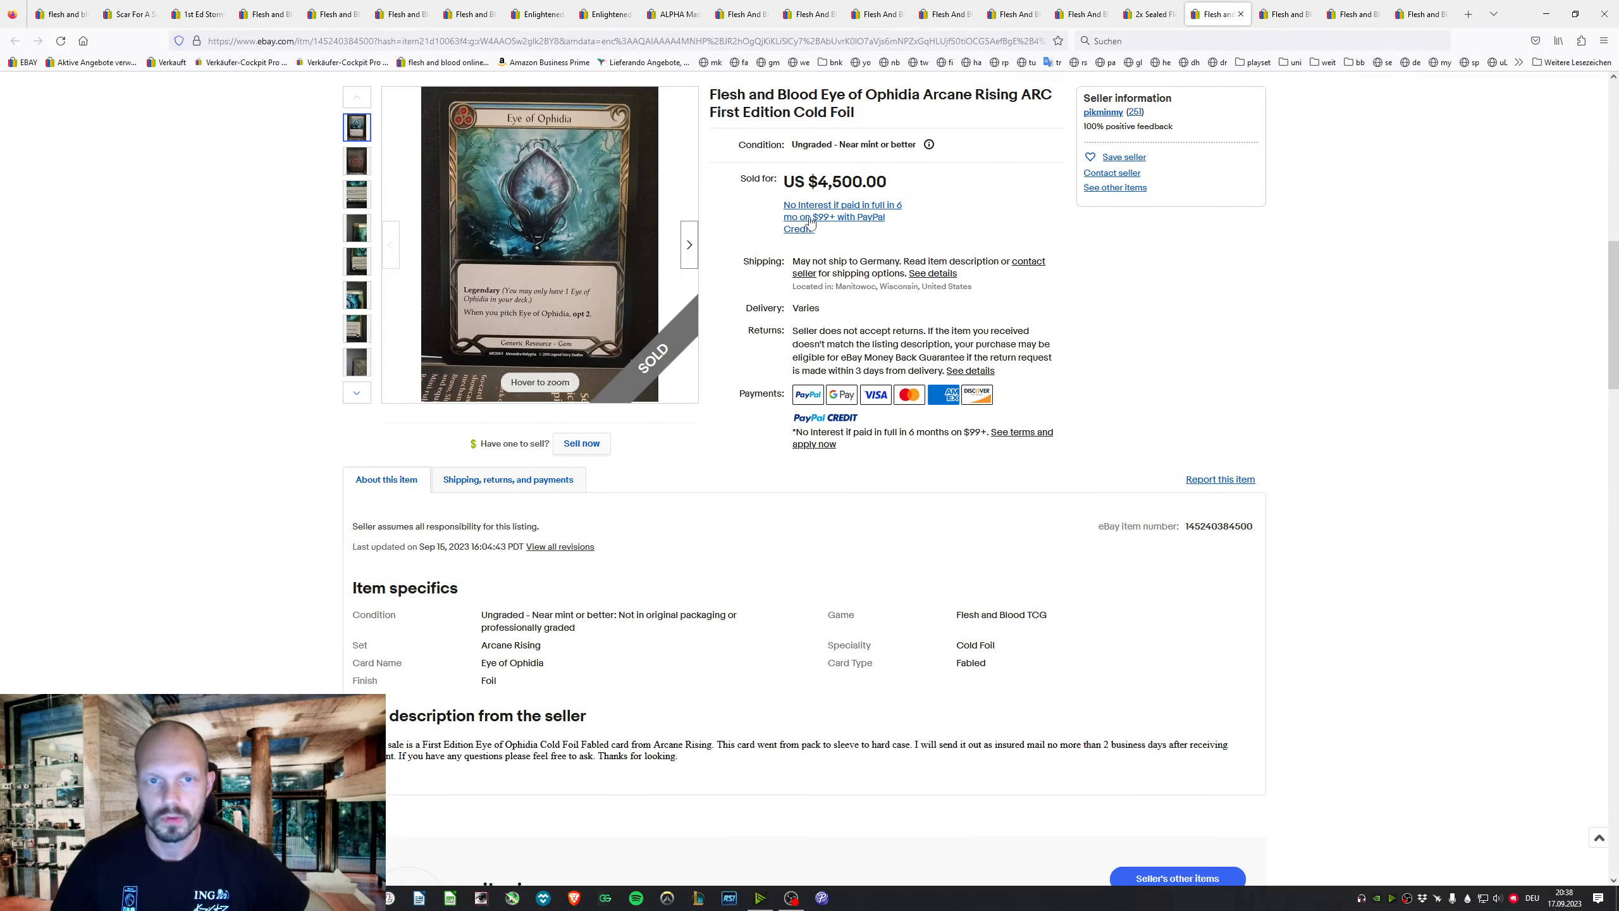
Highlight the $4,500 sold price, then move to the Fyendal's Spring Tunic PCG 9 listing
double_click(851, 181)
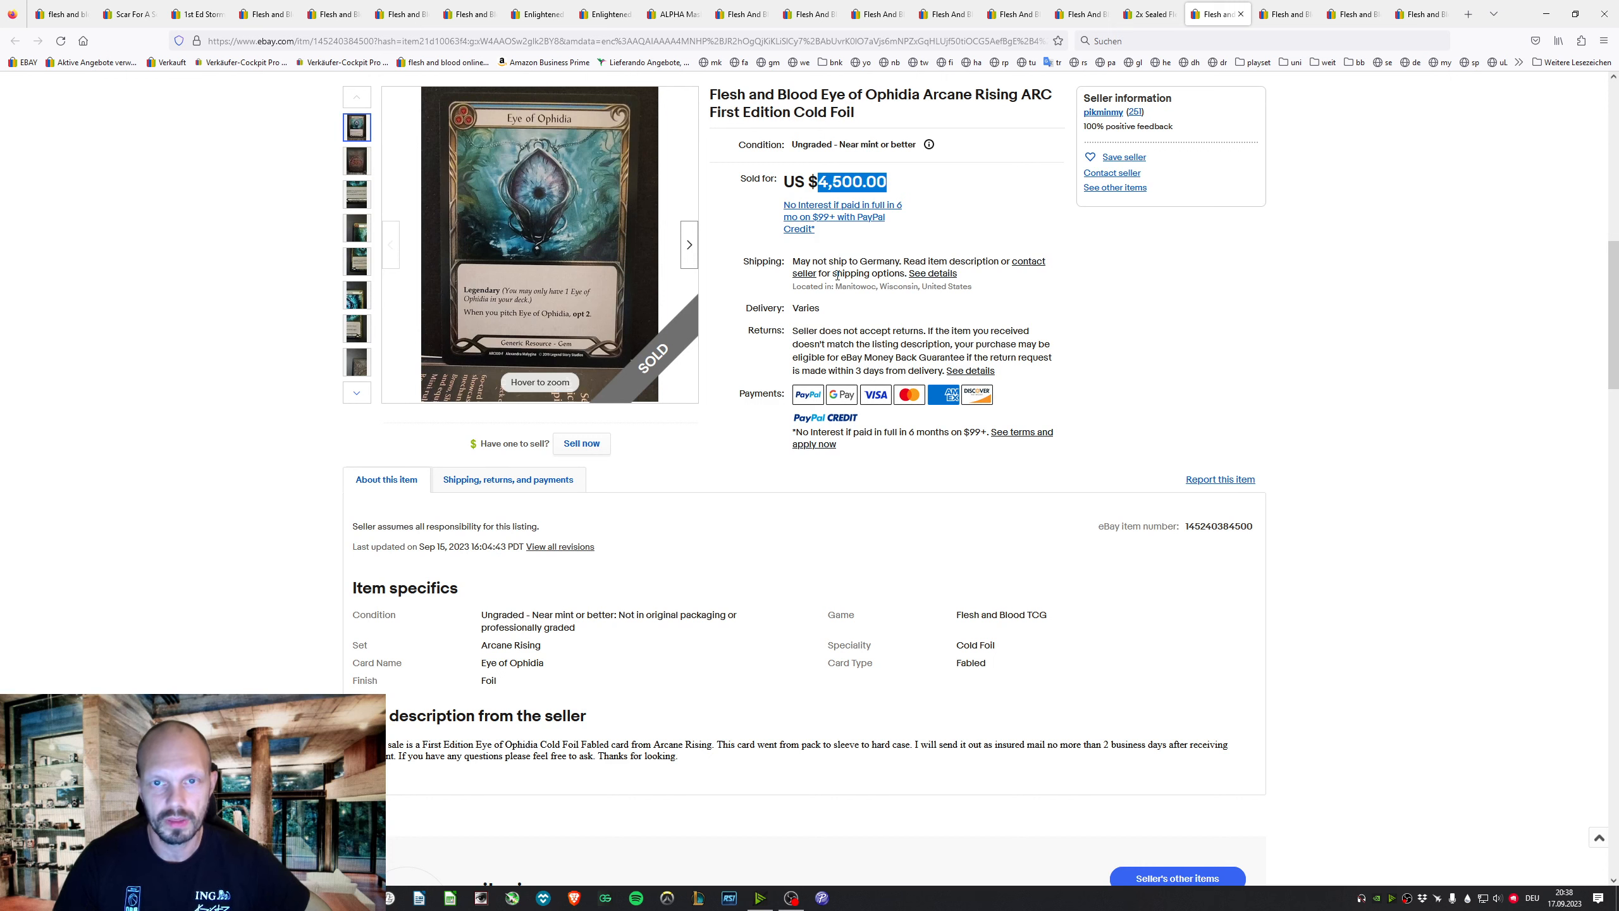
left_click_drag(886, 181, 816, 144)
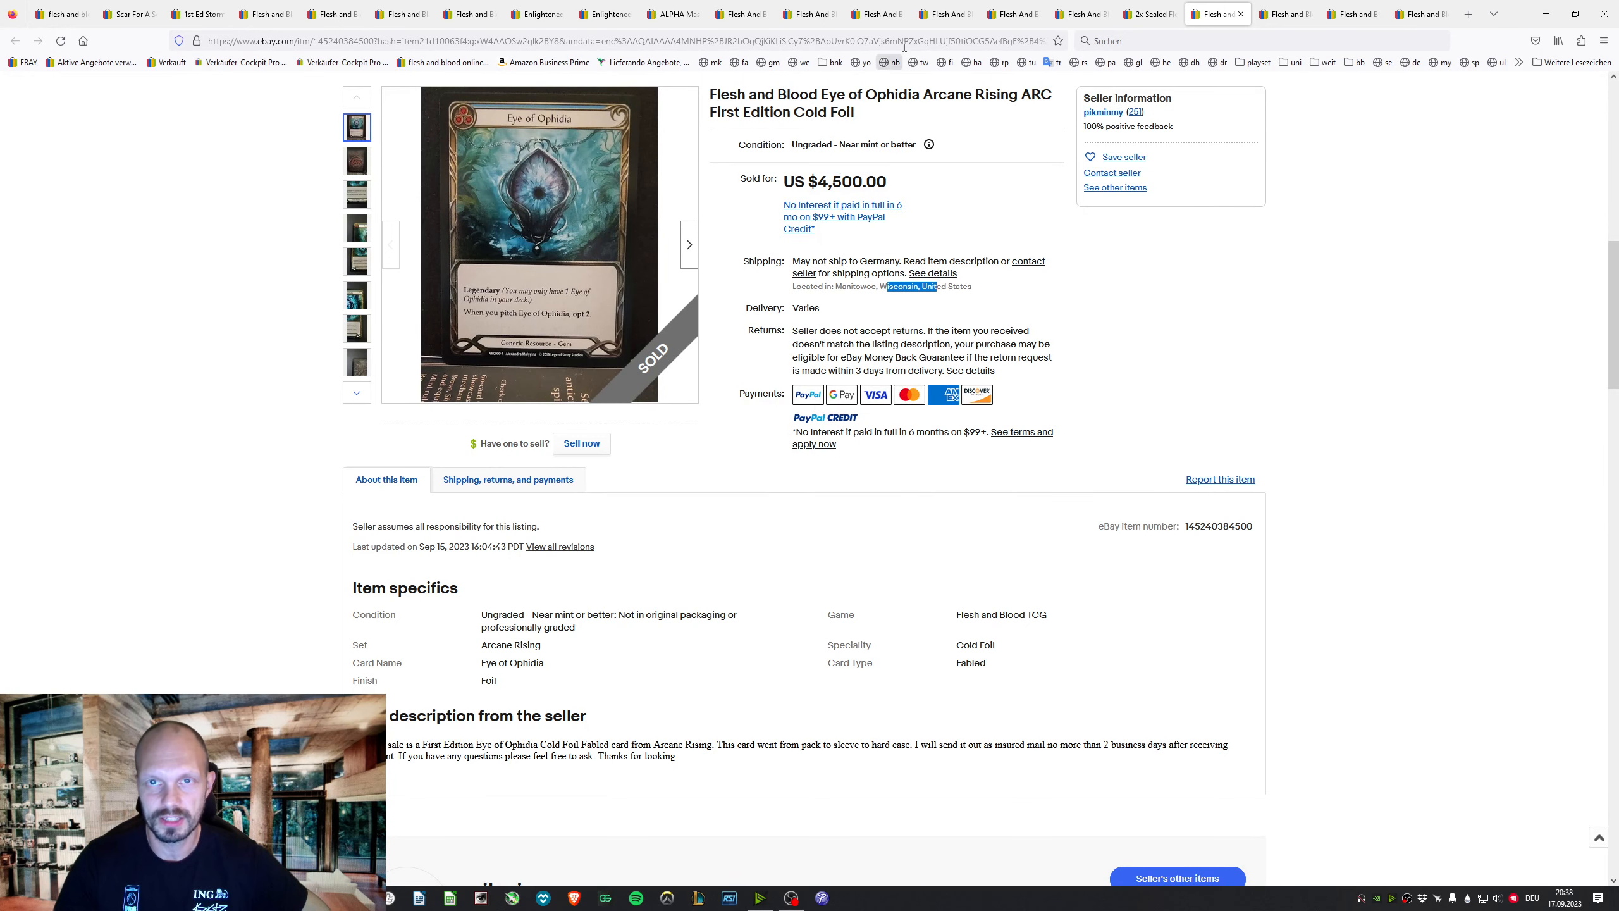
left_click(1285, 13)
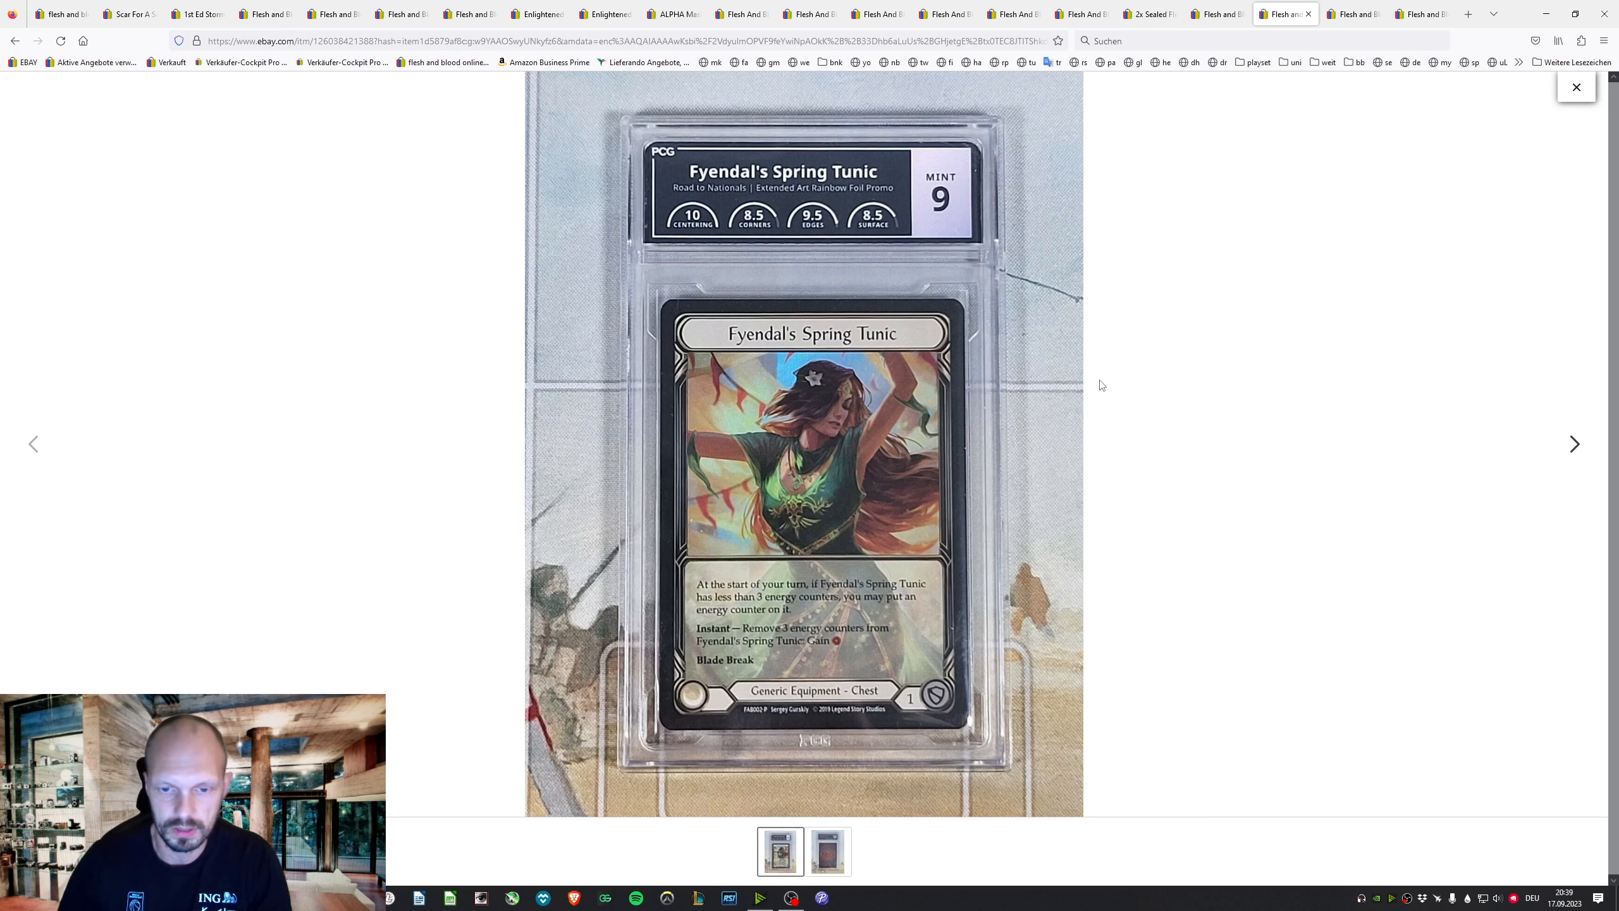
mouse_move(1089, 407)
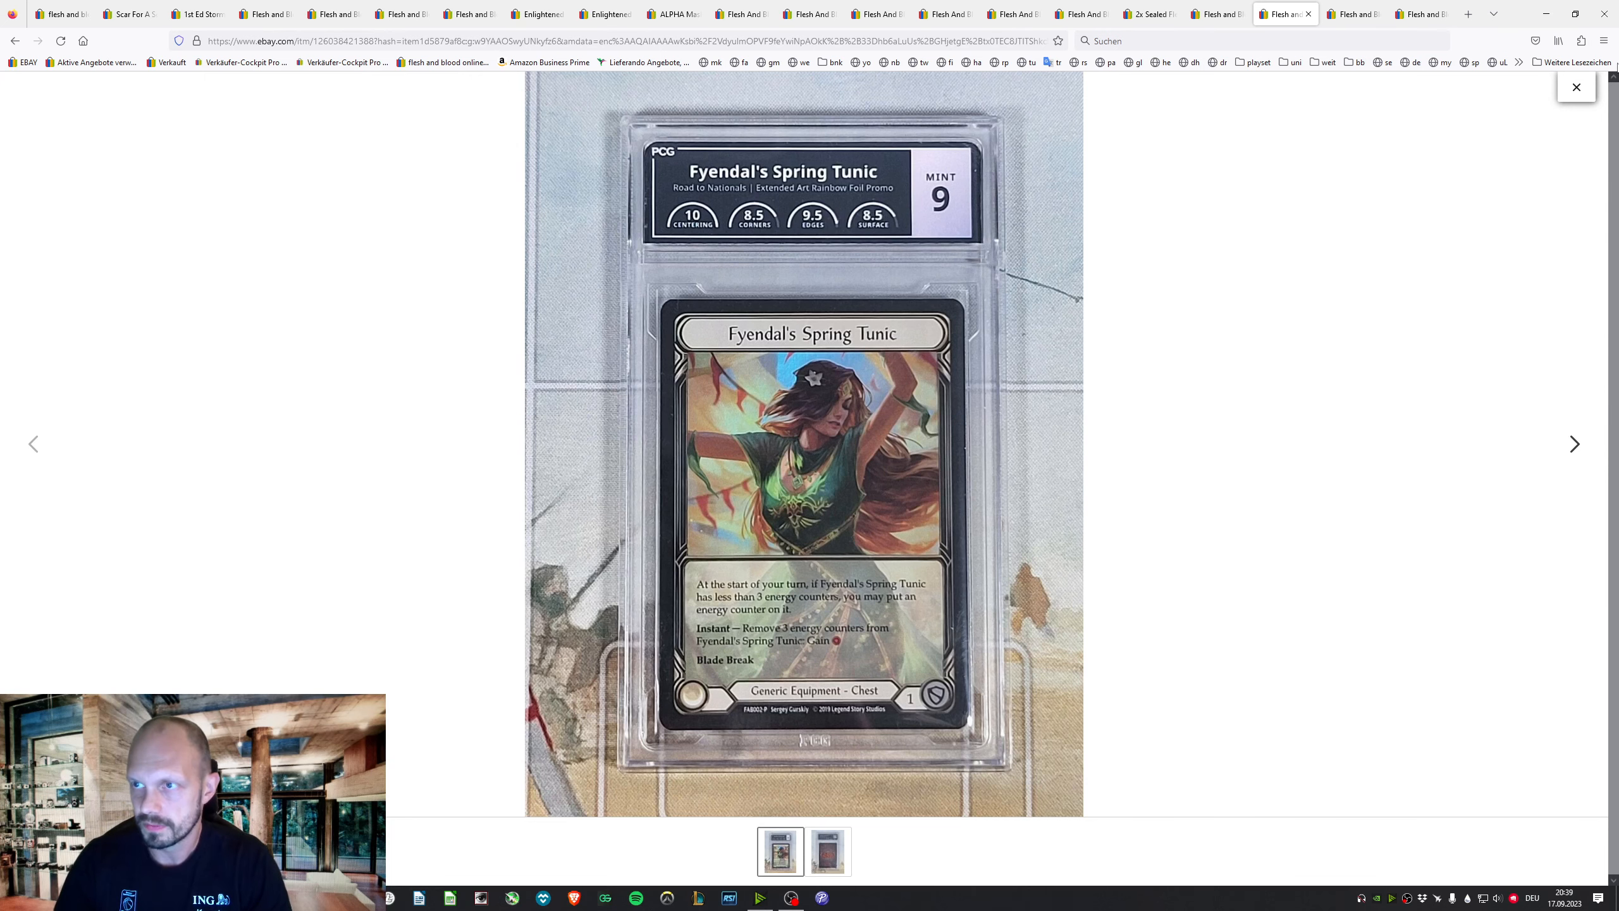
Review the $7,500 Spring Tunic listing details and highlight the seller's Australia location
left_click(1574, 87)
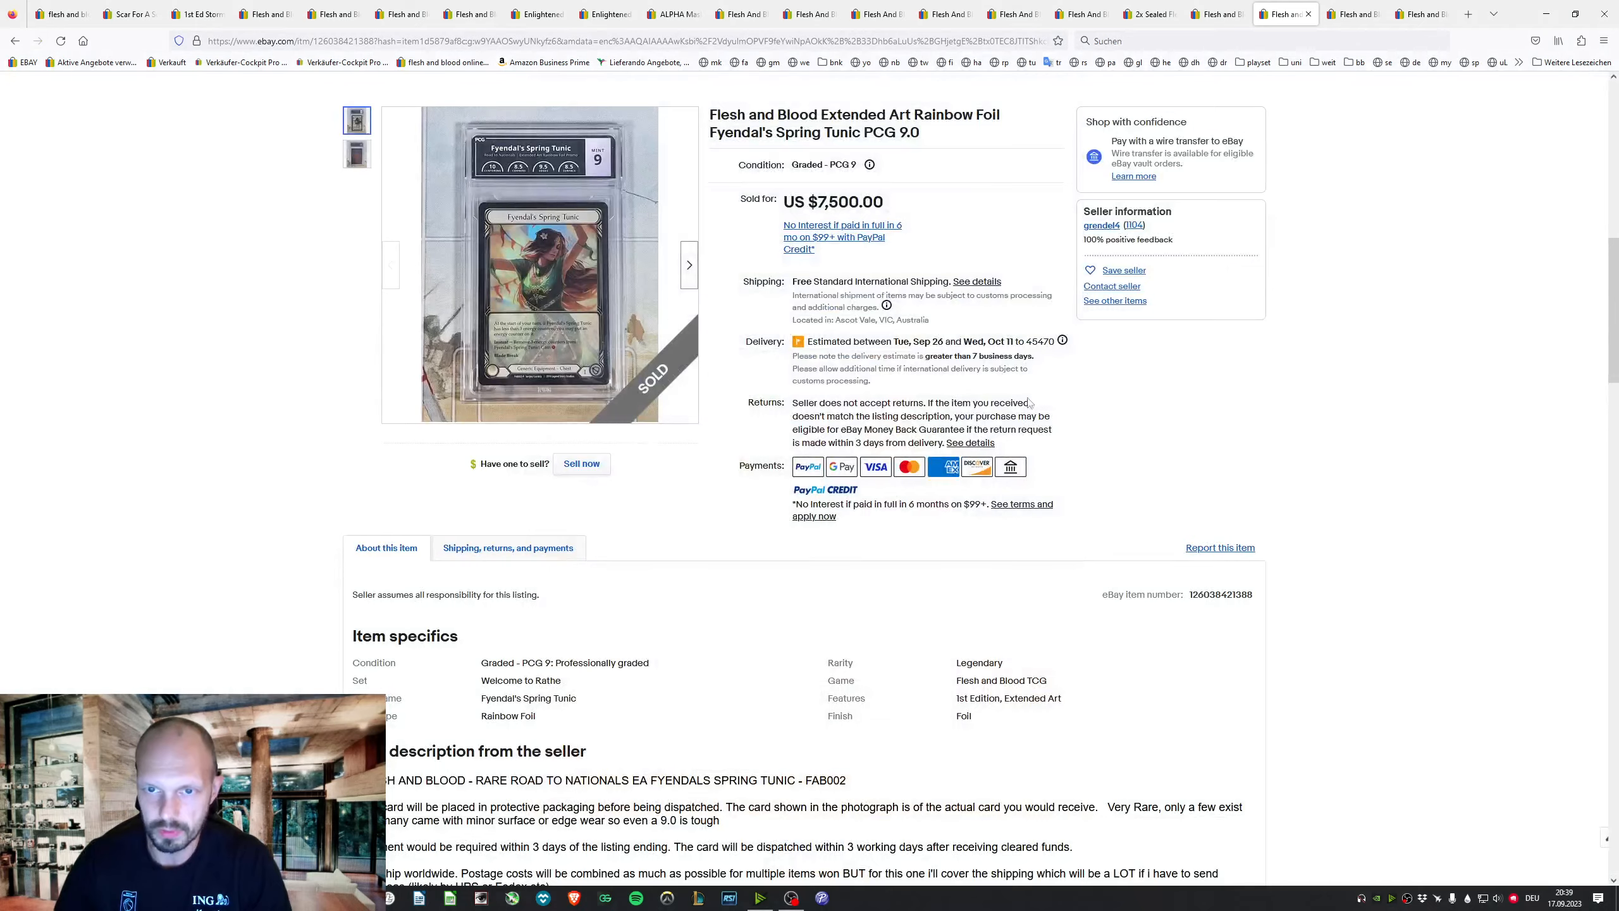
scroll("down", 3)
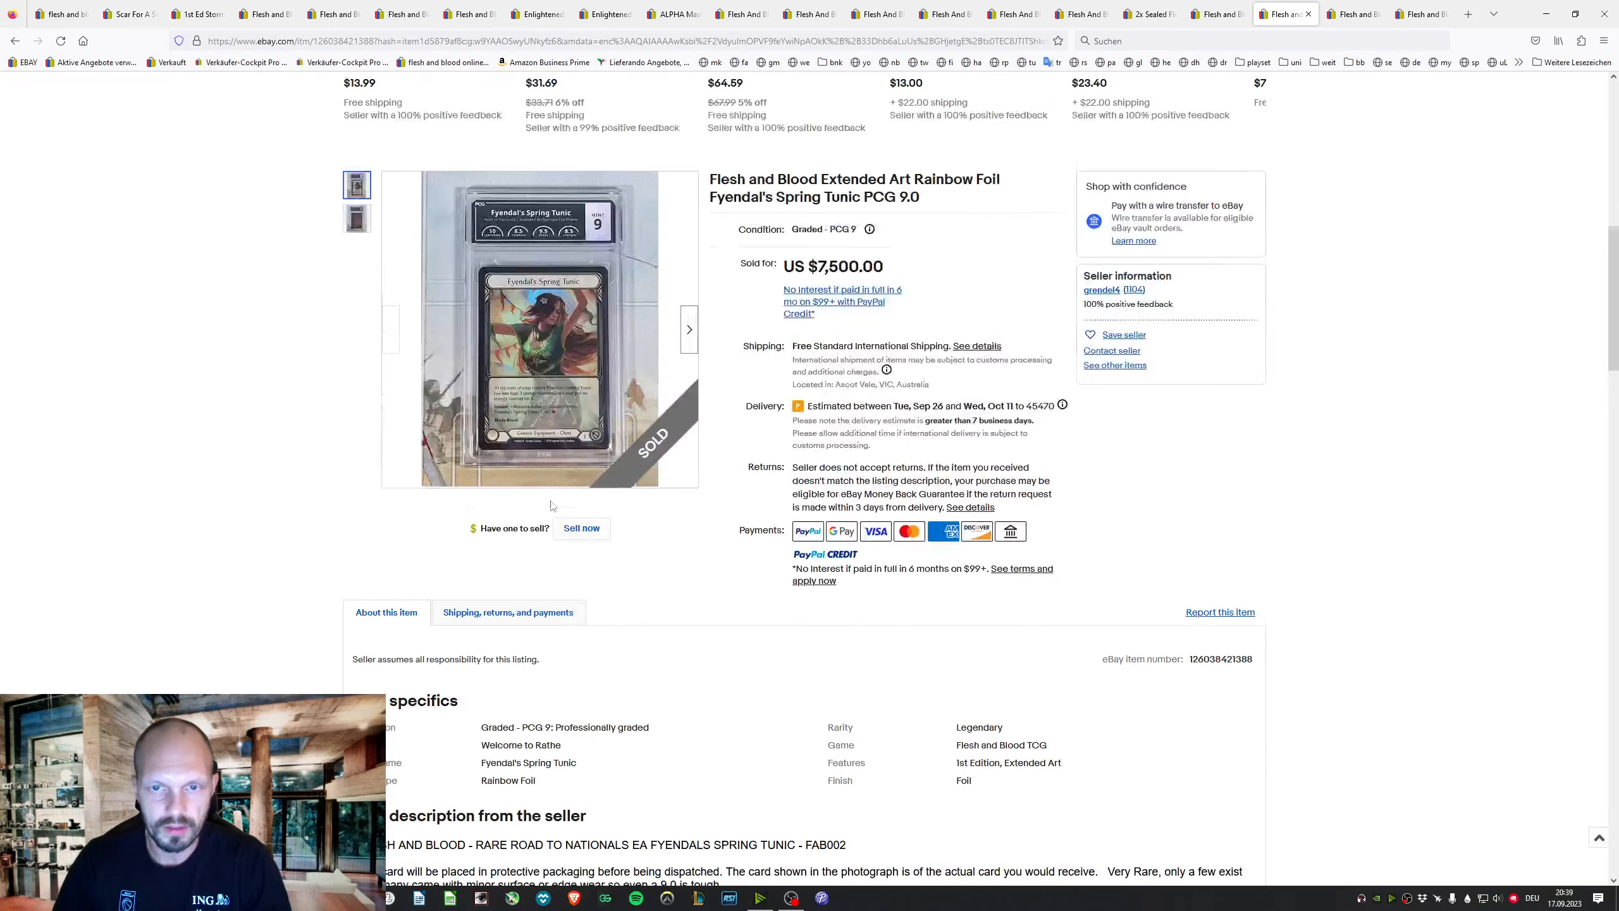
scroll("down", 3)
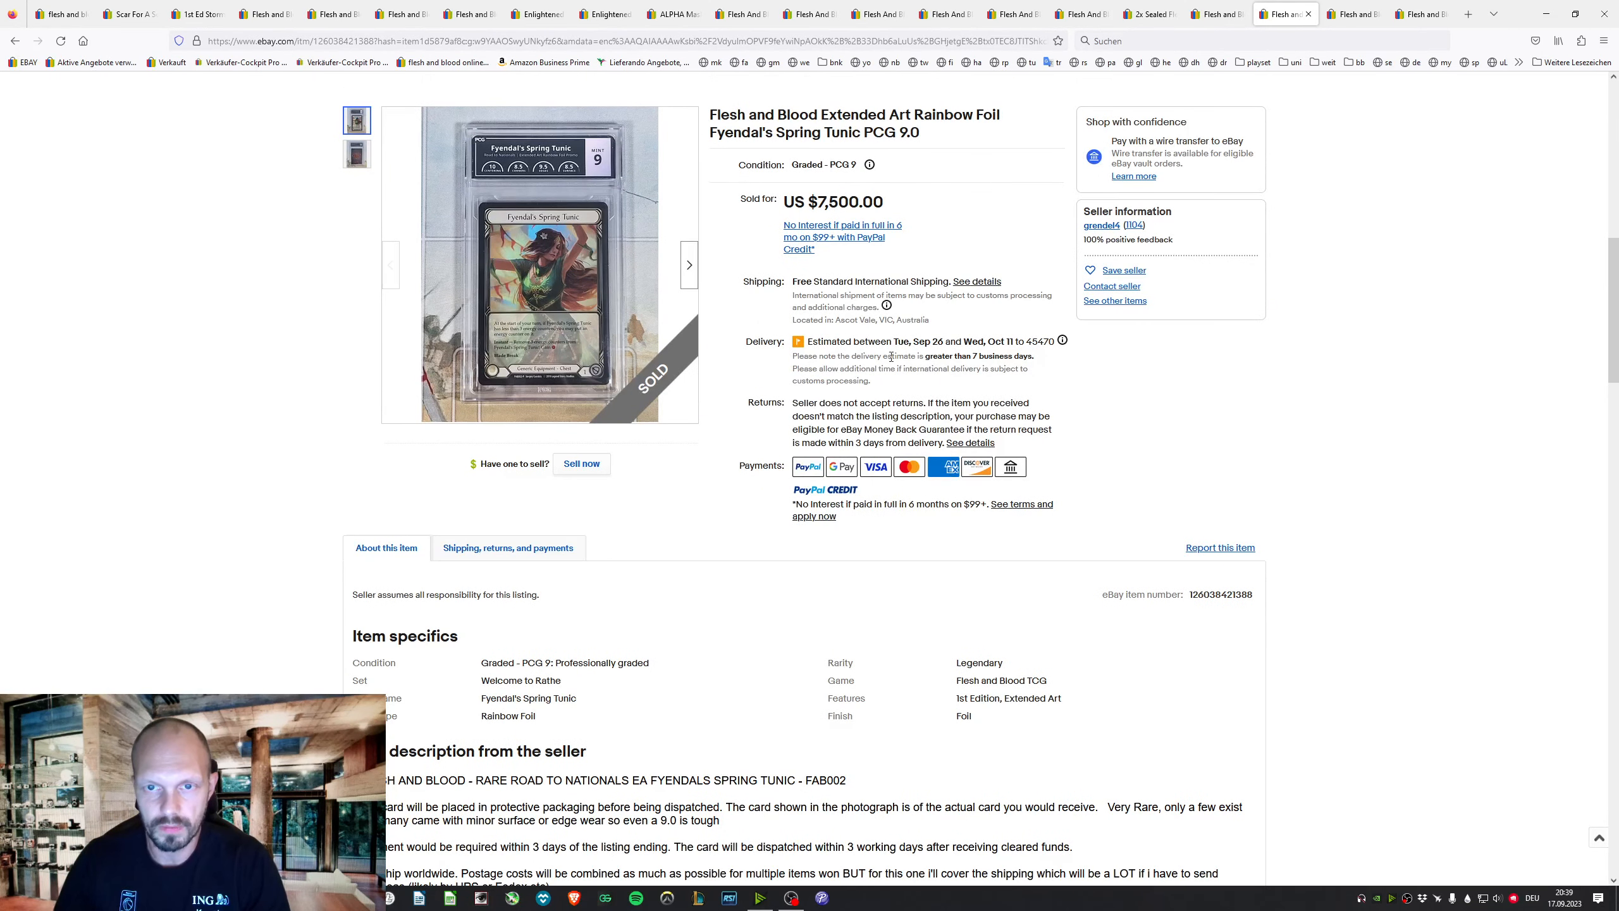
left_click_drag(839, 320, 930, 320)
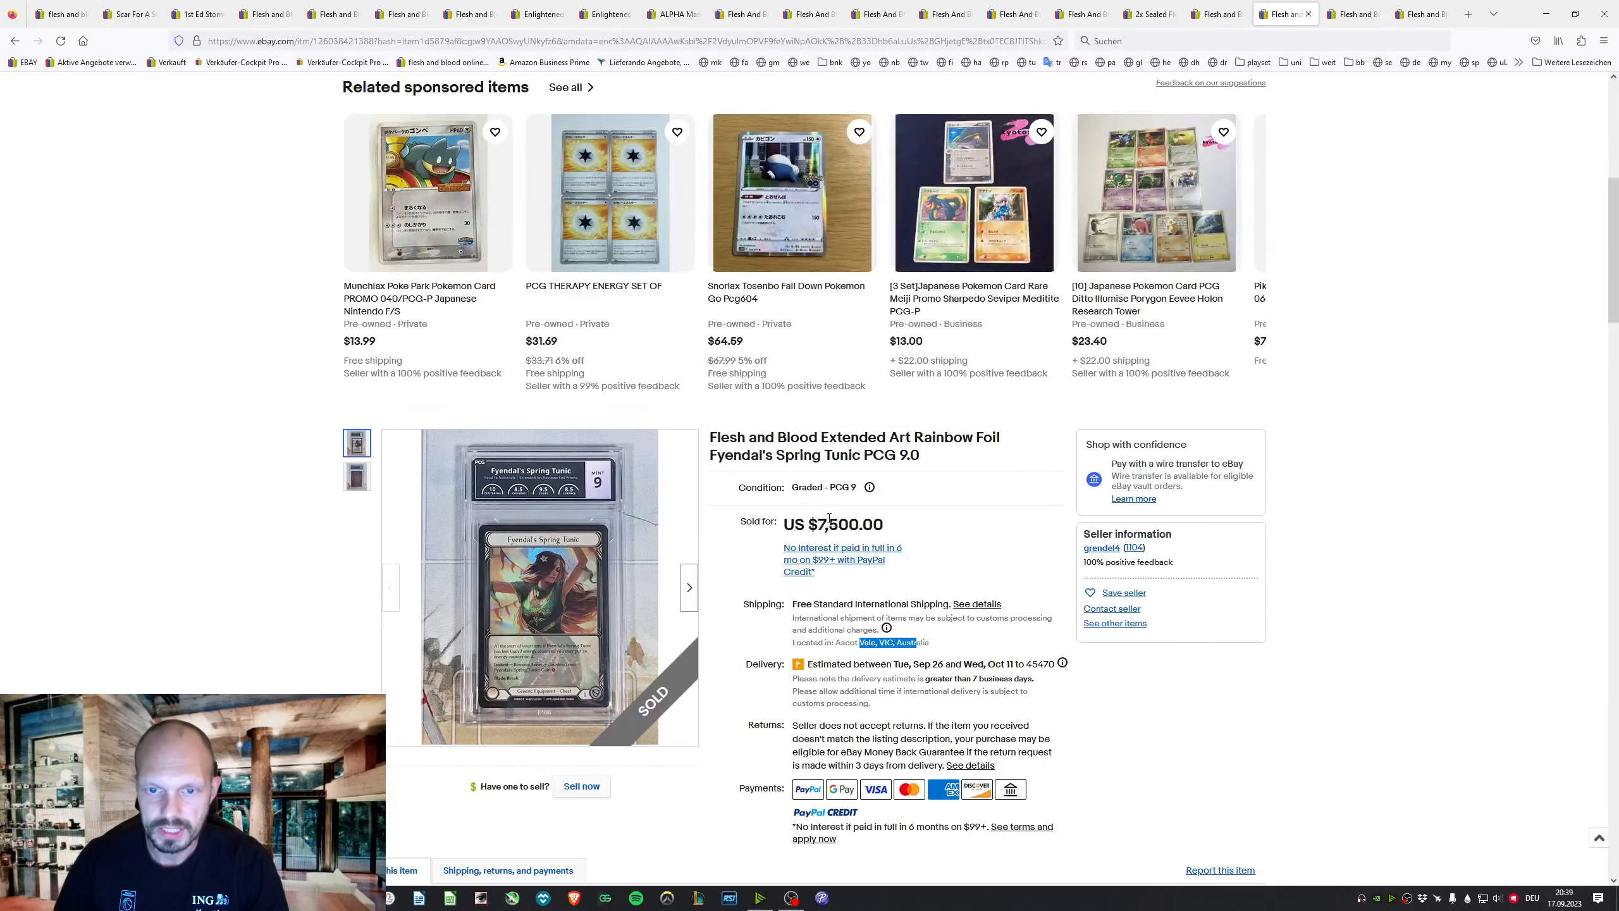
double_click(848, 525)
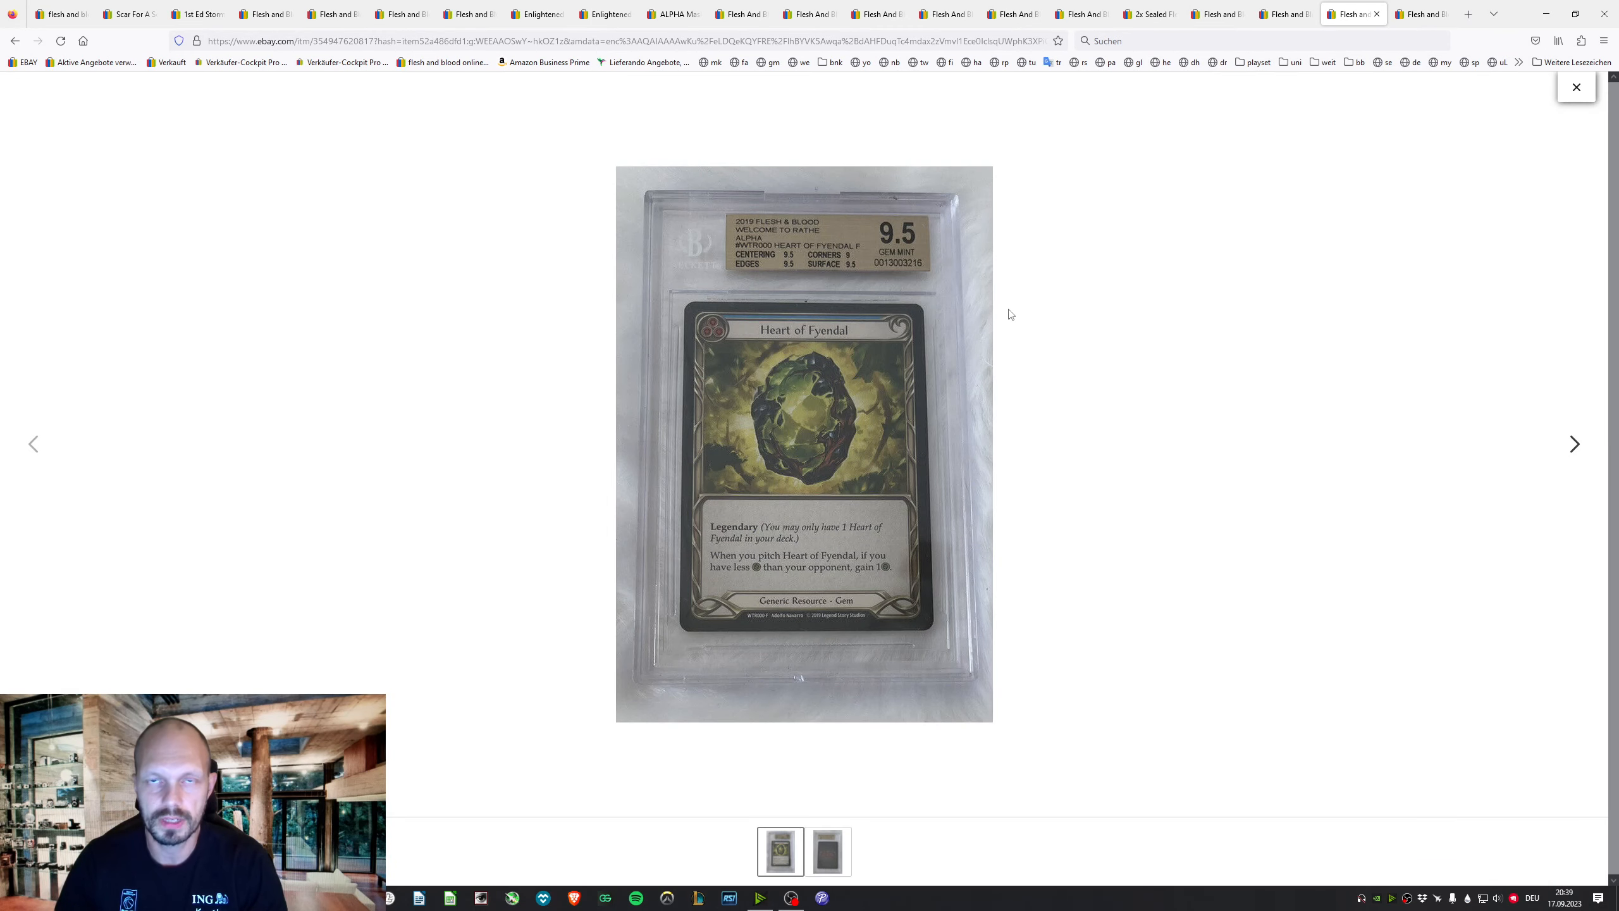
mouse_move(970, 333)
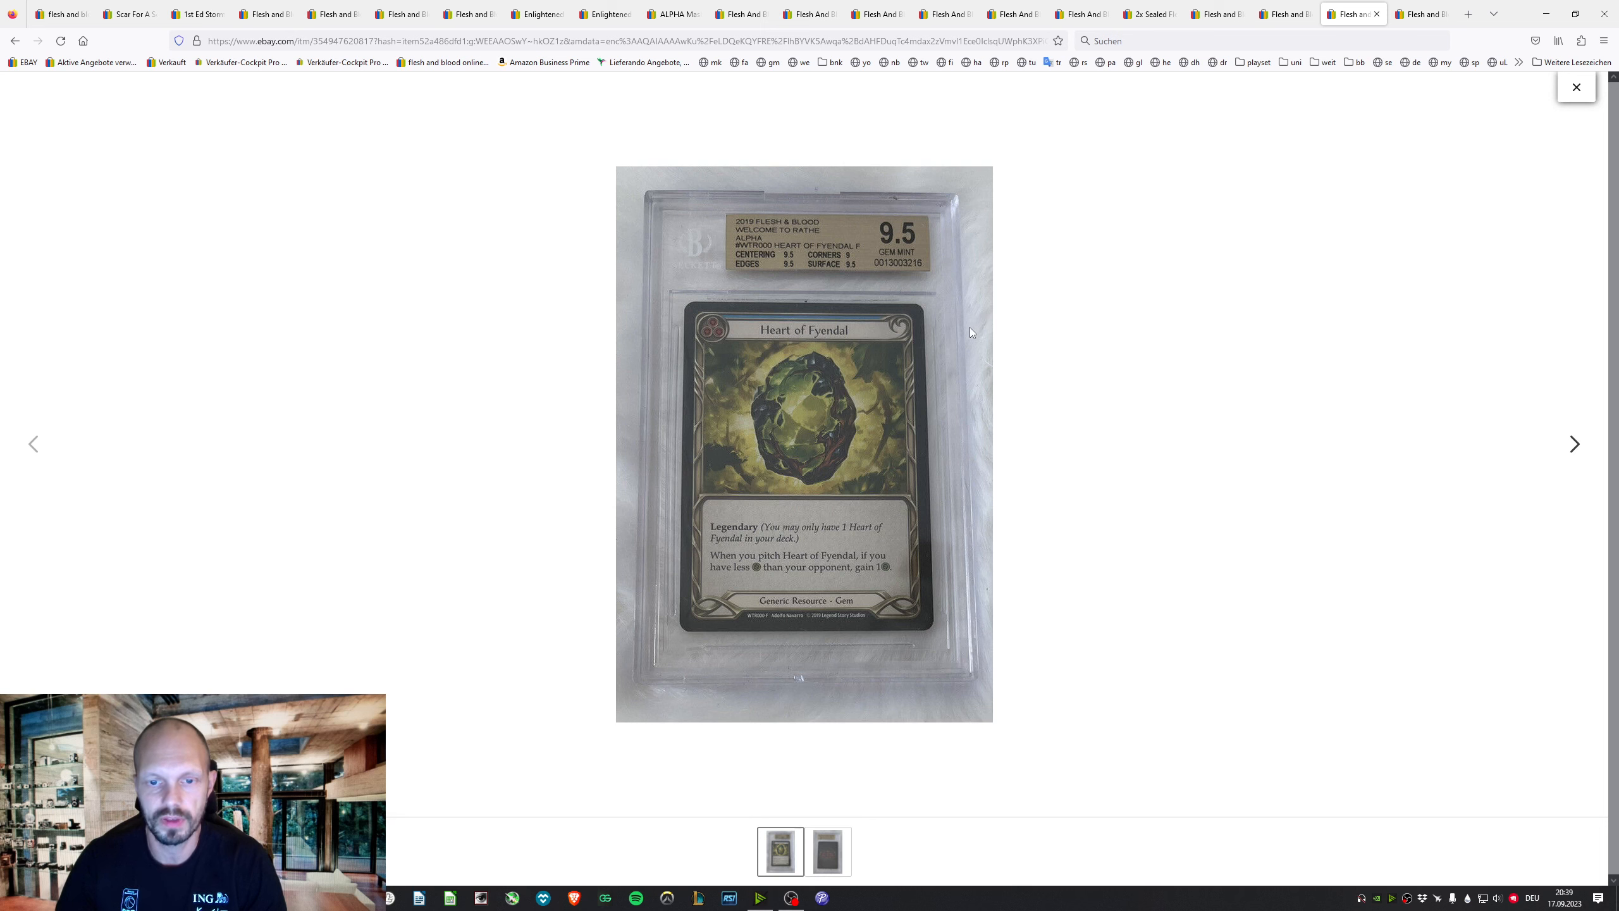
mouse_move(855, 352)
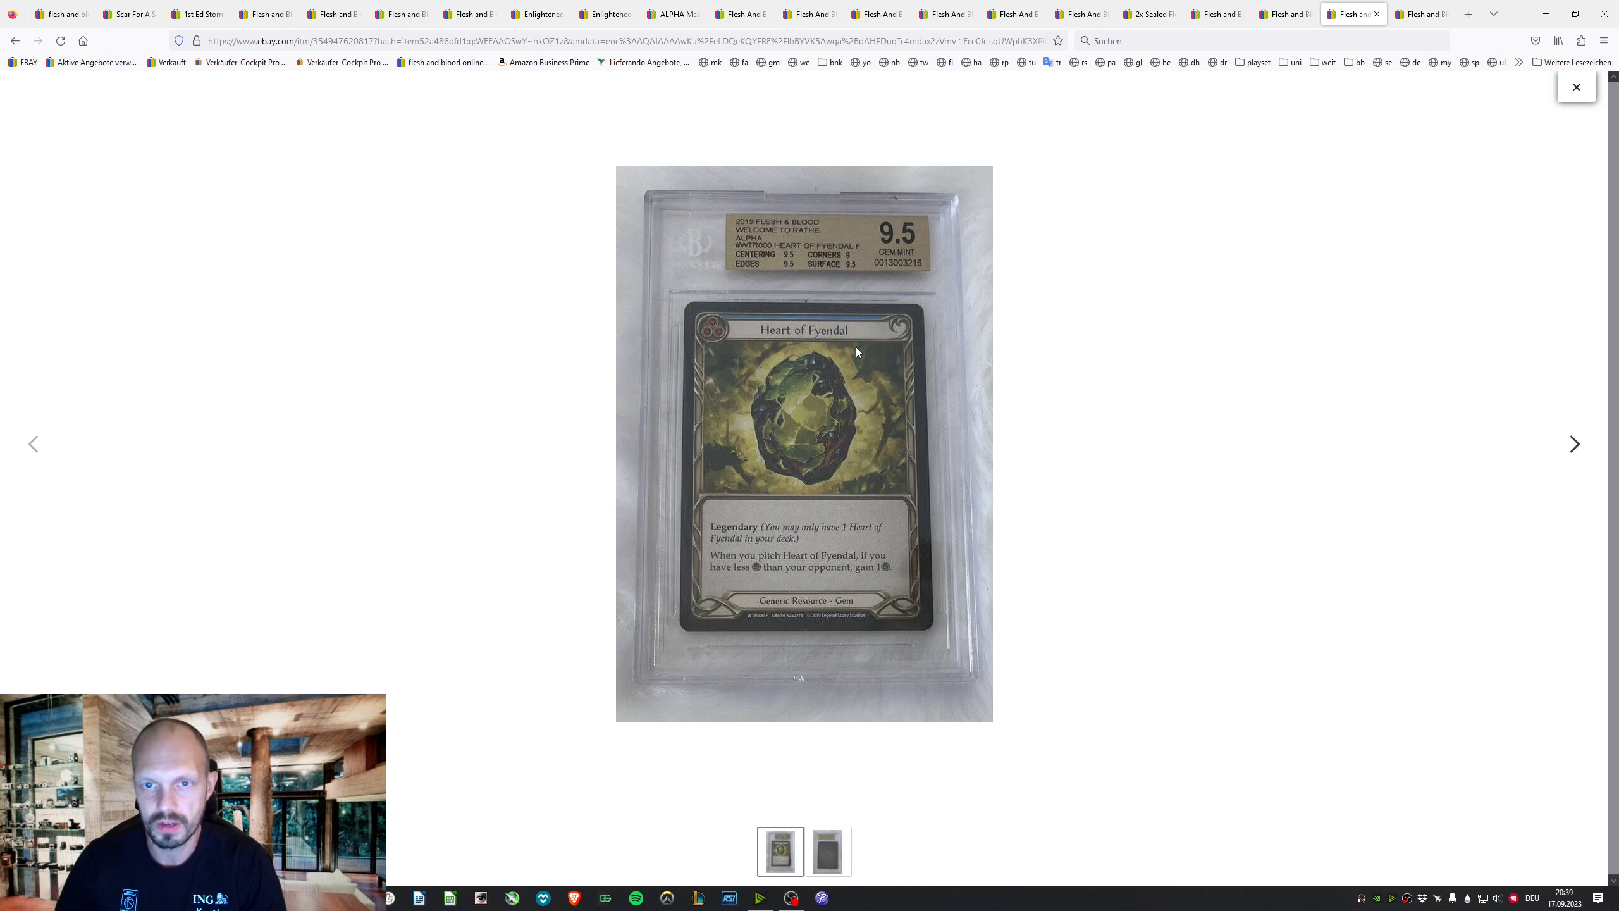
mouse_move(842, 258)
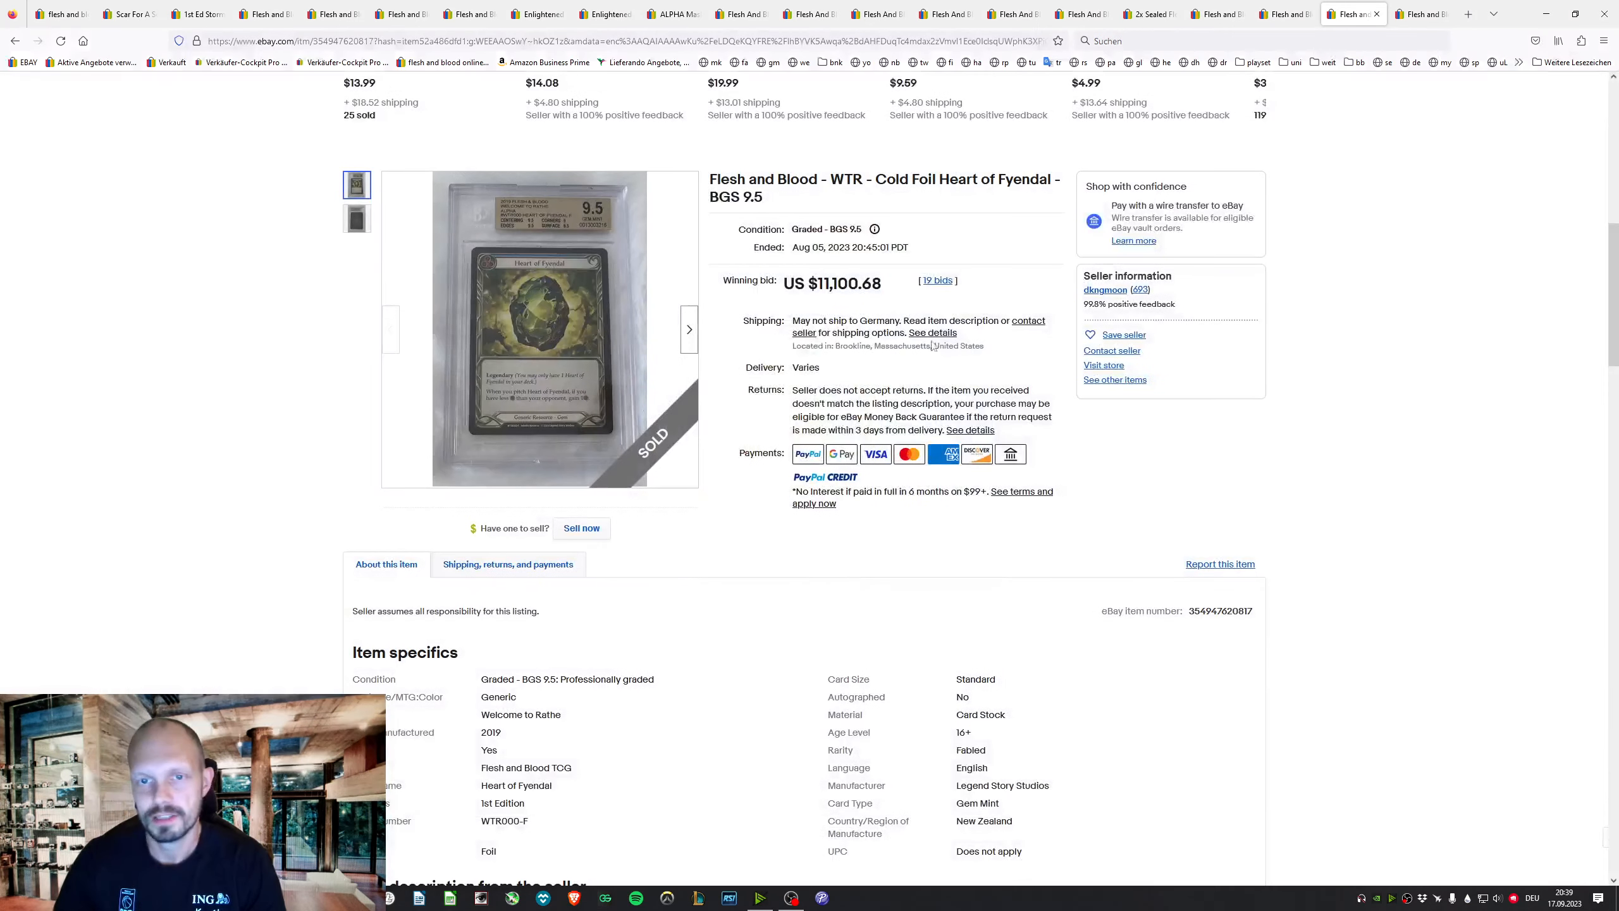
Highlight the Massachusetts seller location, view the slab's back, and enlarge the Heart of Fyendal photos
left_click_drag(874, 345, 981, 345)
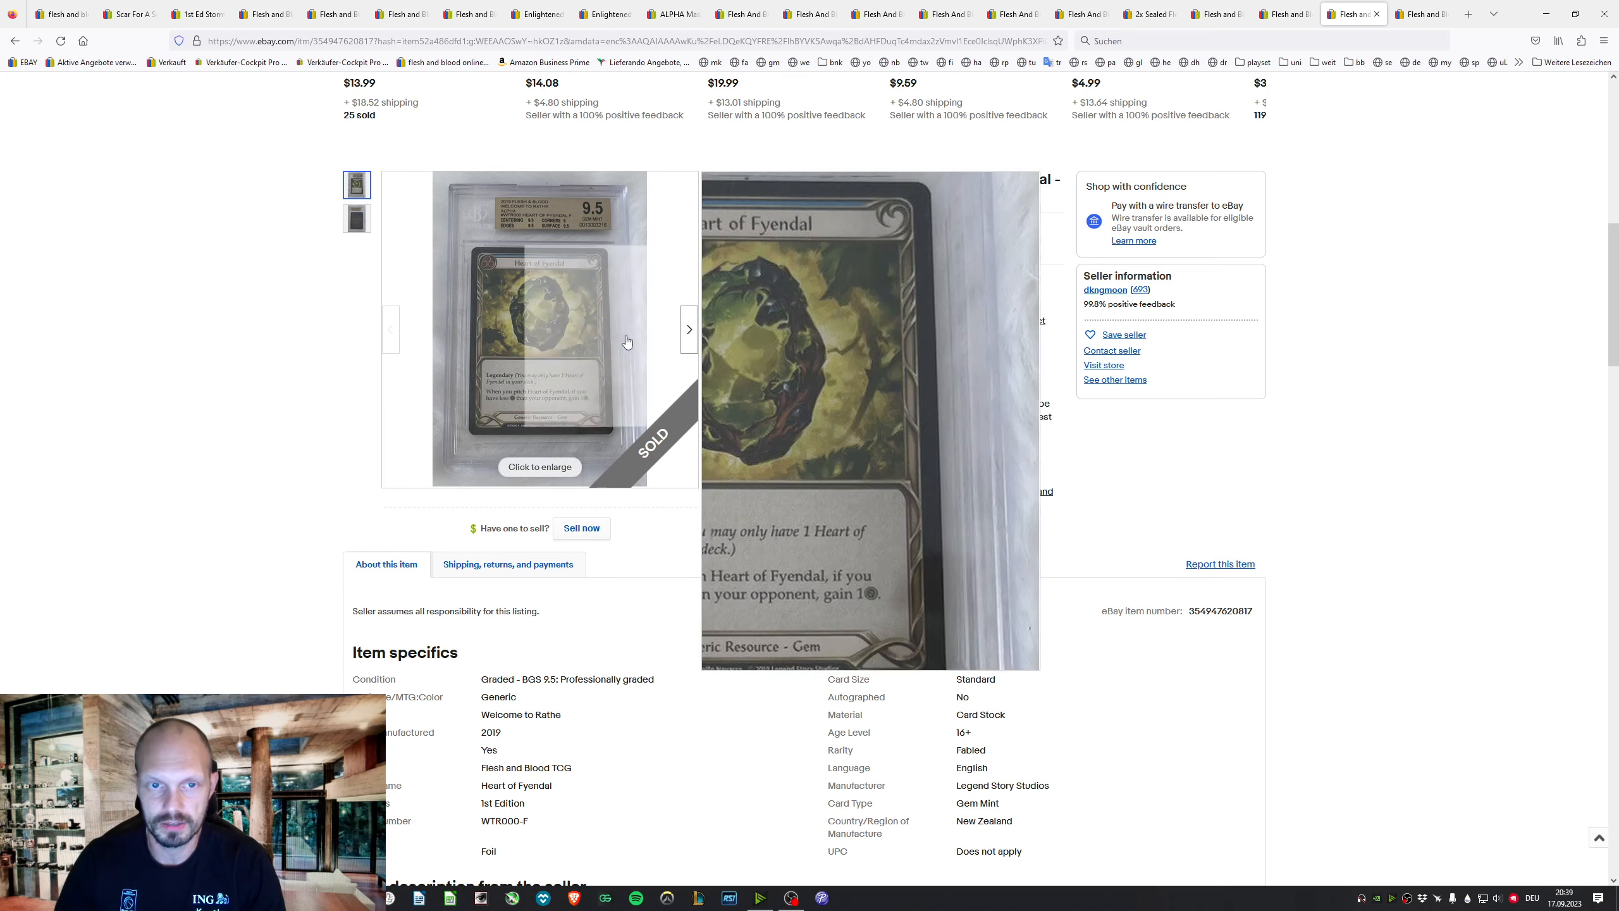
left_click(355, 219)
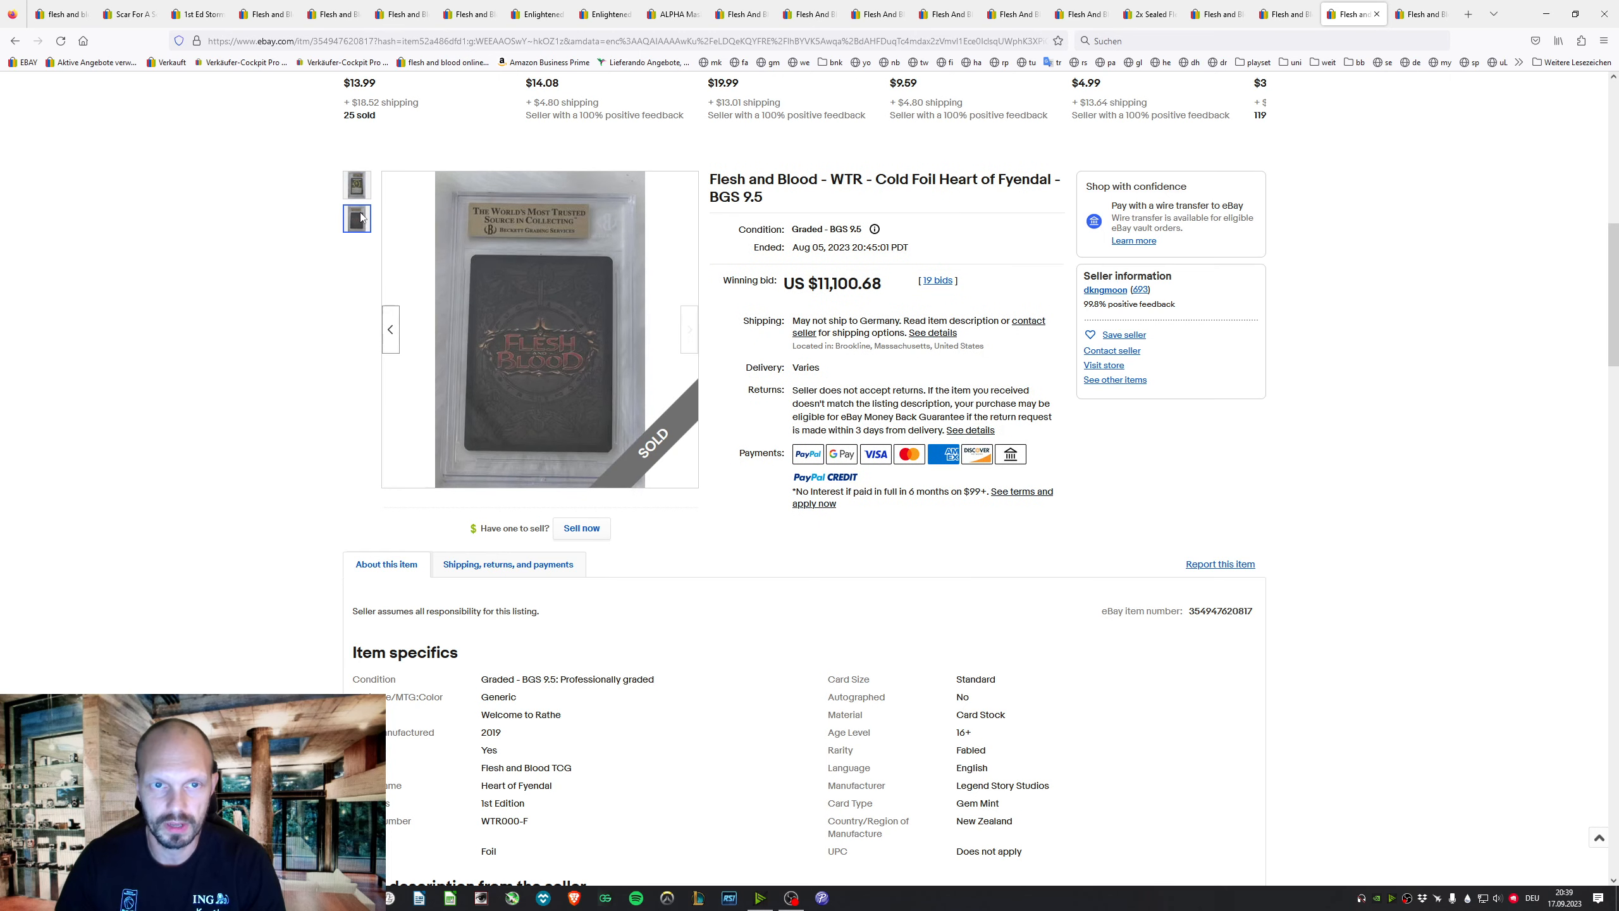
left_click(538, 327)
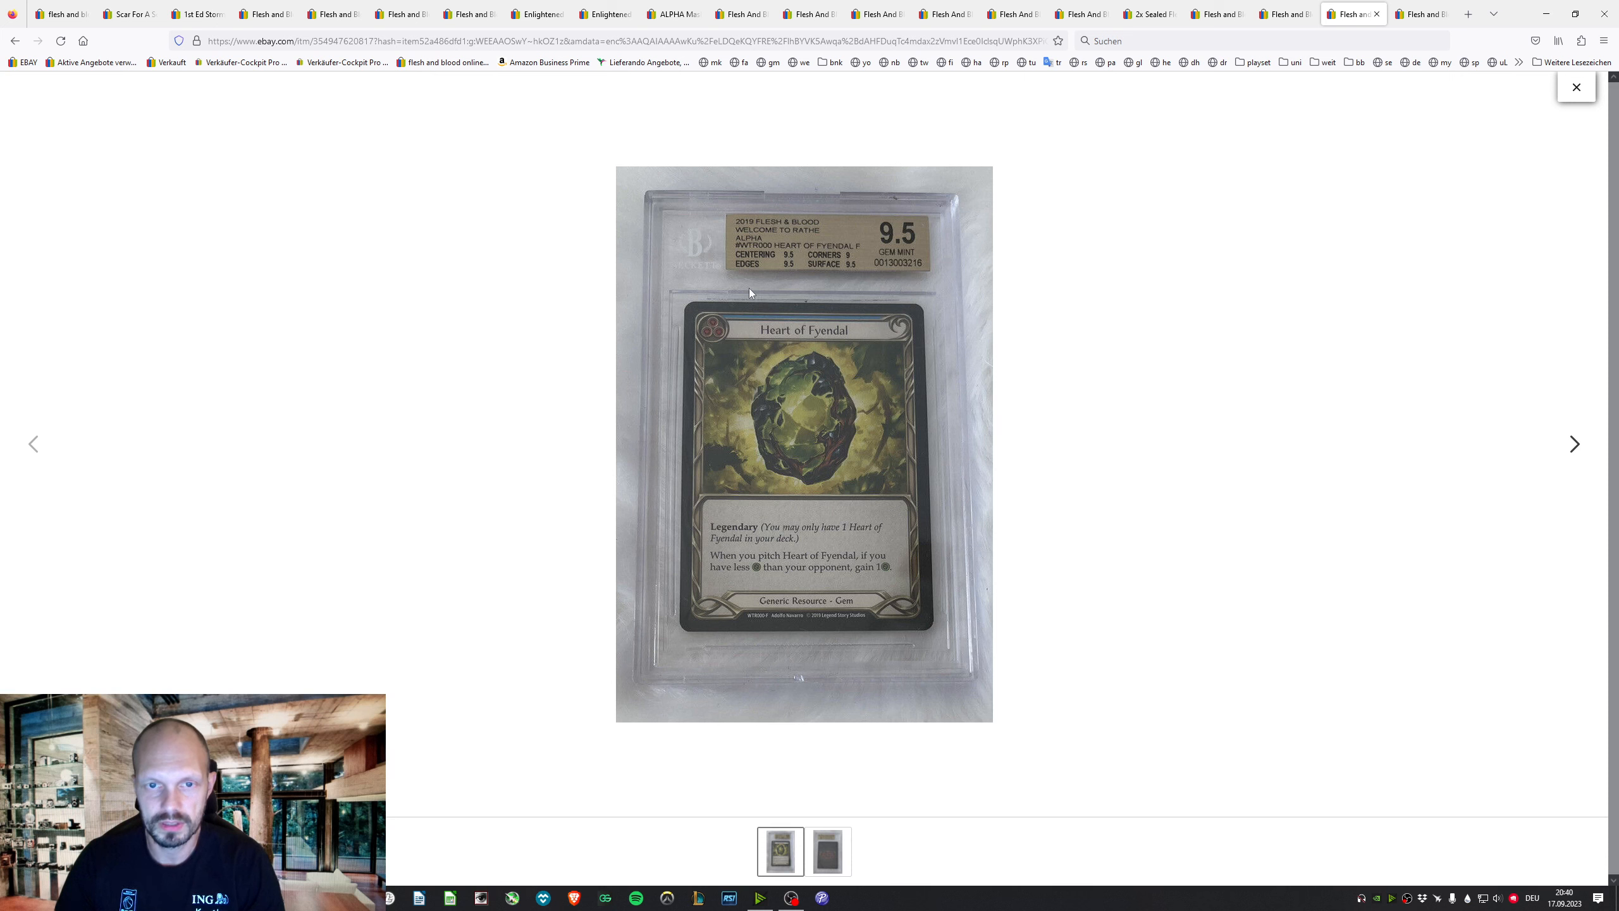
mouse_move(1453, 141)
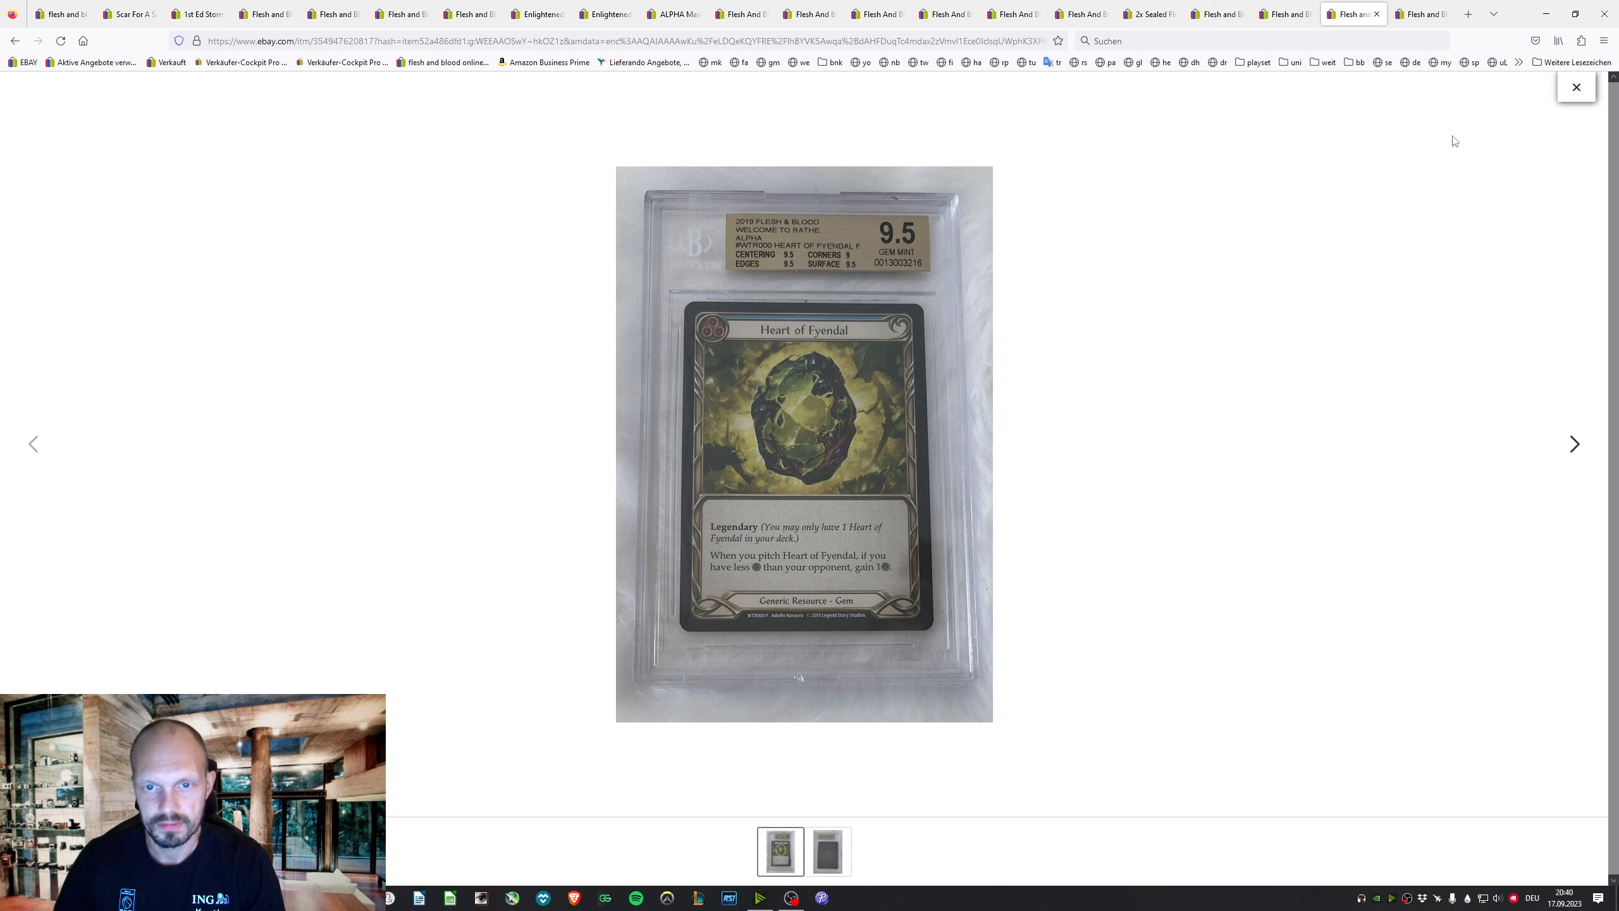
mouse_move(1524, 109)
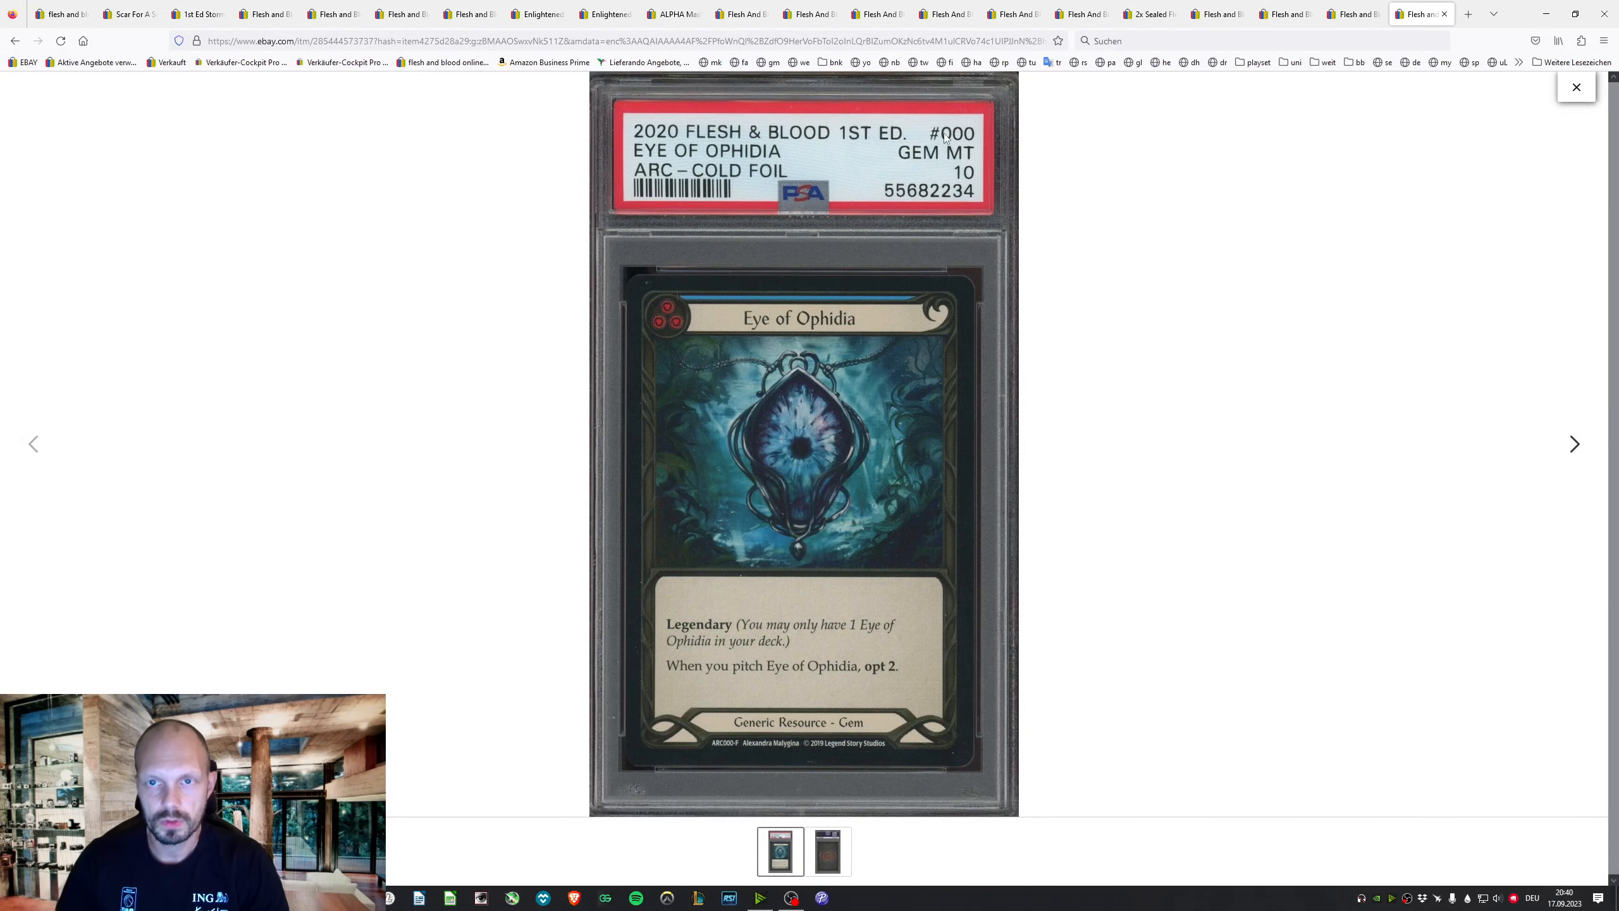
mouse_move(910, 360)
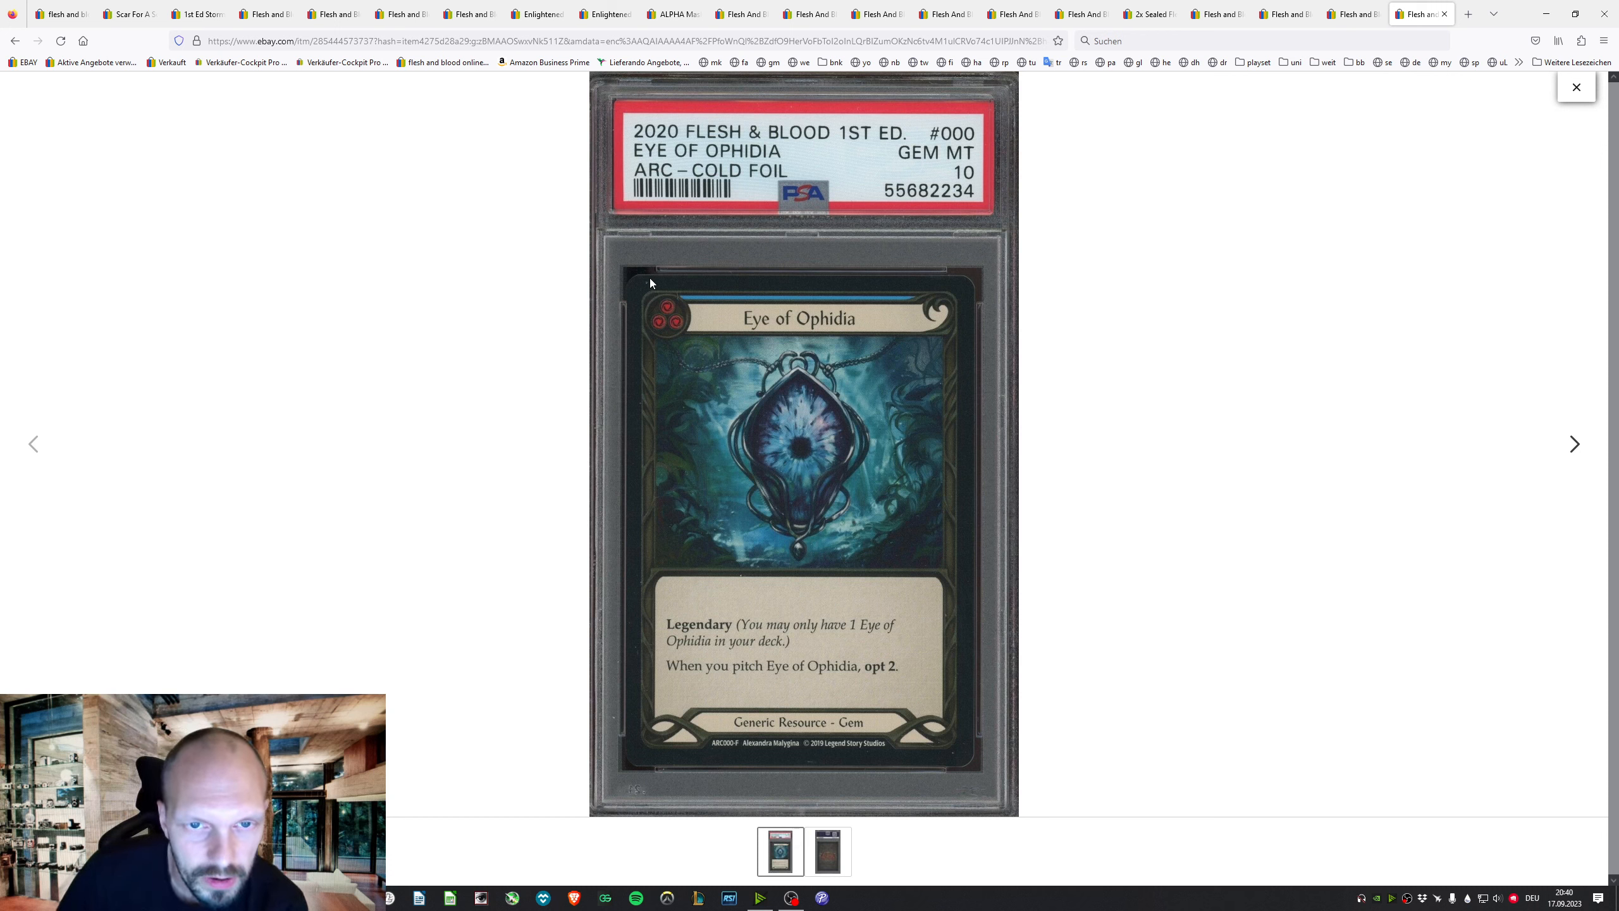
mouse_move(915, 460)
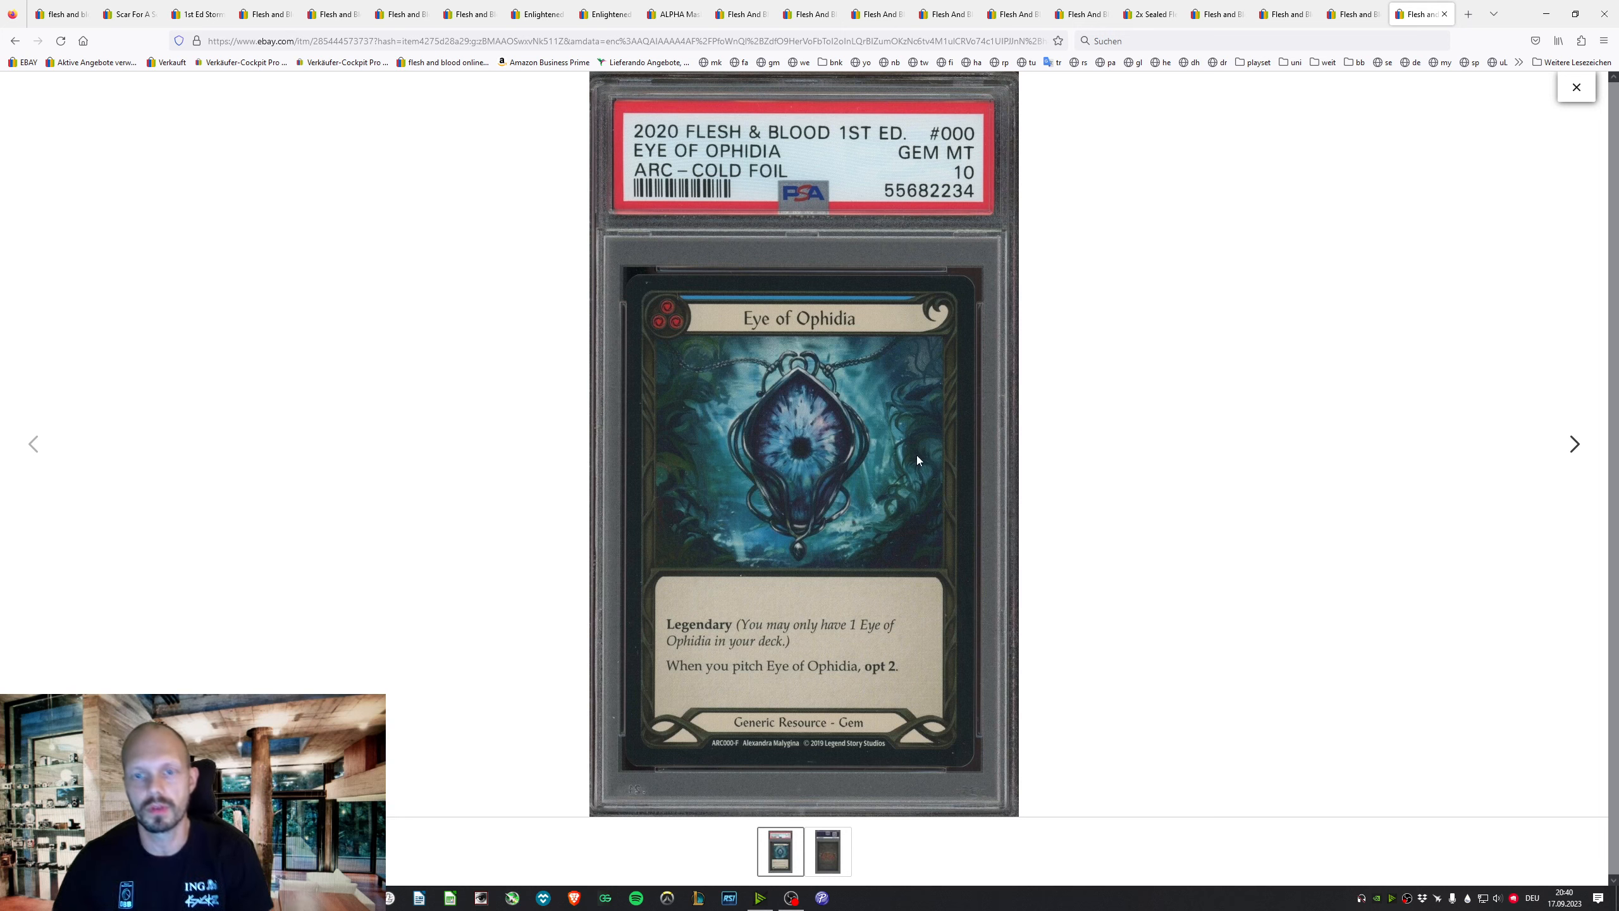
mouse_move(914, 189)
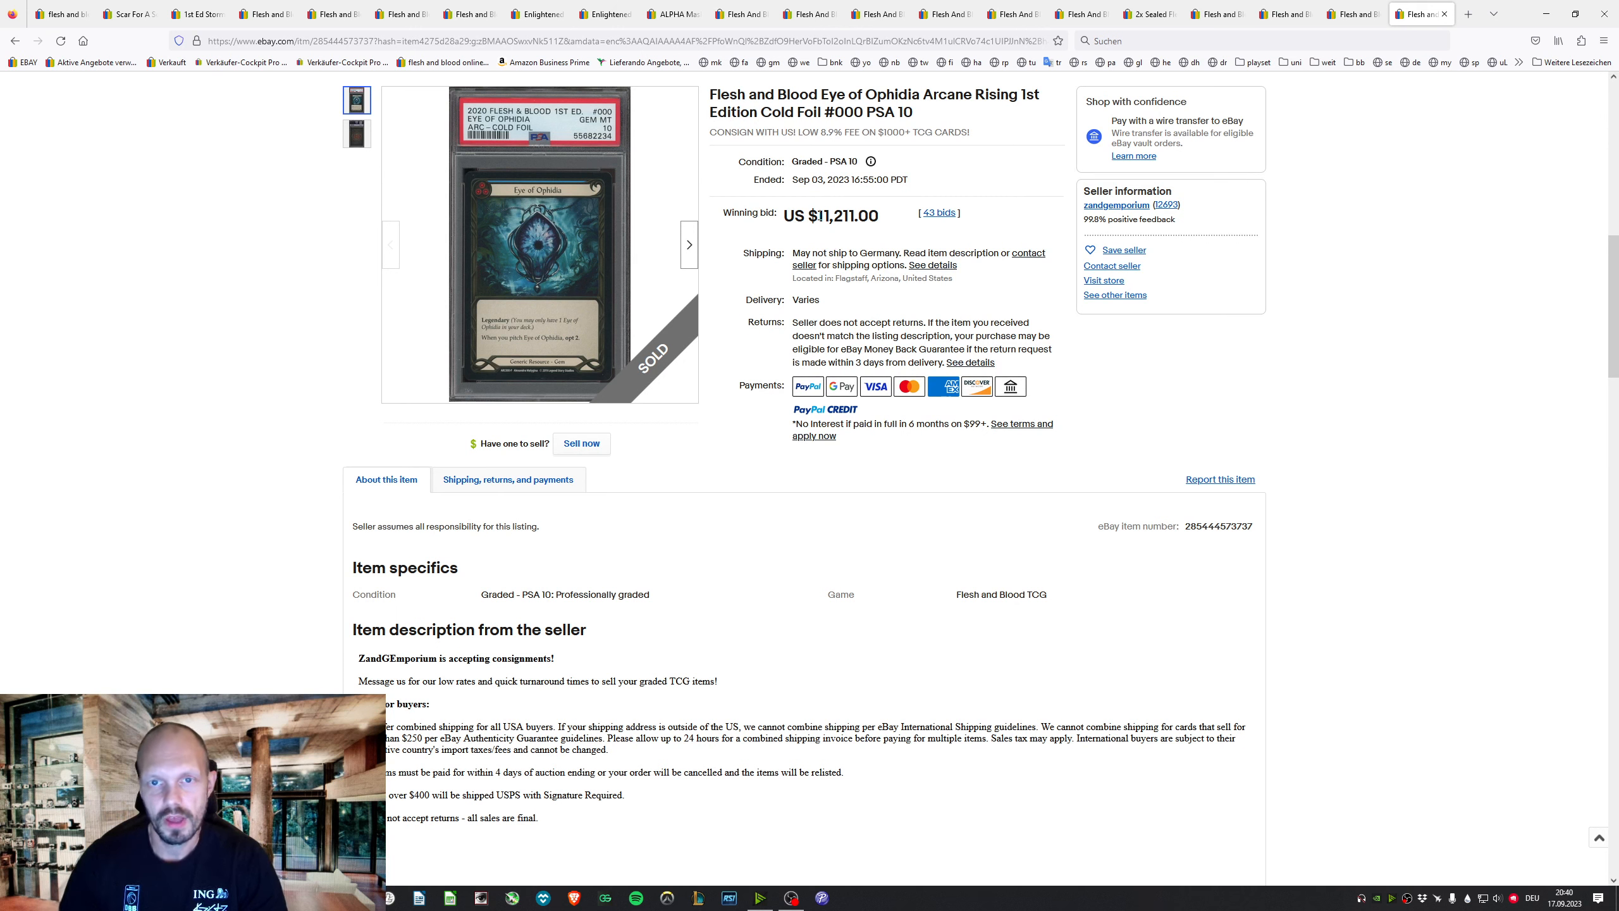
Highlight the $11,211 winning bid on the Eye of Ophidia PSA 10 listing
left_click_drag(873, 278, 927, 278)
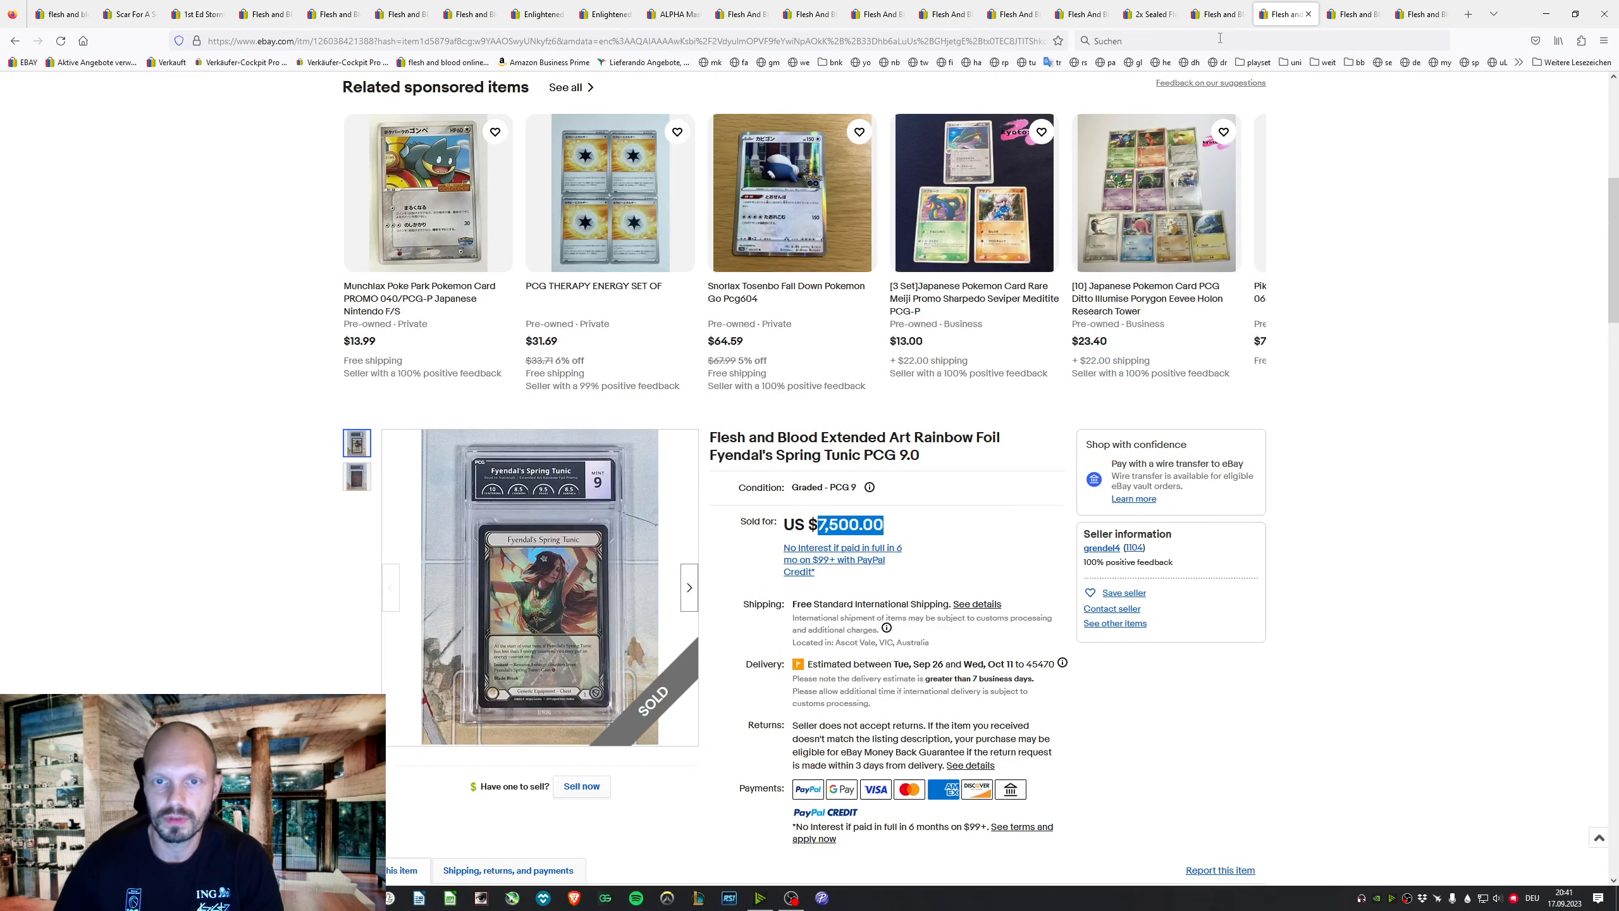
Revisit the Eye of Ophidia PSA 10 and 1st Ed Storm Striders listings, then switch windows with Alt+Tab
scroll("down", 3)
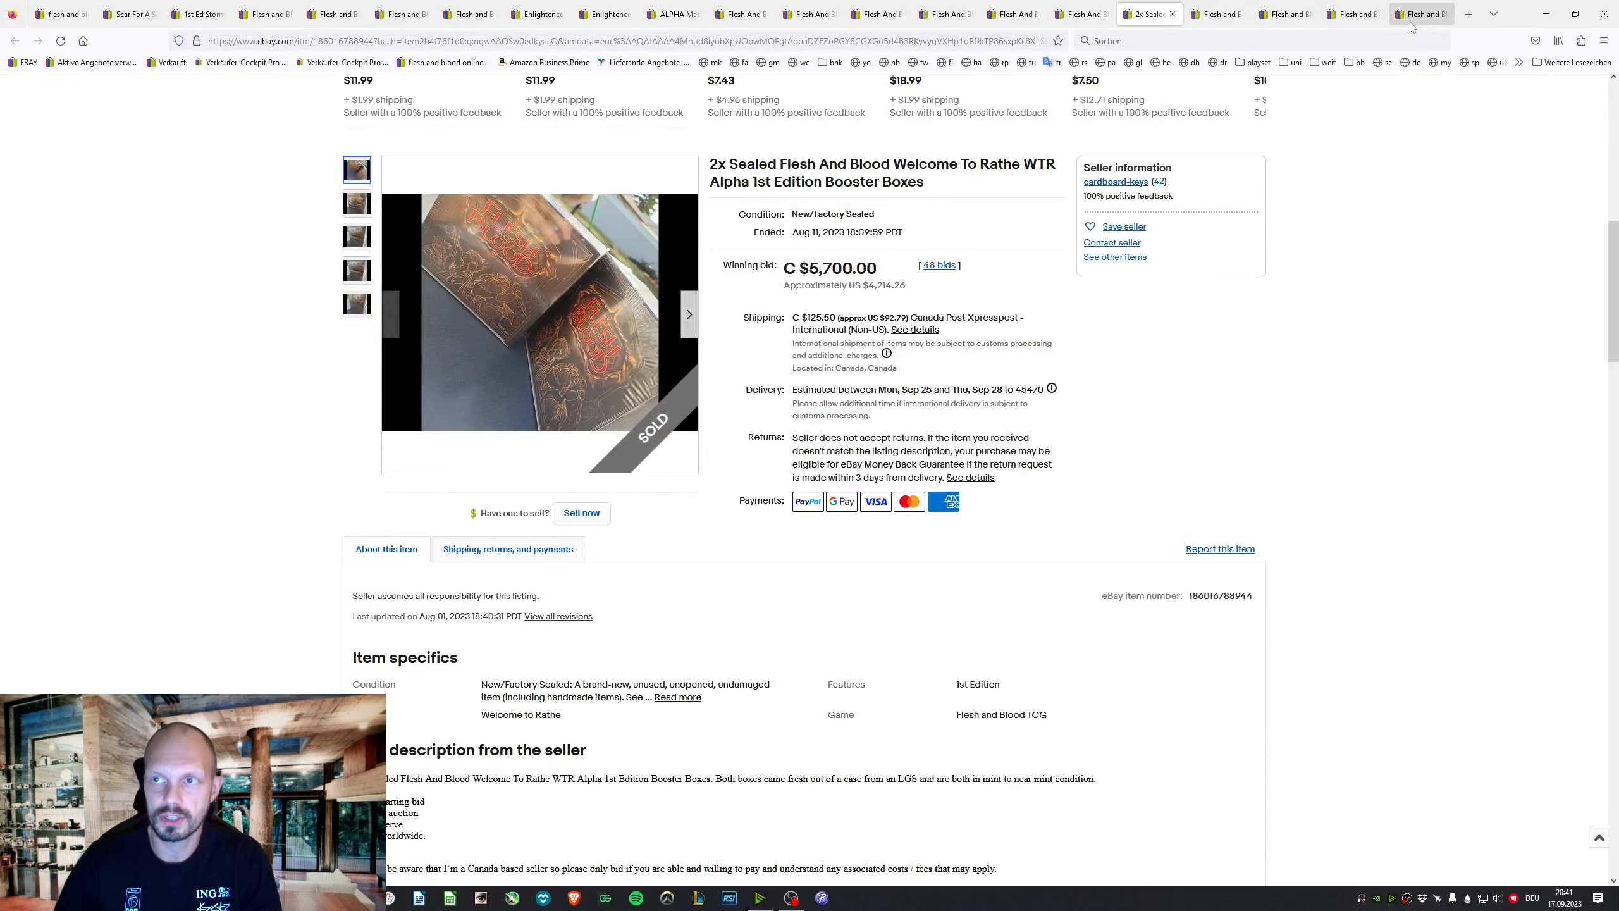
left_click(1419, 14)
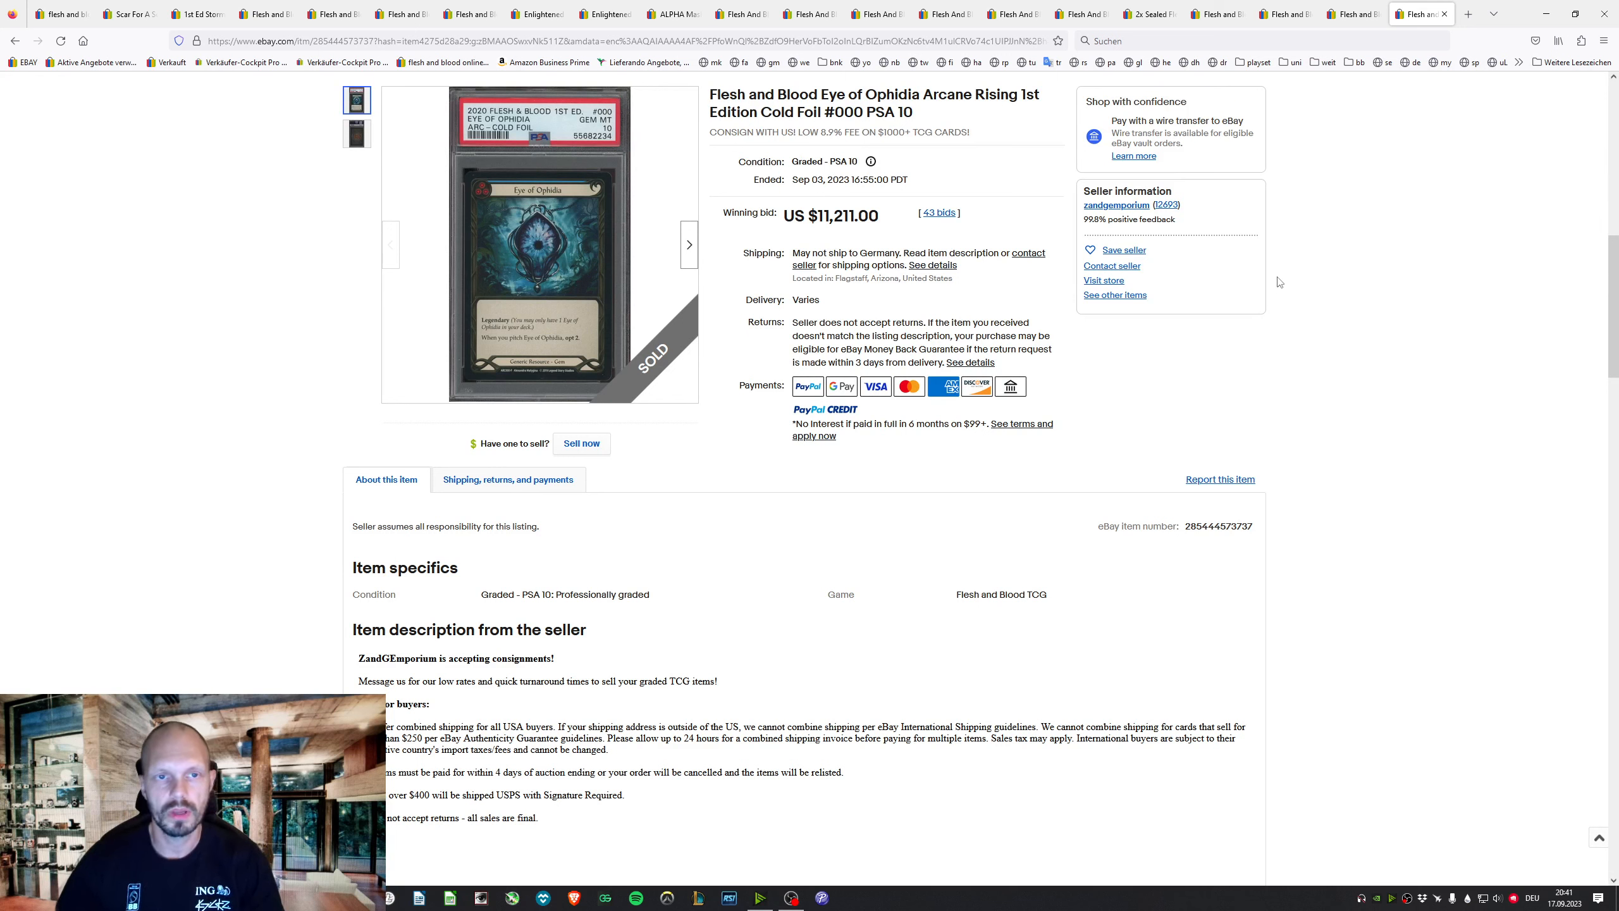
mouse_move(1076, 220)
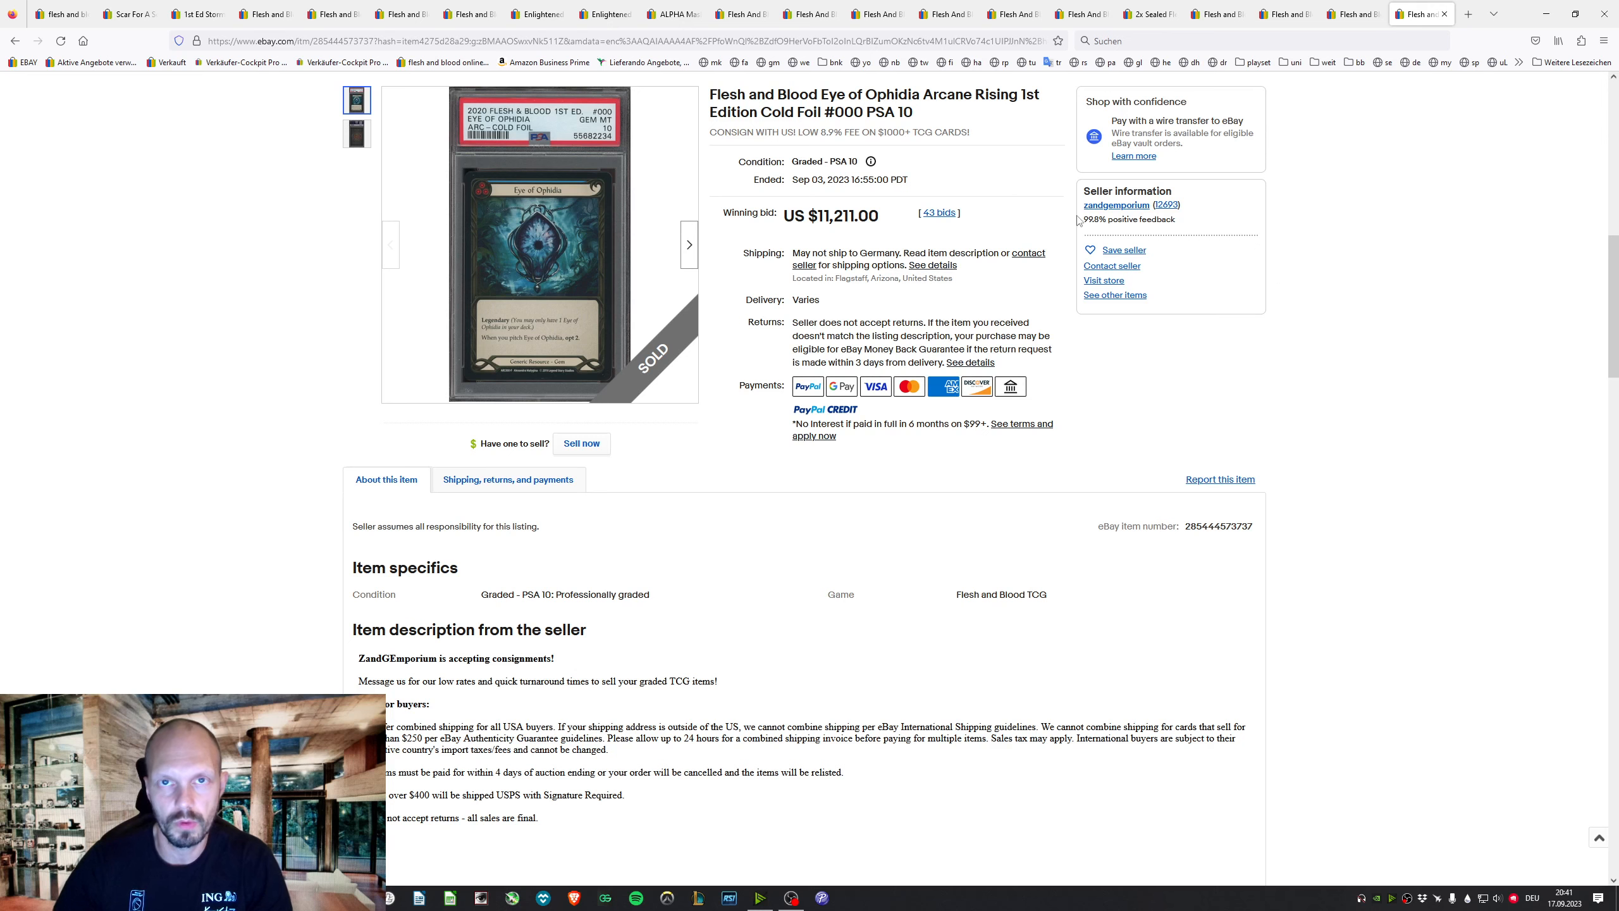
left_click(191, 14)
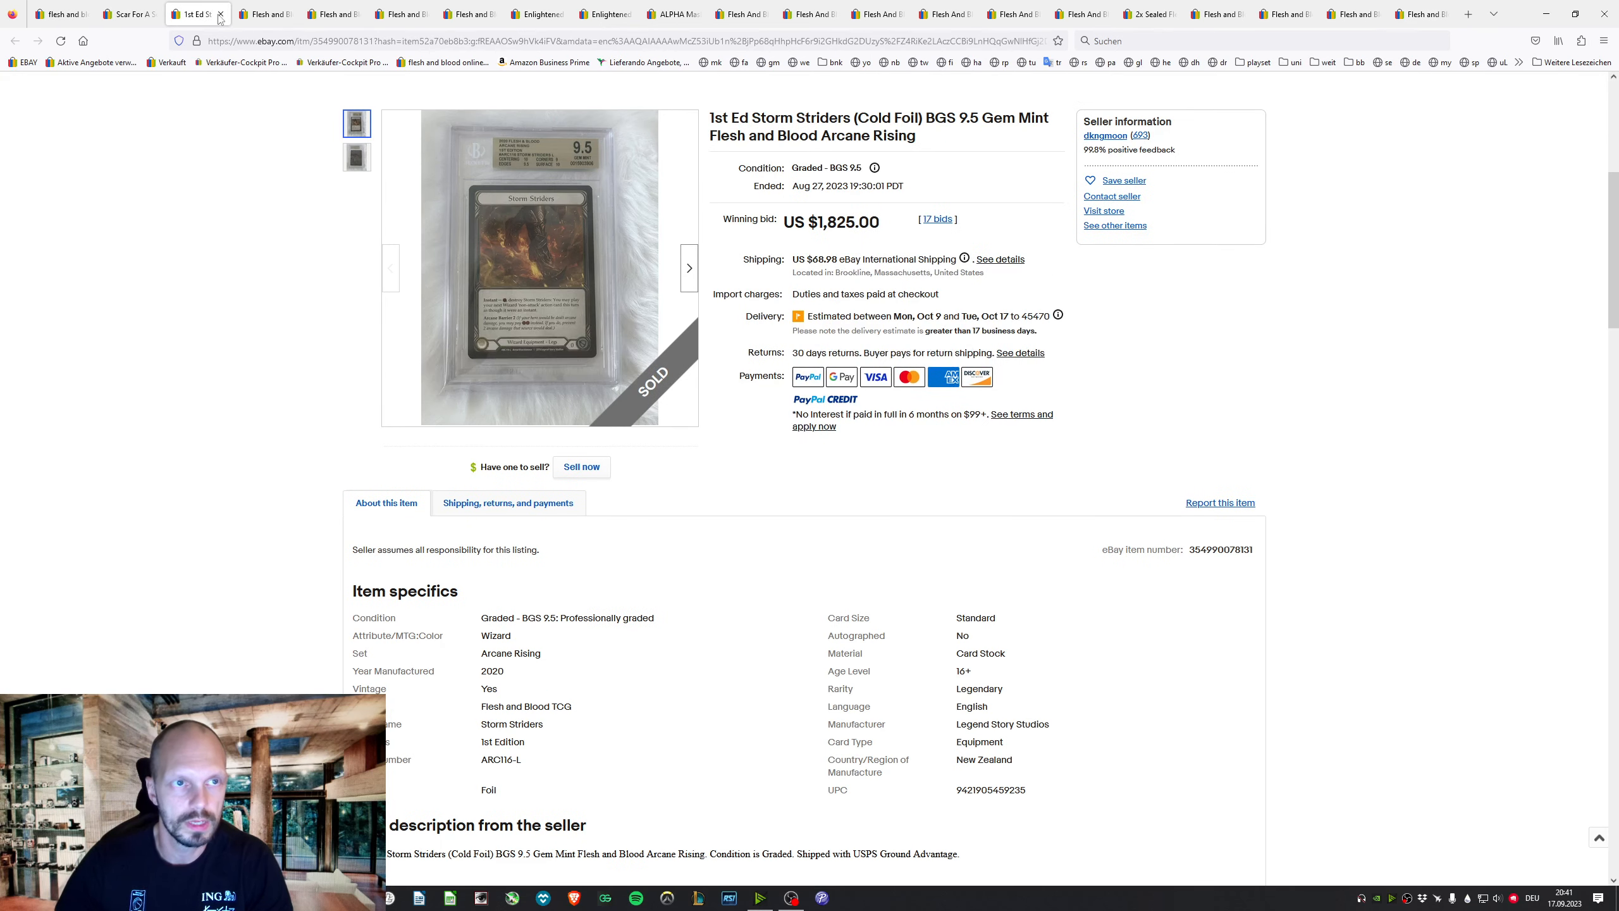
mouse_move(601, 238)
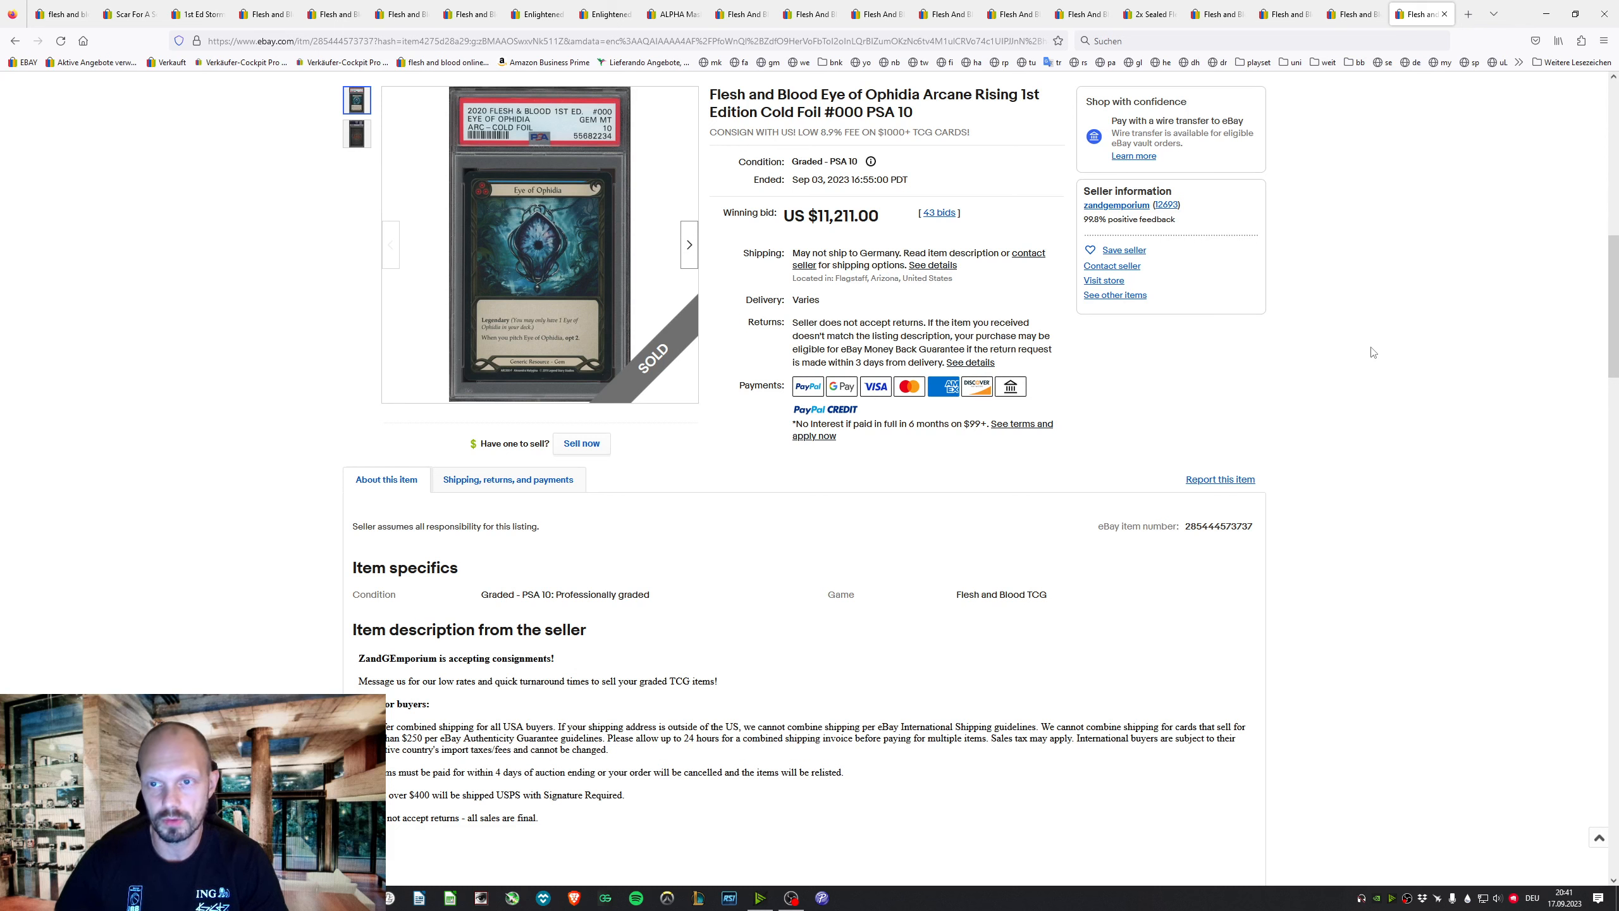
key("alt+tab")
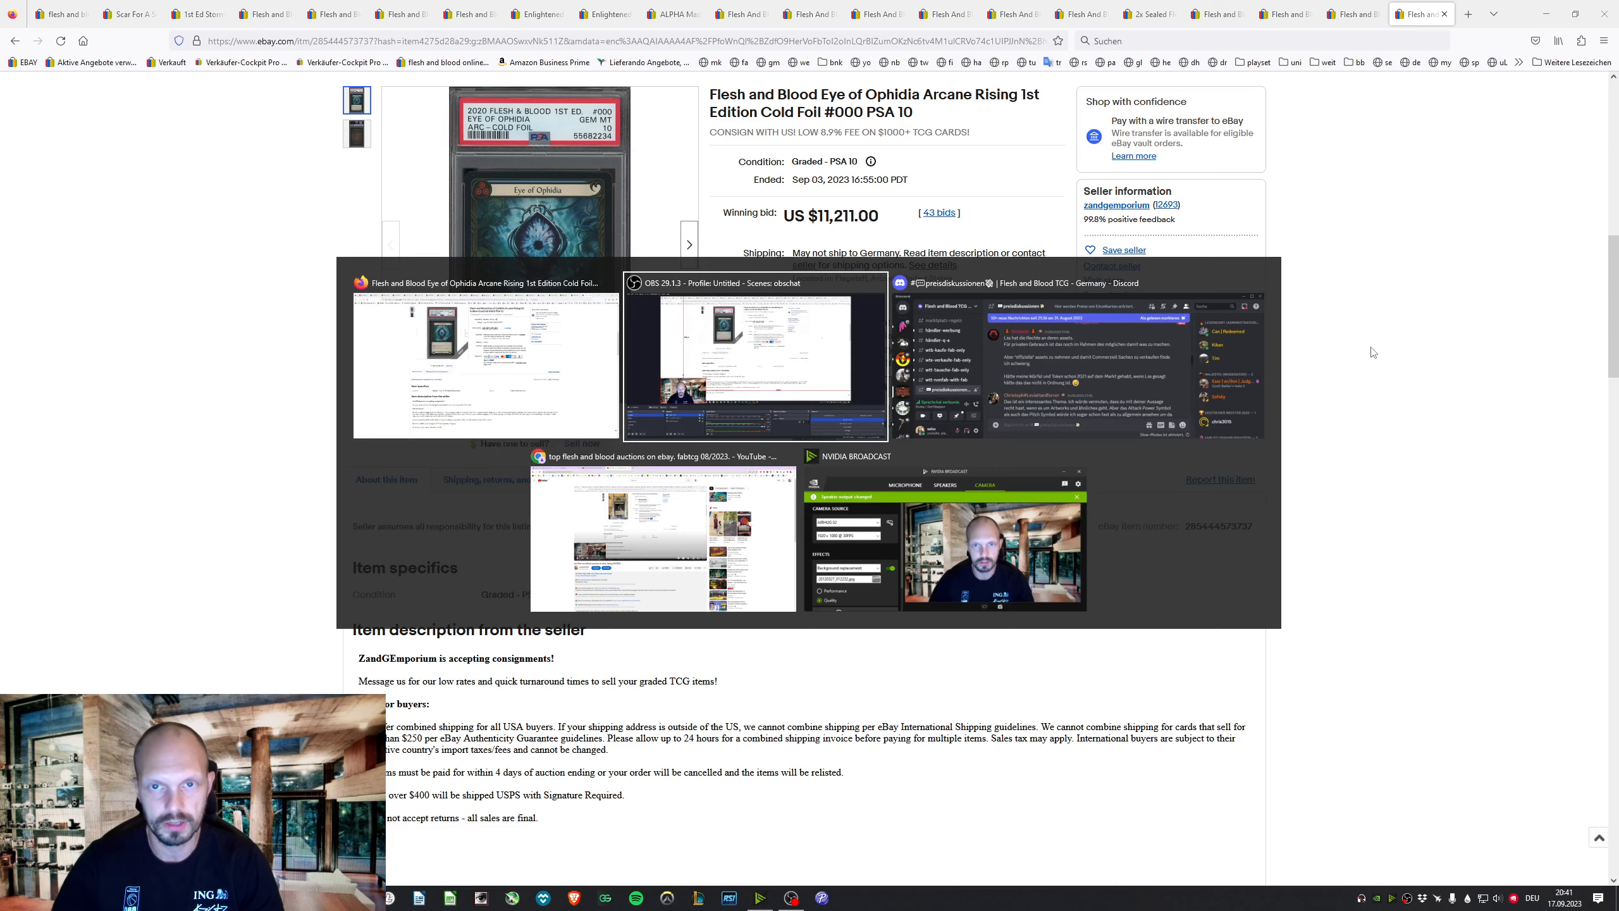